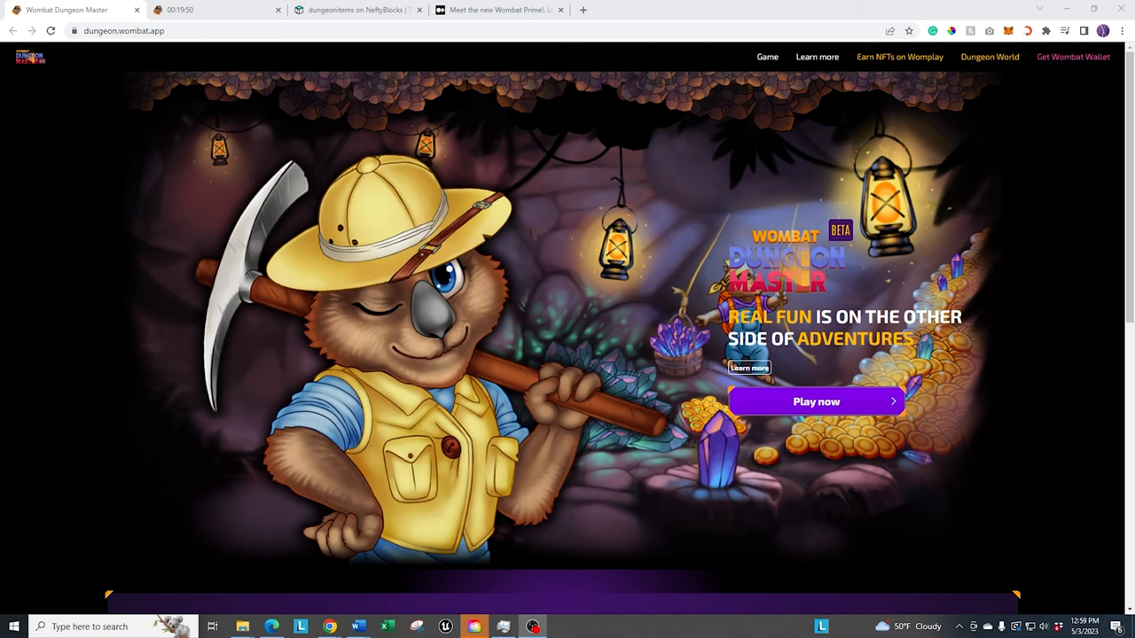
# Step: Launch the game from the landing page to reach the dashboard showing 104 NFTs hidden
pyautogui.click(815, 401)
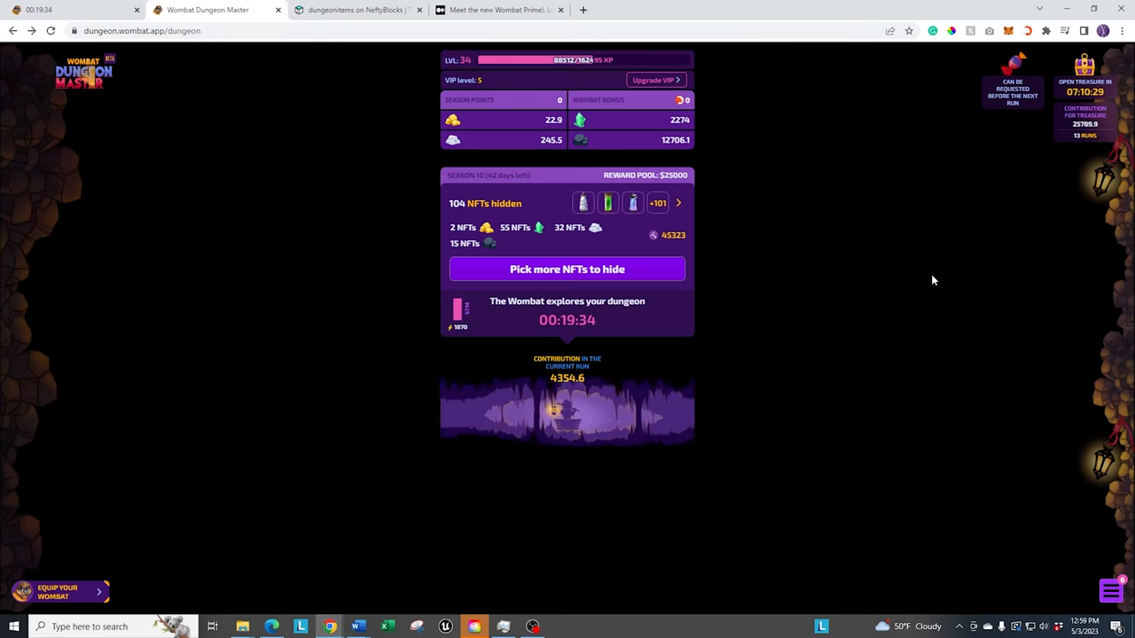
pyautogui.moveTo(828, 287)
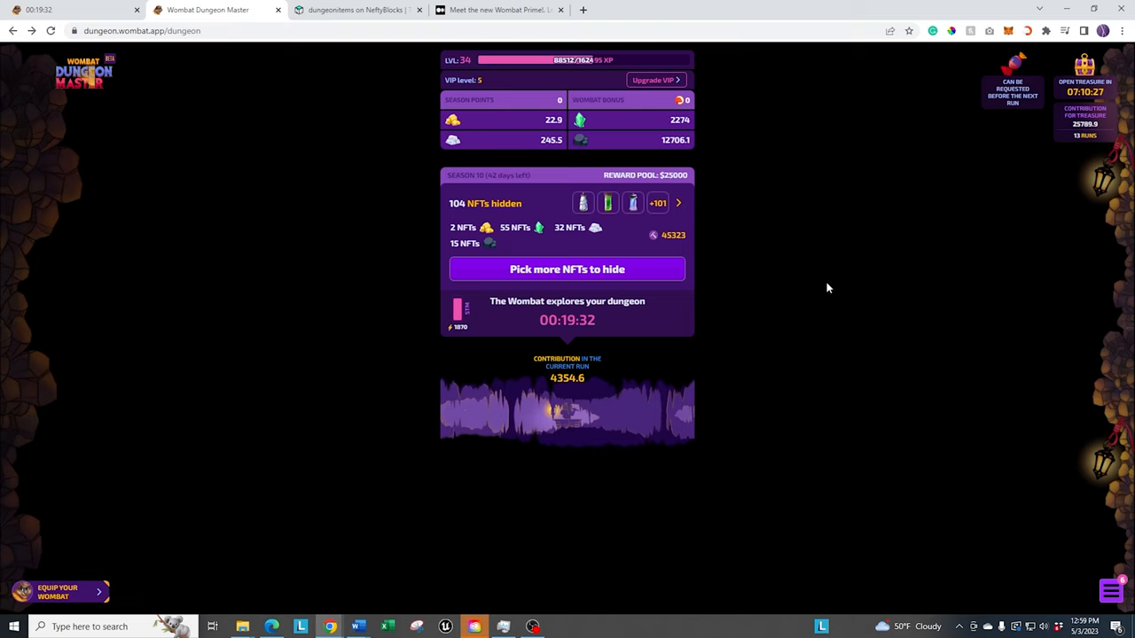
# Step: Open the Pick NFTs to hide list and browse WAX collections: 96 hidden, 4 slots left
pyautogui.click(567, 269)
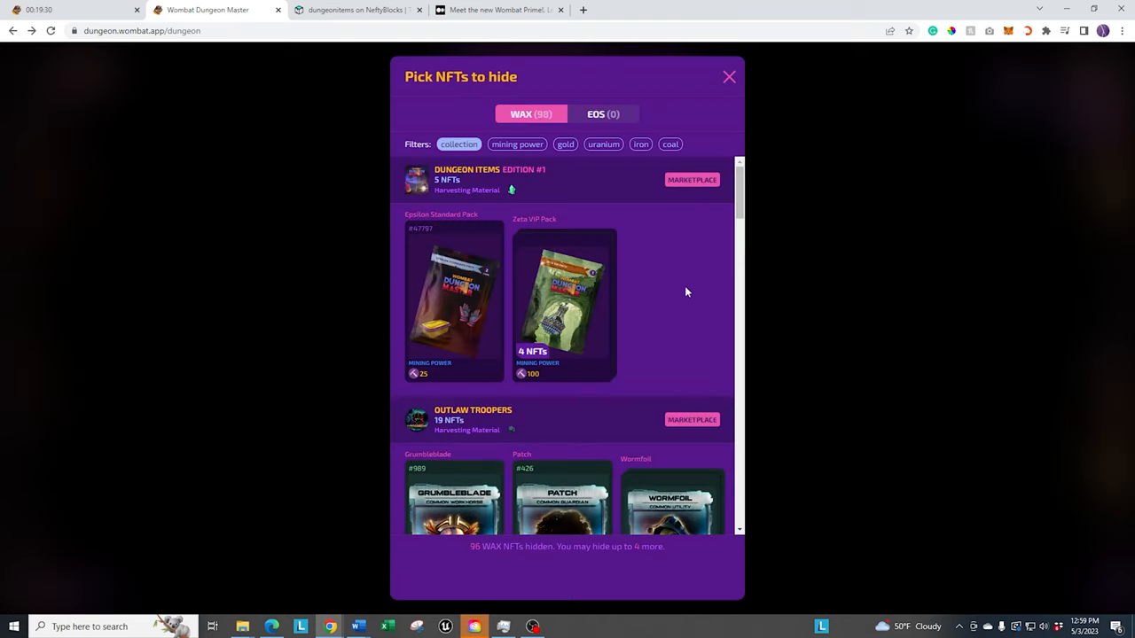
pyautogui.scroll(-3)
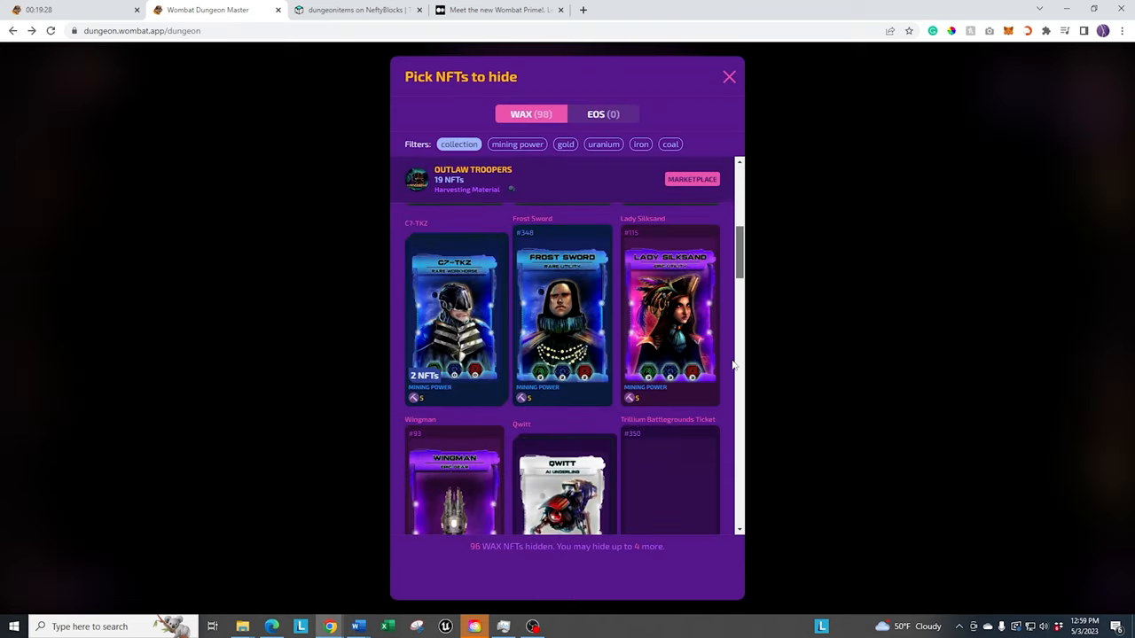
pyautogui.scroll(-3)
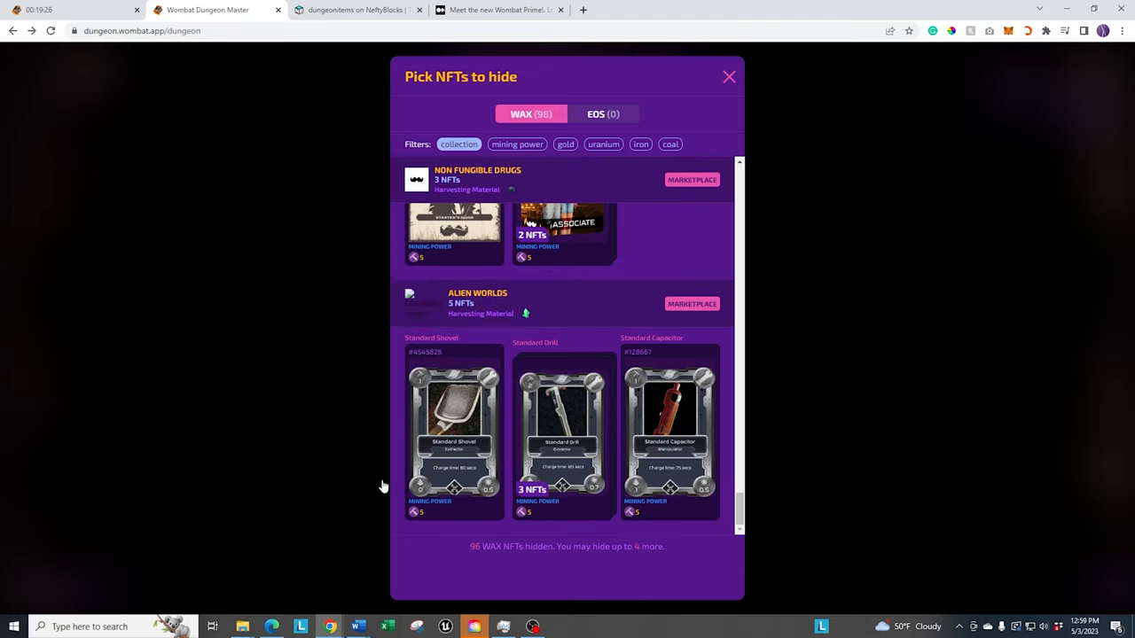
pyautogui.moveTo(384, 487)
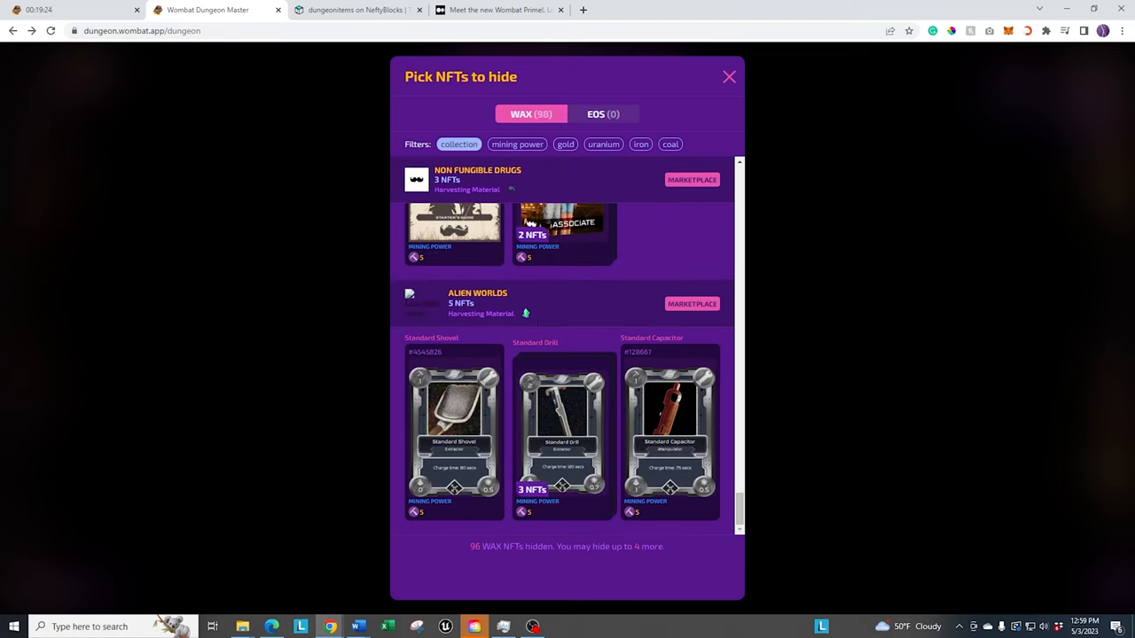
pyautogui.moveTo(1103, 459)
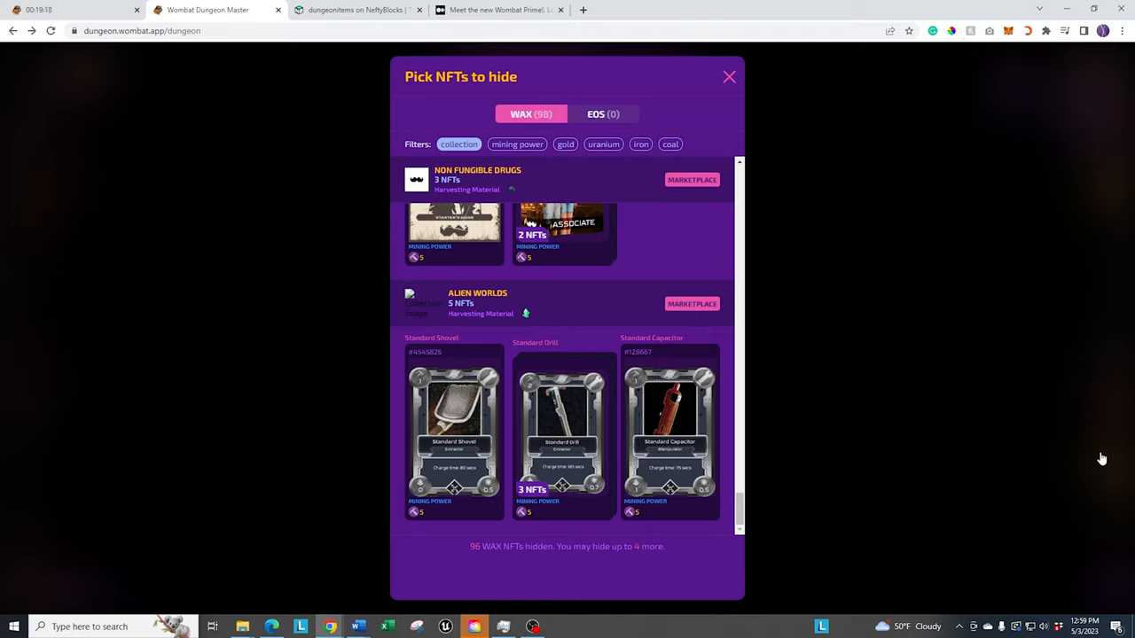
pyautogui.moveTo(525, 329)
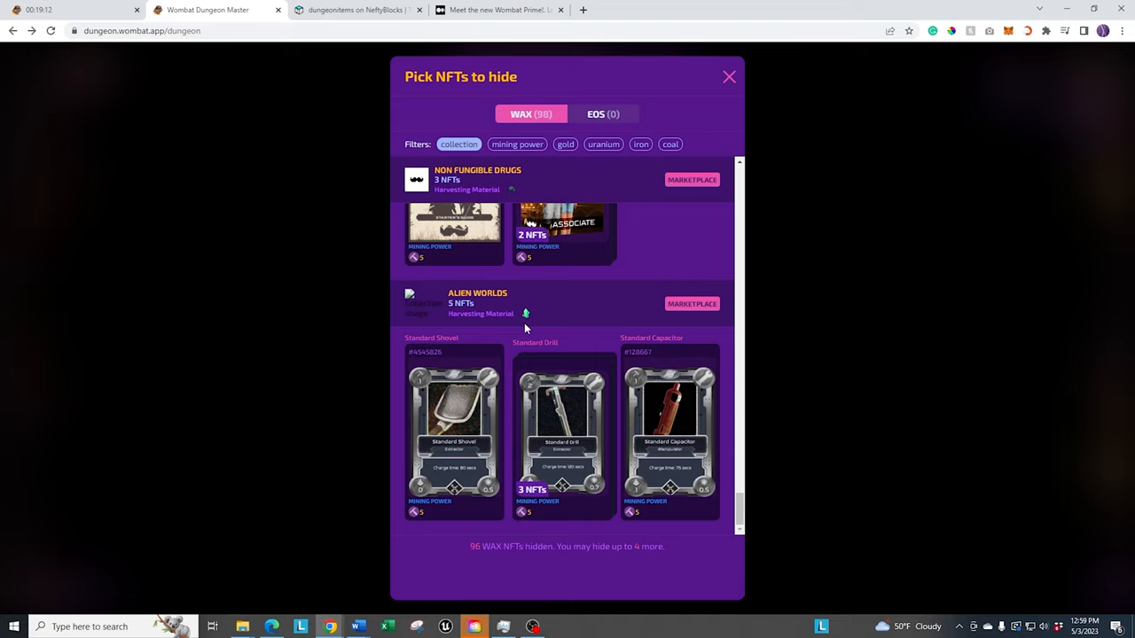
pyautogui.moveTo(745, 459)
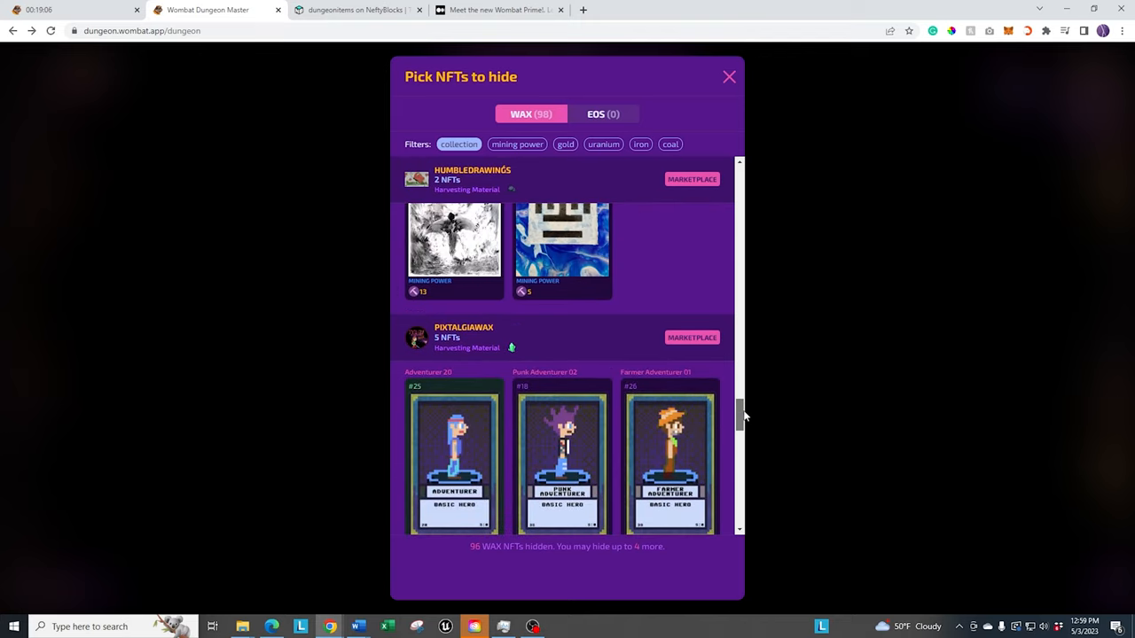
pyautogui.scroll(3)
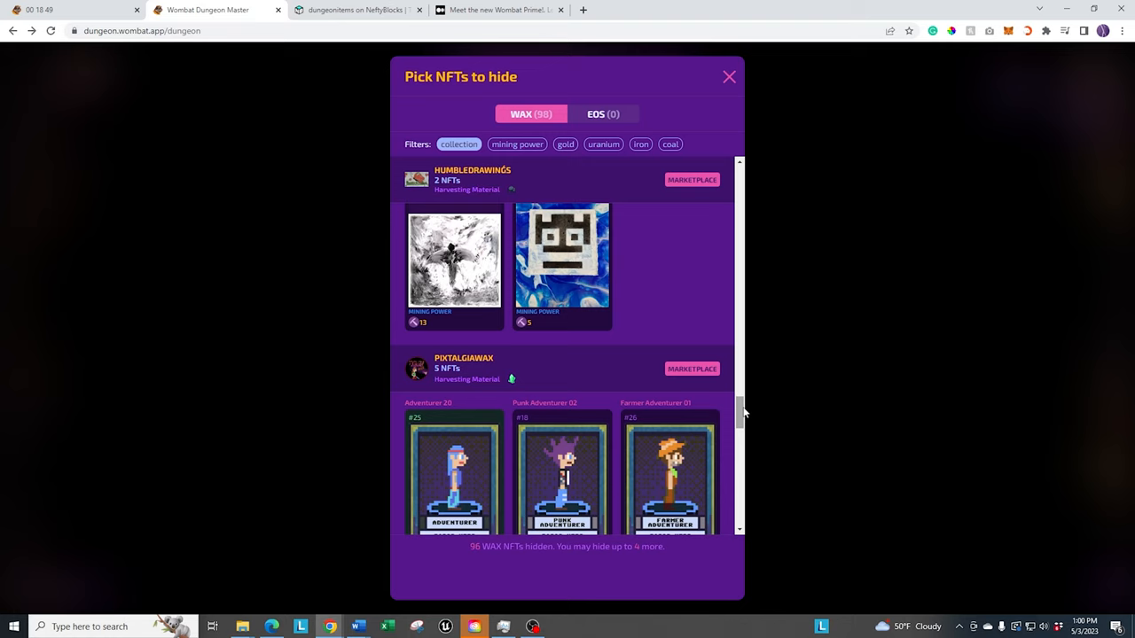
pyautogui.scroll(-3)
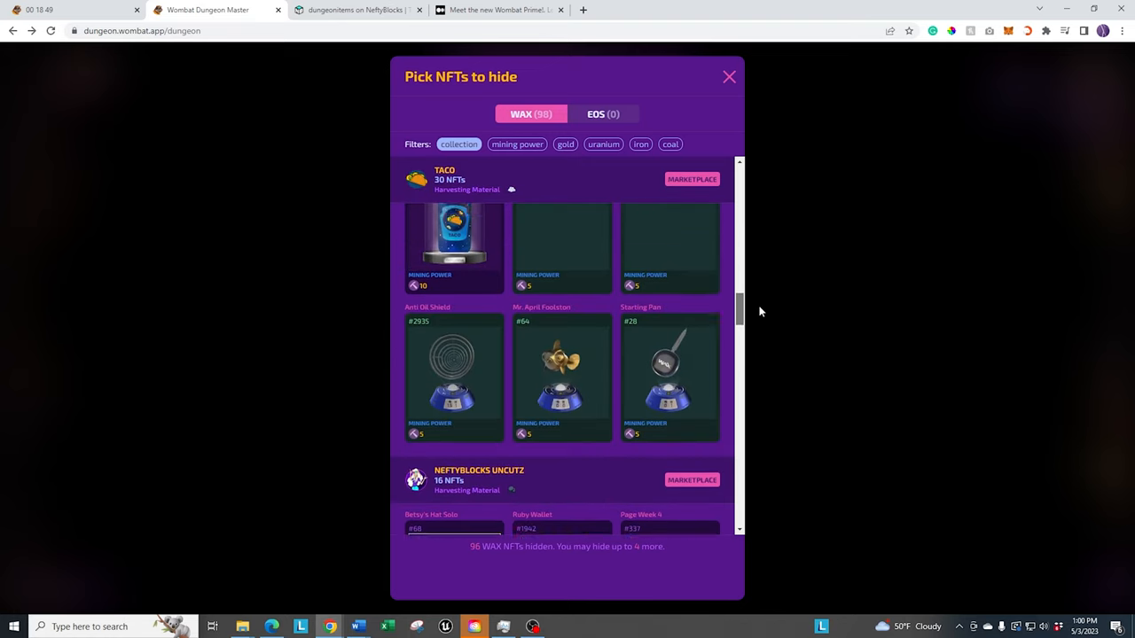
pyautogui.scroll(-3)
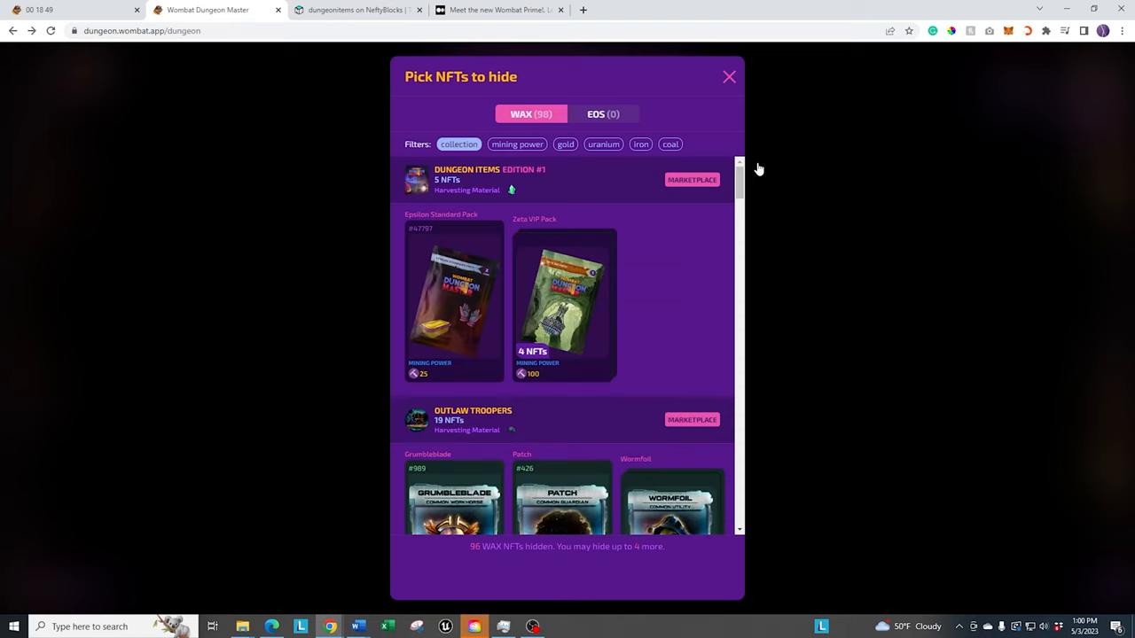
pyautogui.moveTo(847, 305)
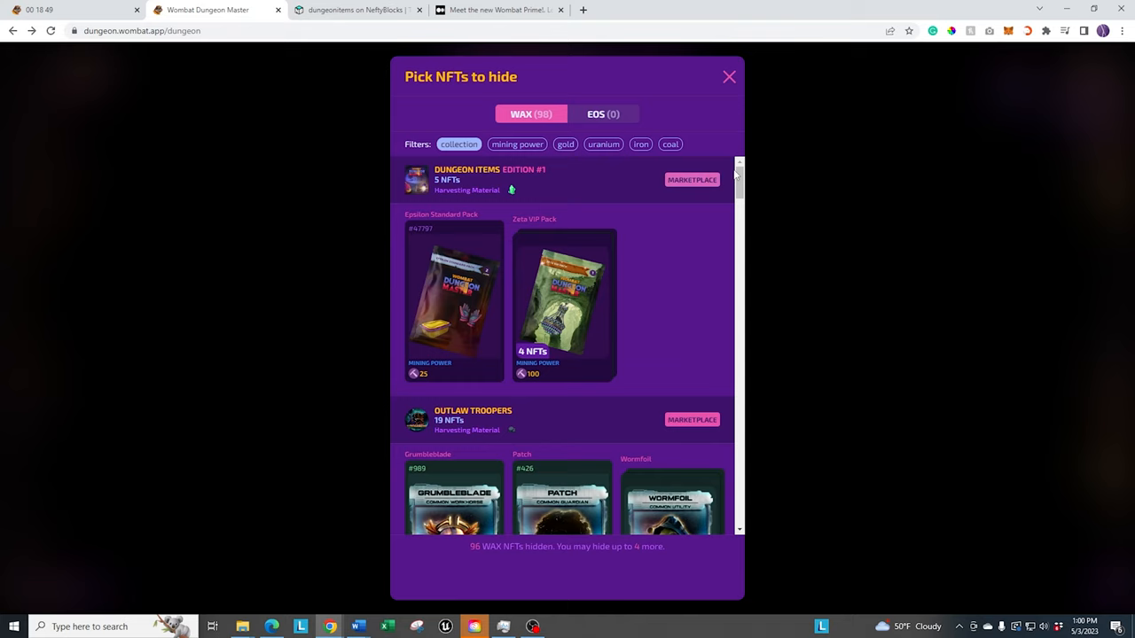
pyautogui.scroll(-3)
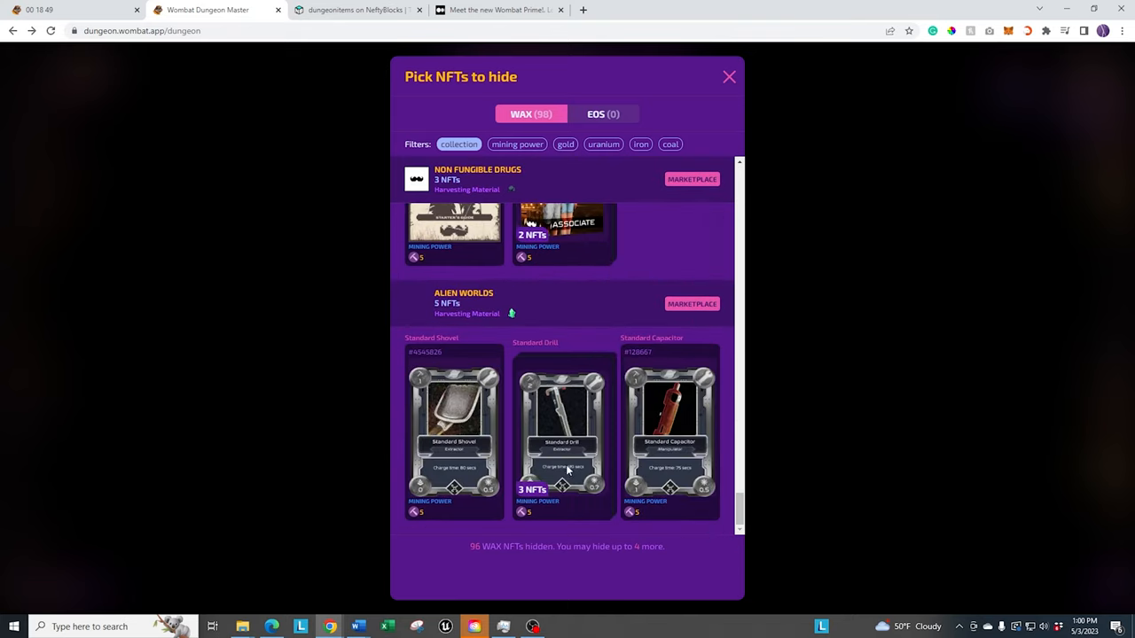
pyautogui.moveTo(883, 376)
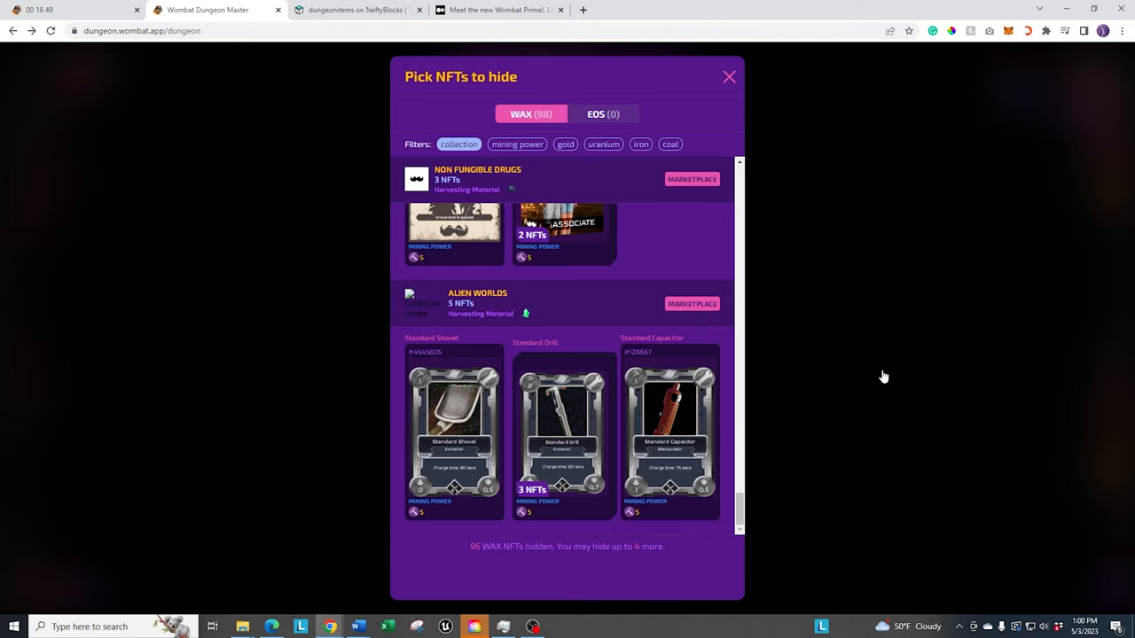
pyautogui.moveTo(883, 369)
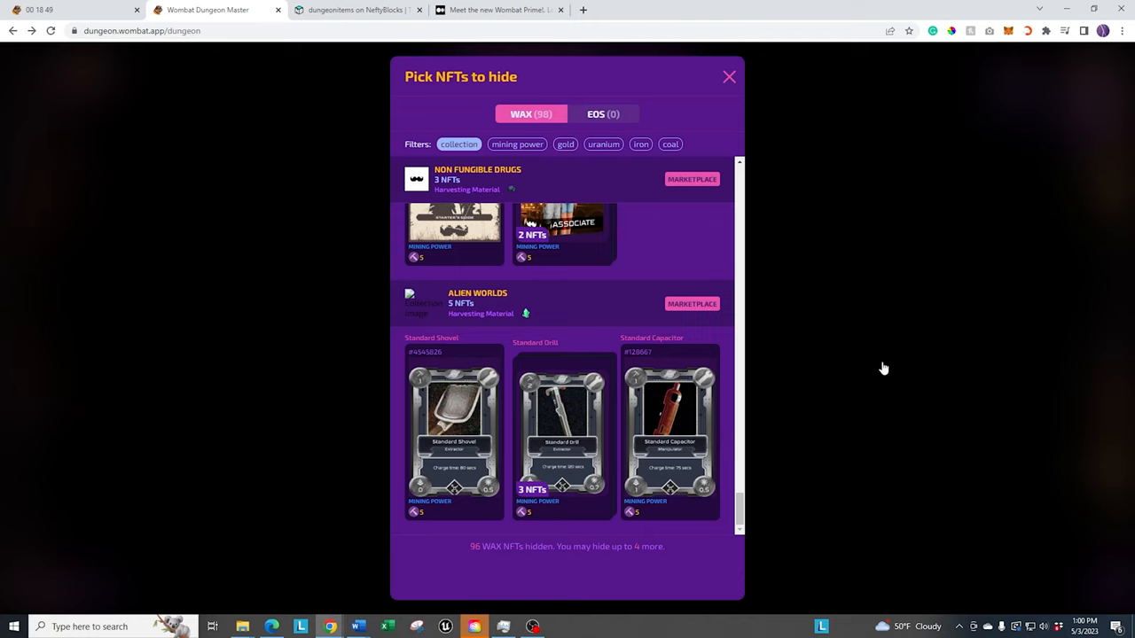
pyautogui.moveTo(782, 475)
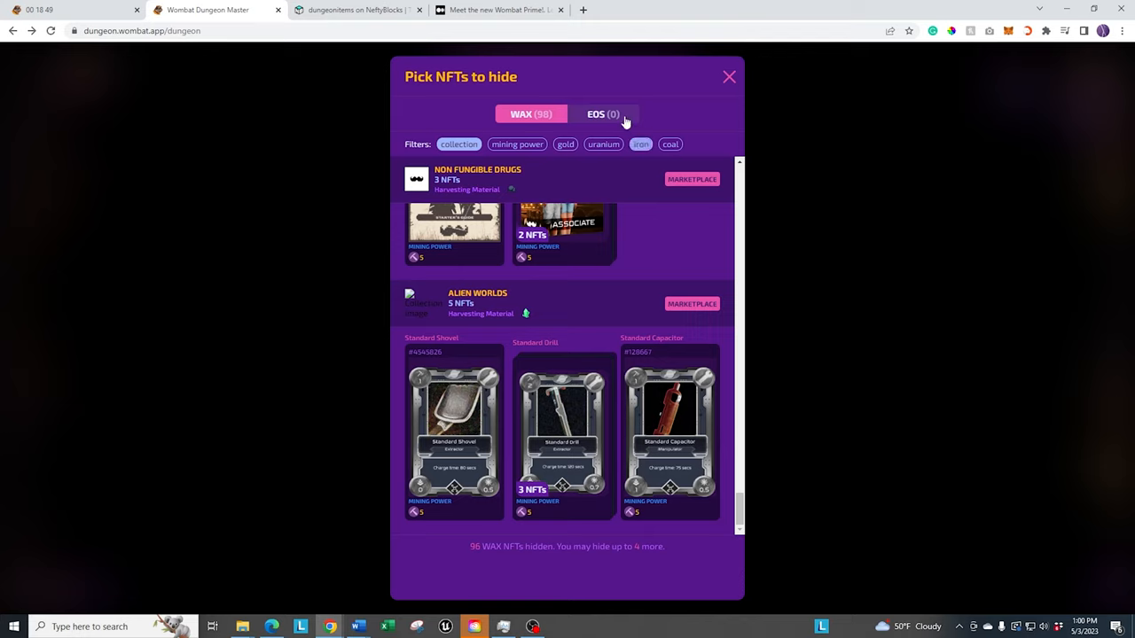
# Step: Close the picker, scroll through the hidden dungeonitems NFTs list, then close it
pyautogui.click(729, 76)
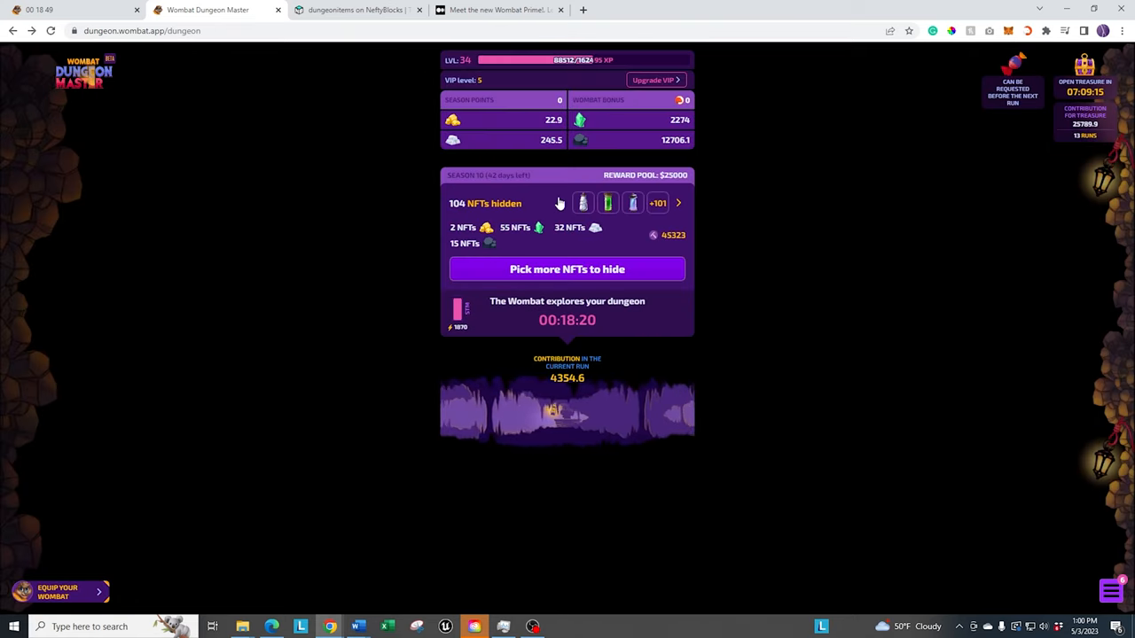
pyautogui.click(567, 268)
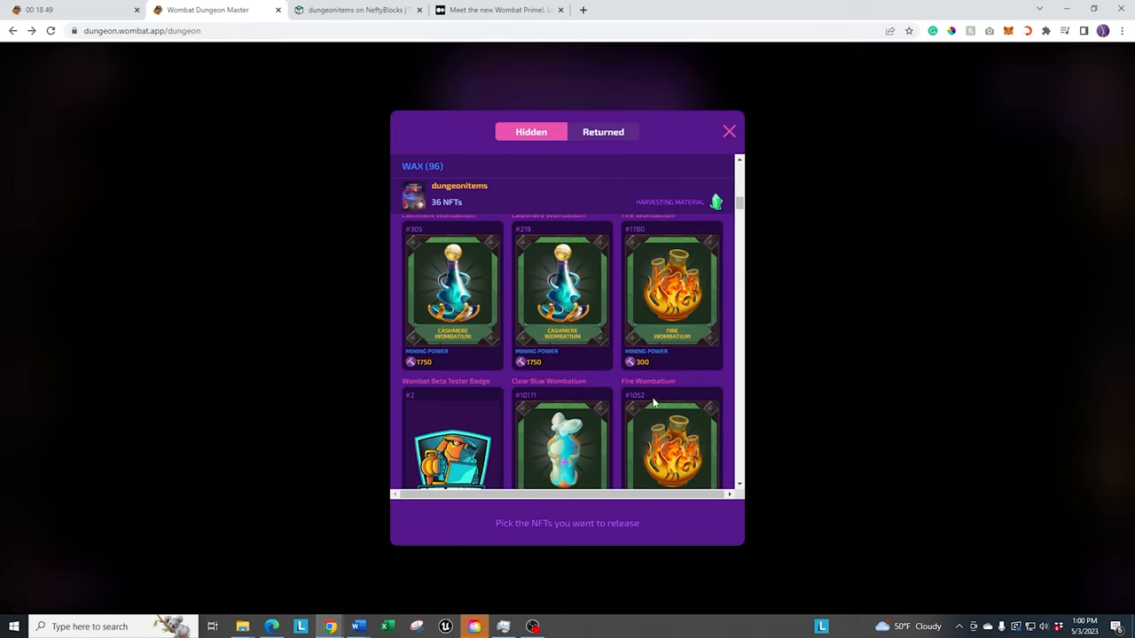
pyautogui.scroll(-3)
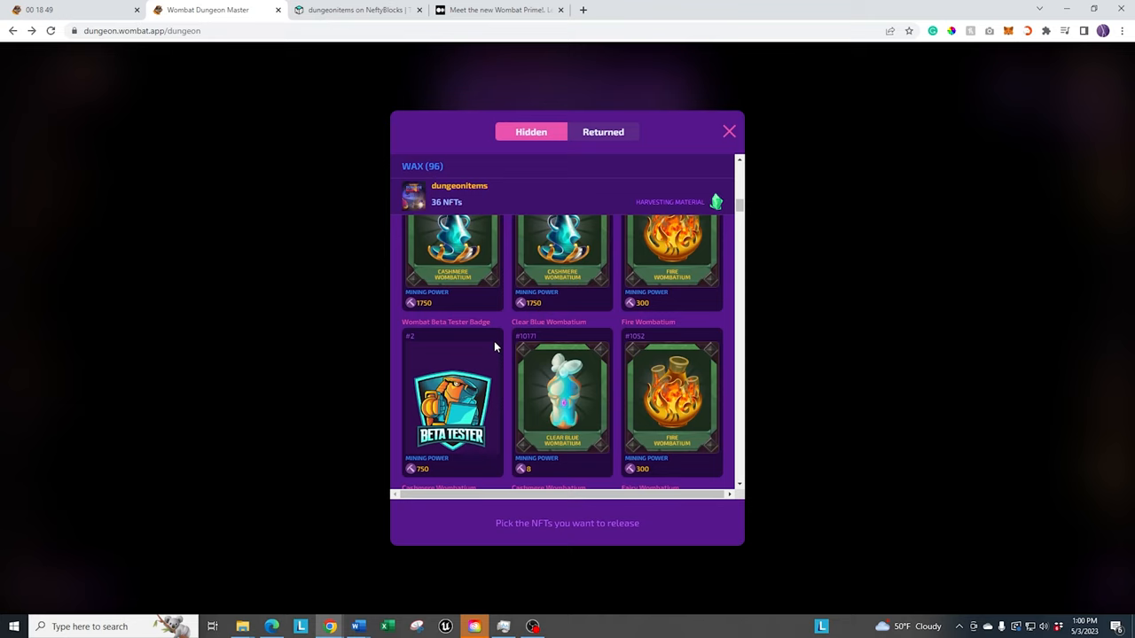
pyautogui.moveTo(463, 369)
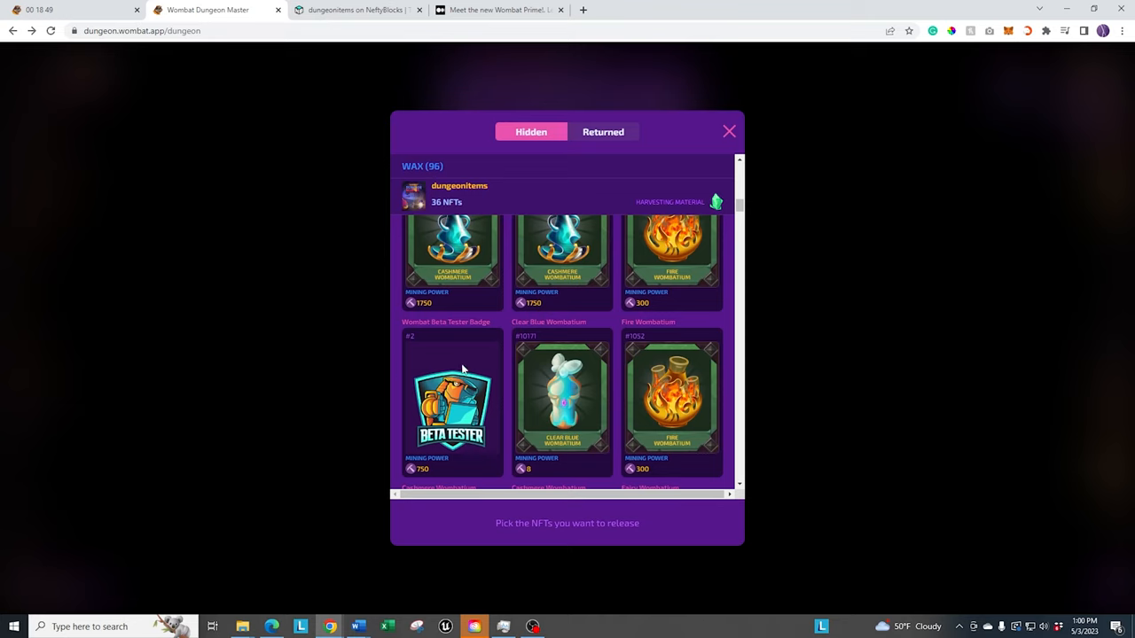
pyautogui.moveTo(485, 377)
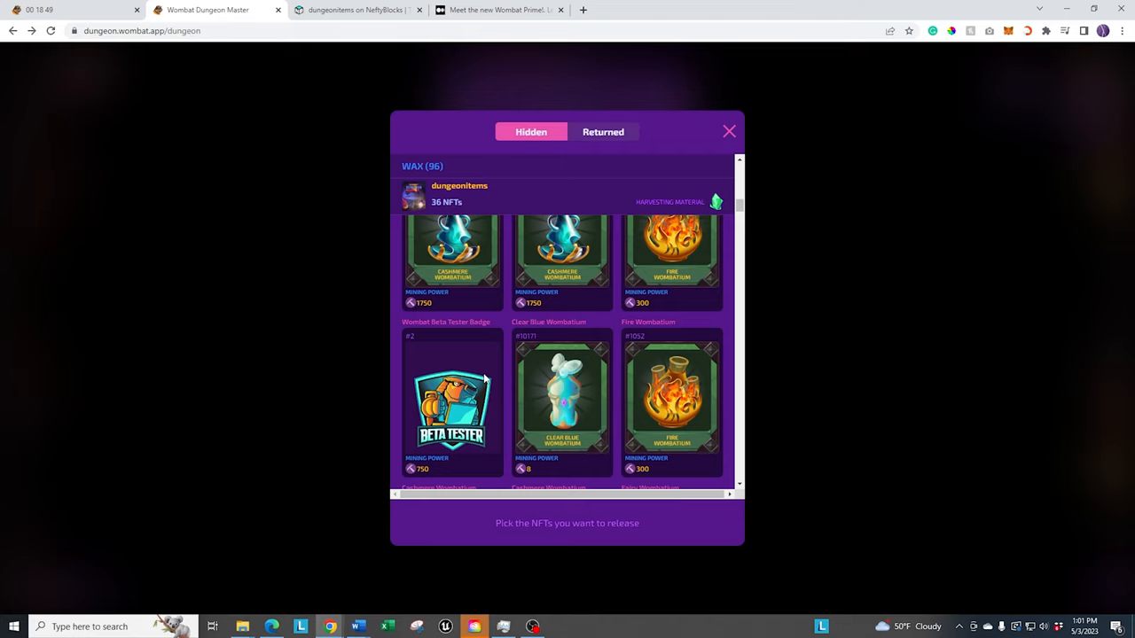
pyautogui.moveTo(786, 123)
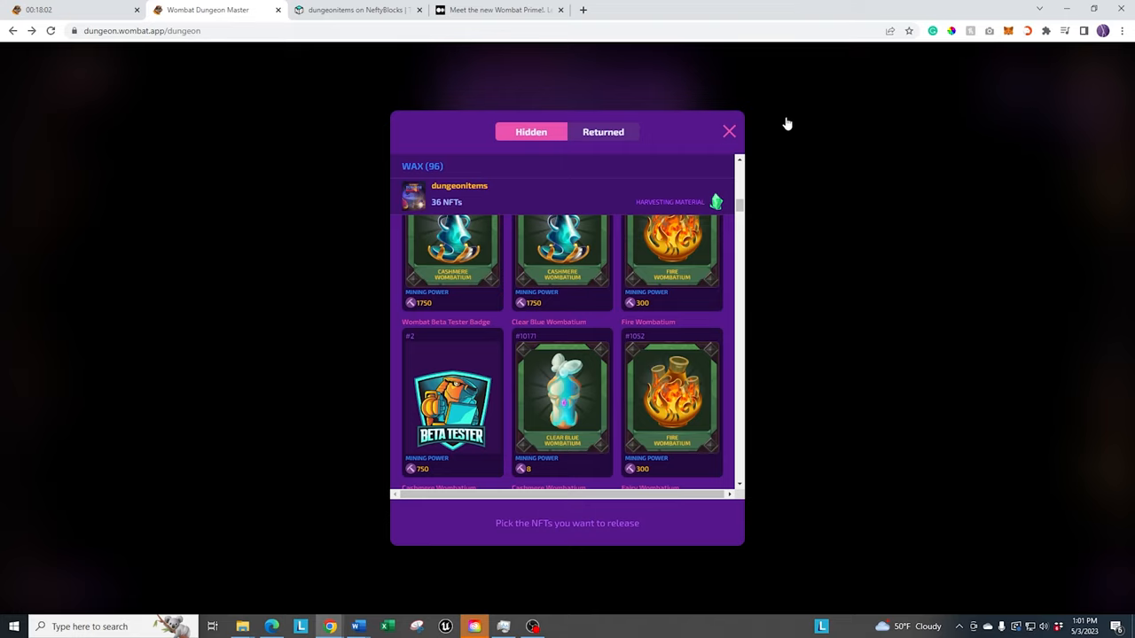
pyautogui.click(729, 131)
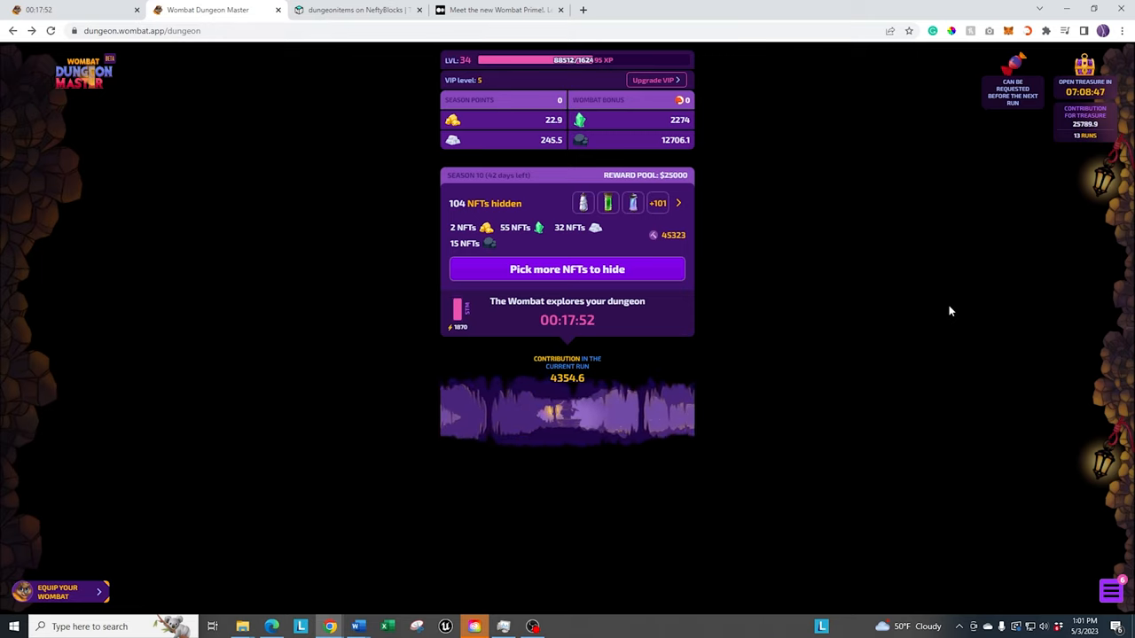
pyautogui.moveTo(1079, 532)
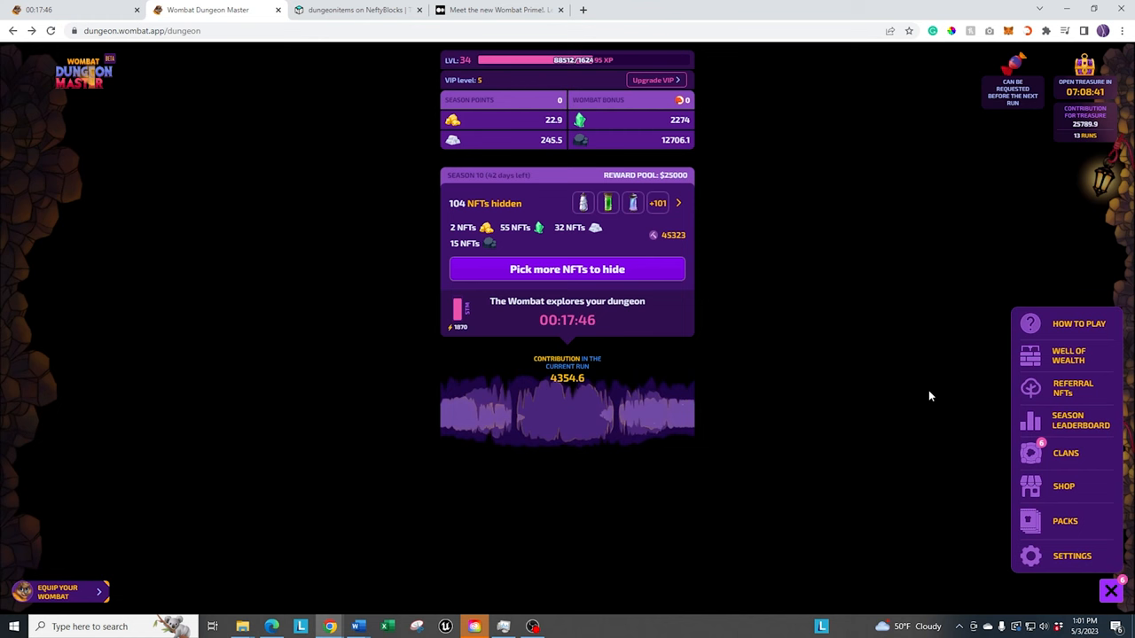
pyautogui.moveTo(1020, 388)
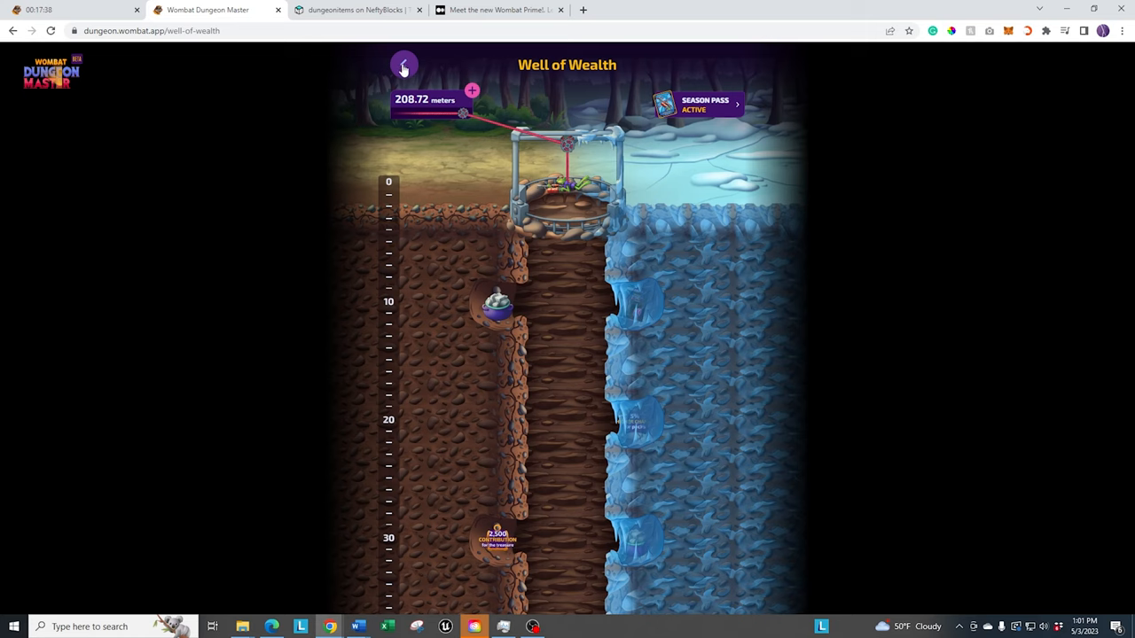
# Step: Open the Your Wombat equipment screen and browse hat options, including helmets and a Silk Hat
pyautogui.click(403, 67)
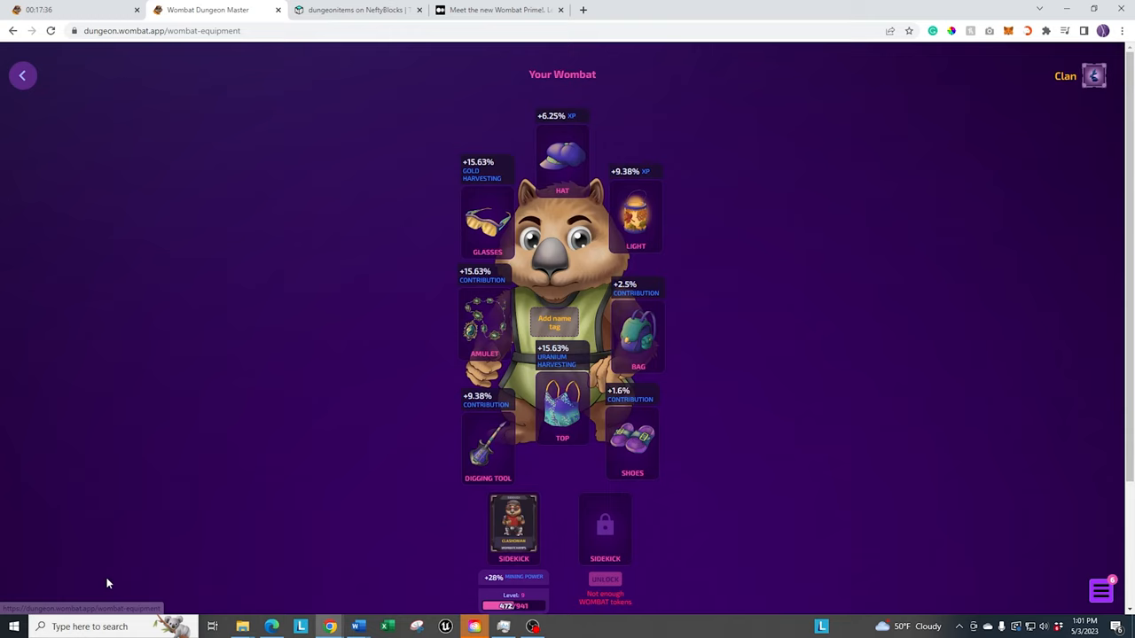
pyautogui.moveTo(554, 152)
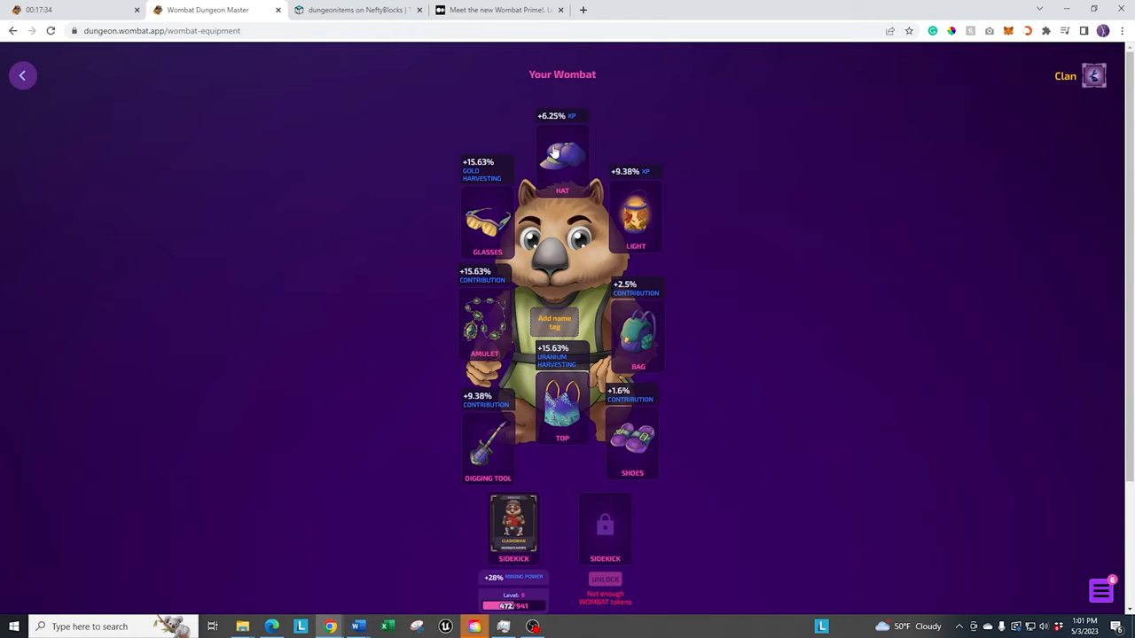
pyautogui.click(562, 155)
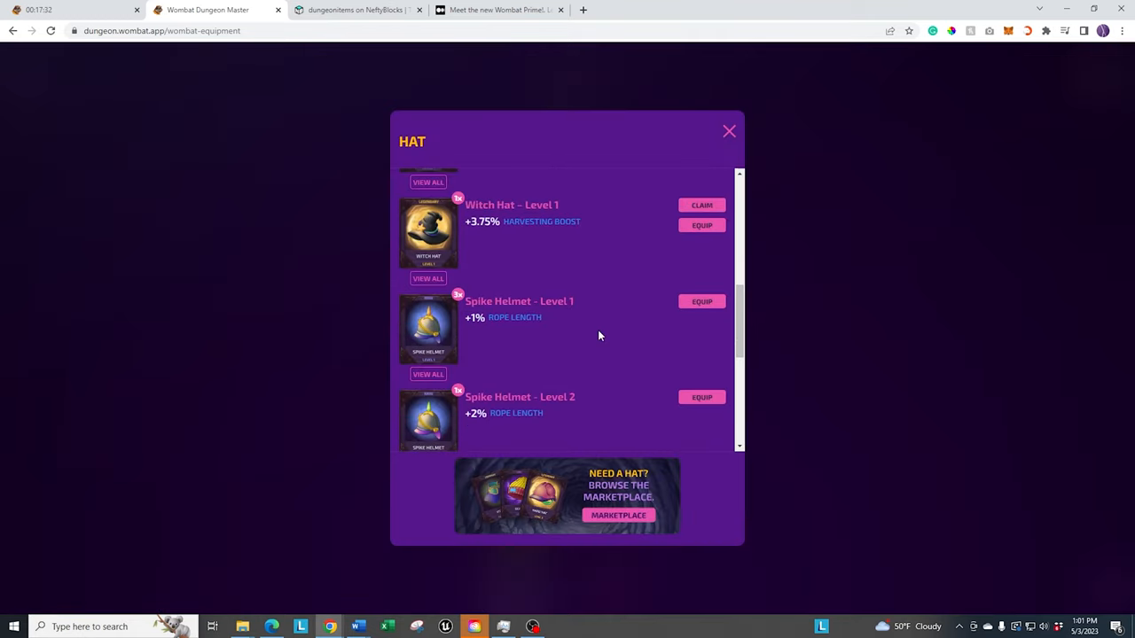
pyautogui.scroll(-3)
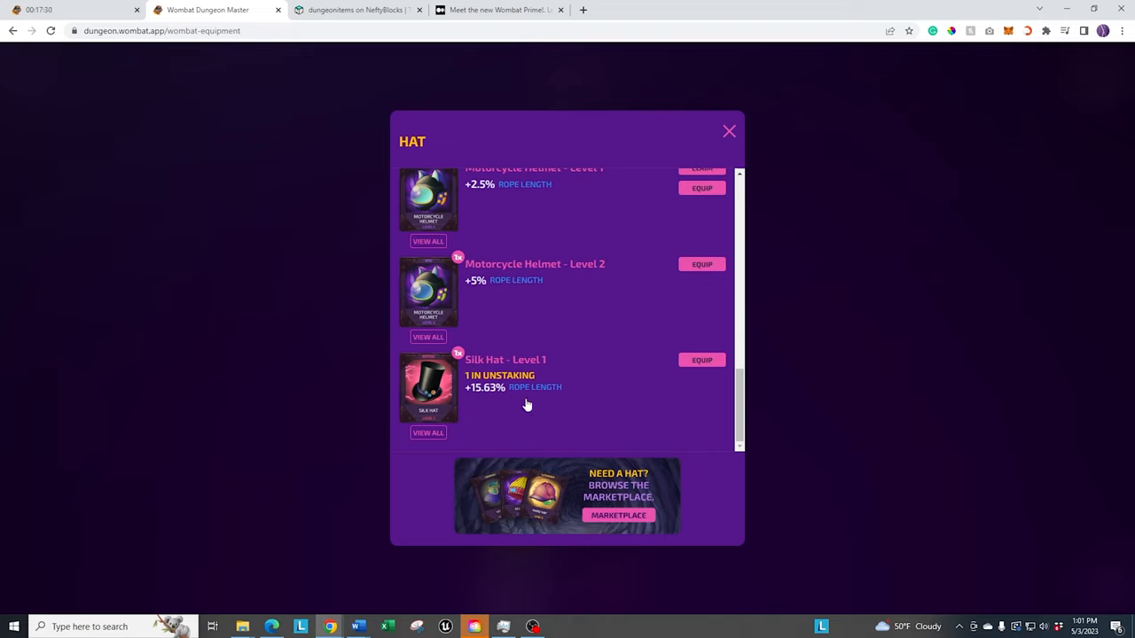
pyautogui.moveTo(576, 403)
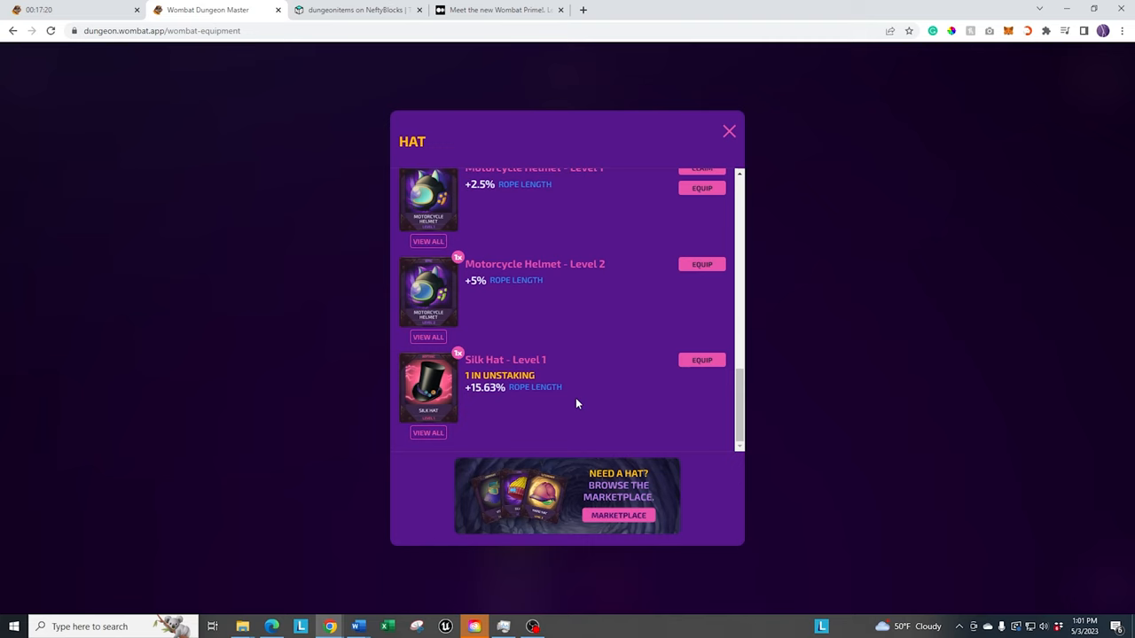
pyautogui.click(728, 131)
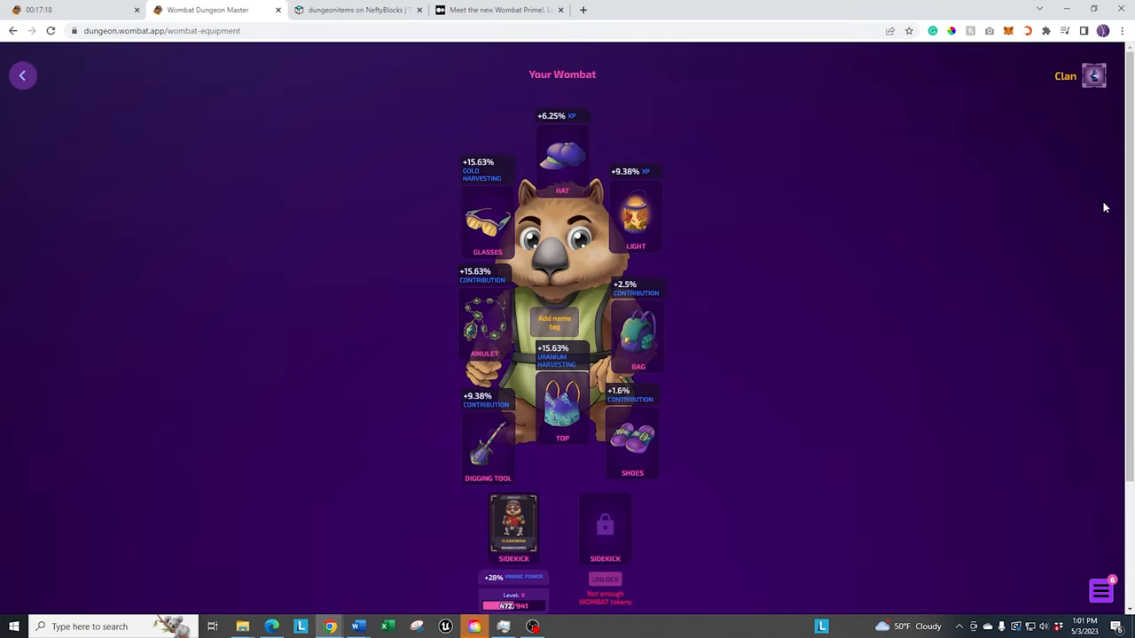
# Step: View the completed Season 10 Equipment achievements, then go back to the Well of Wealth
pyautogui.click(1100, 592)
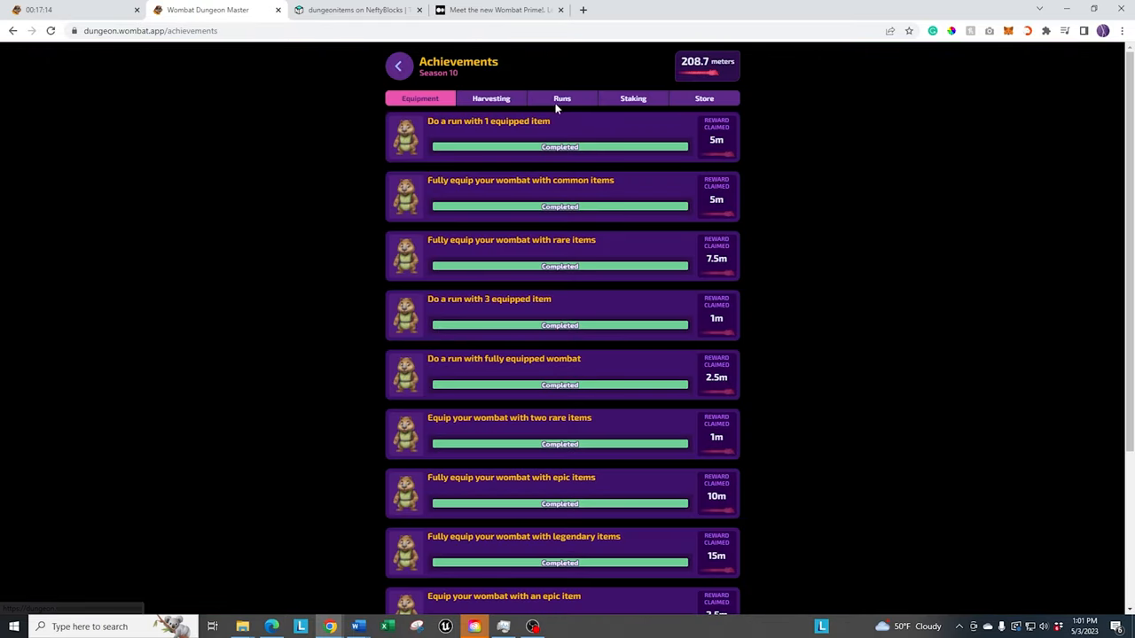
pyautogui.moveTo(771, 193)
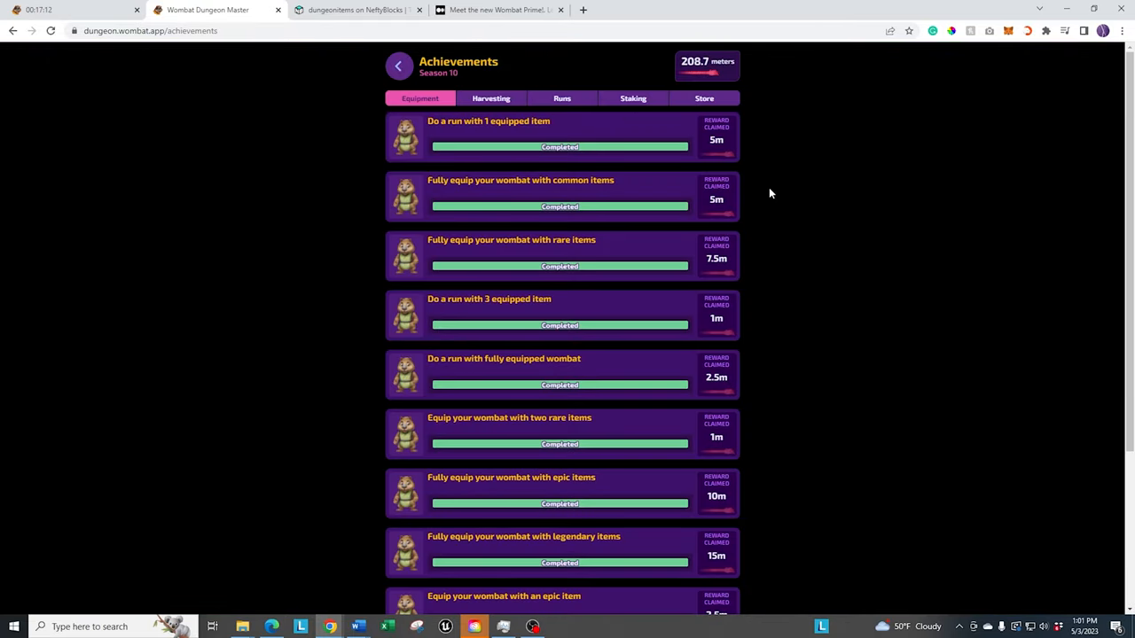
pyautogui.moveTo(786, 196)
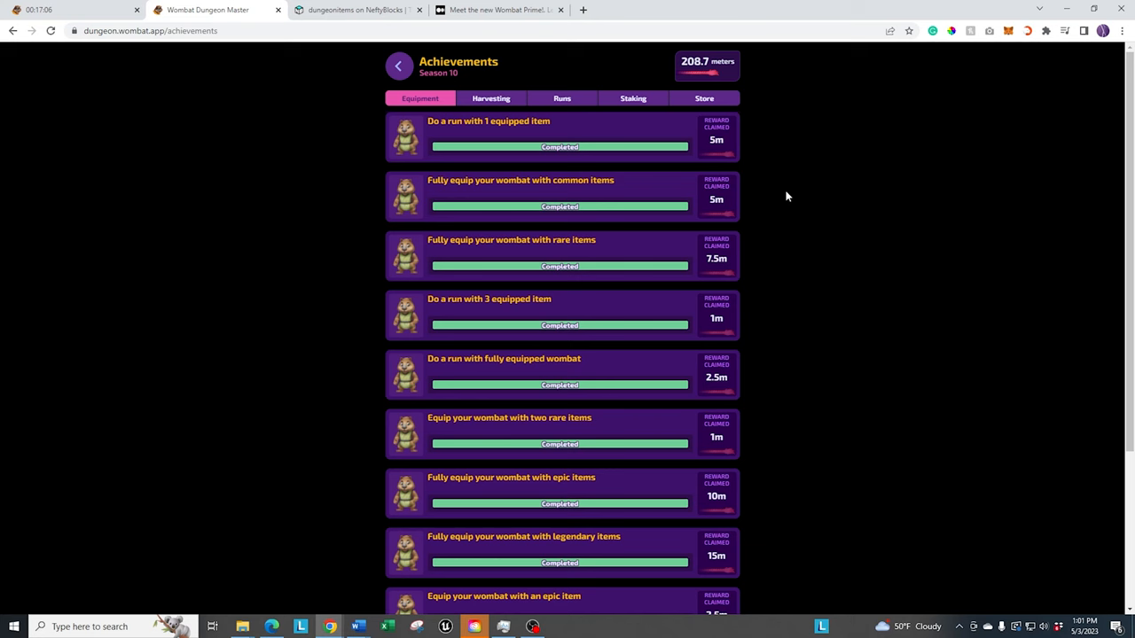
pyautogui.moveTo(398, 68)
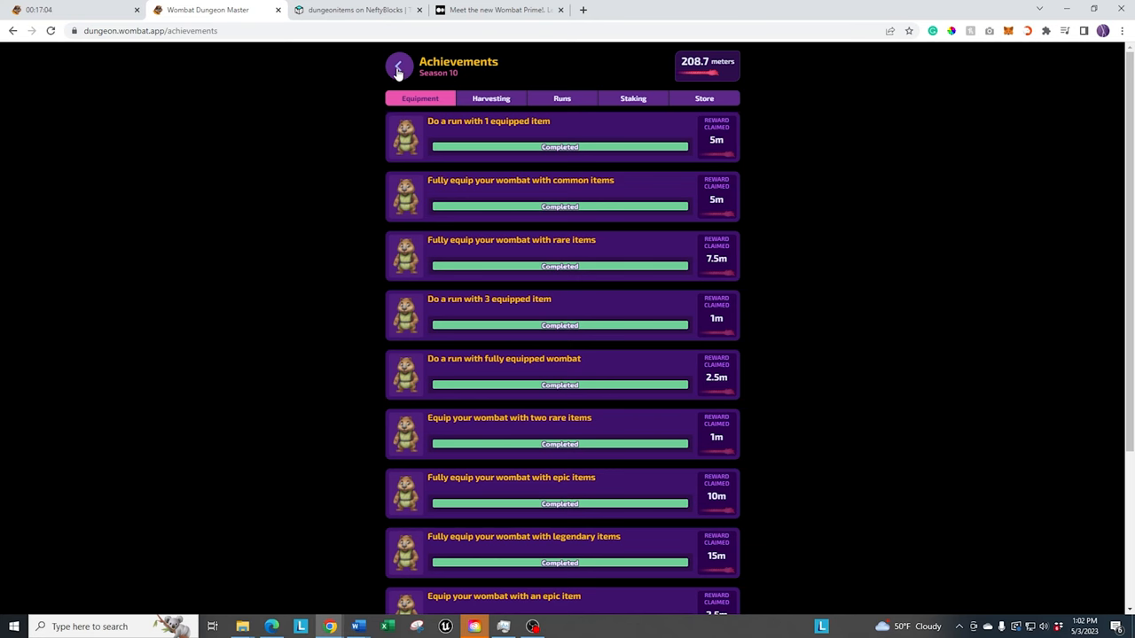
pyautogui.click(397, 68)
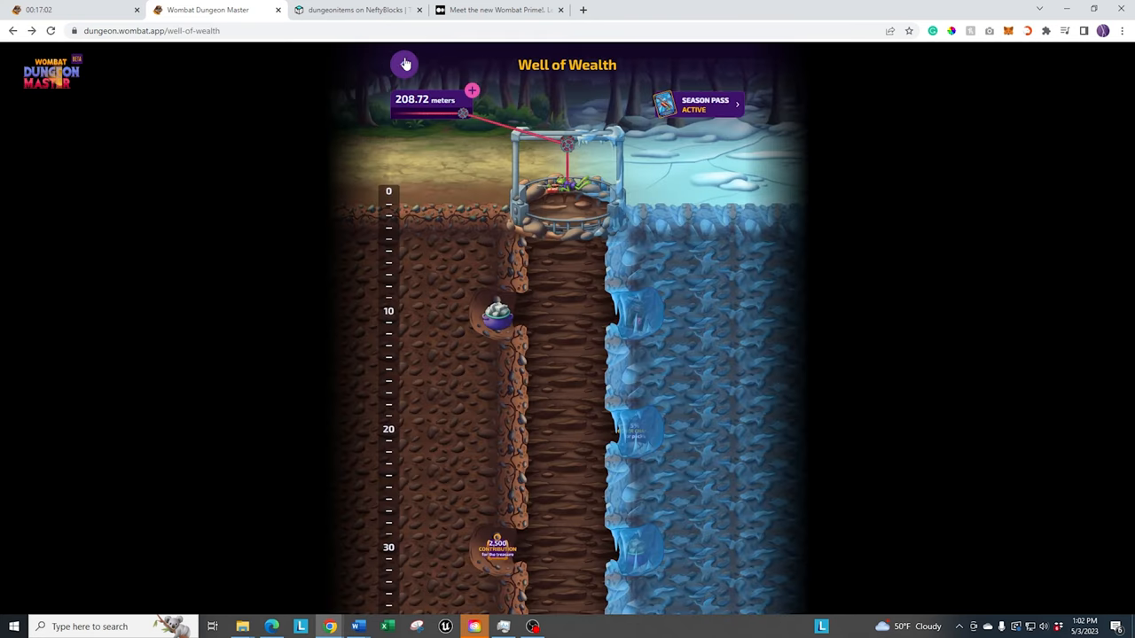
# Step: Reopen the wombat's equipment screen to review gear bonuses, then expand the game menu
pyautogui.click(404, 64)
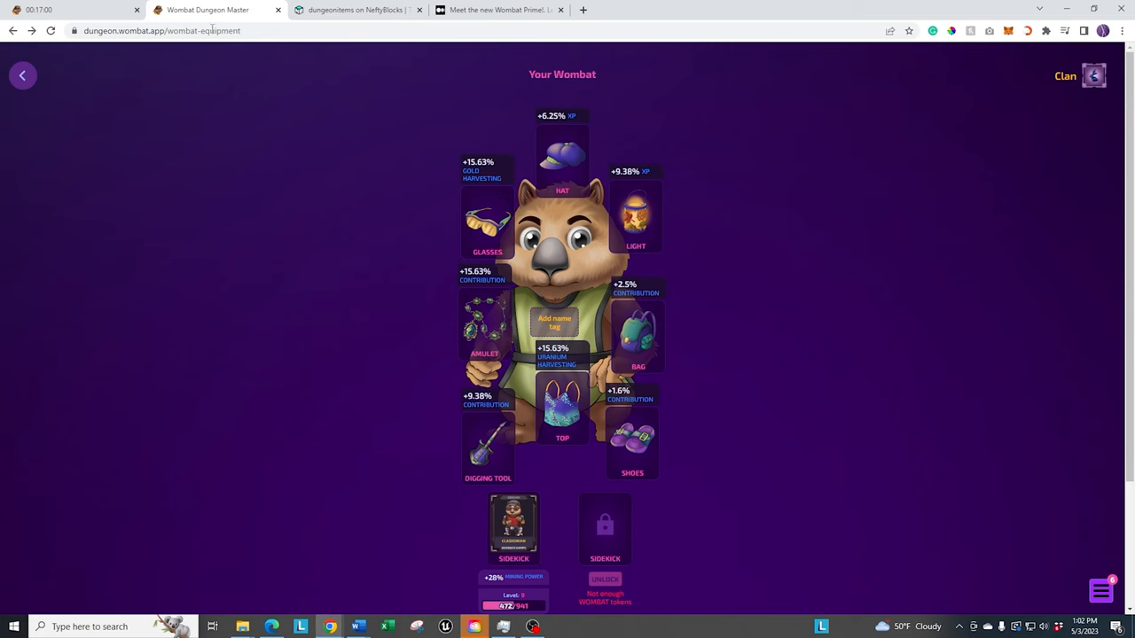
pyautogui.click(22, 75)
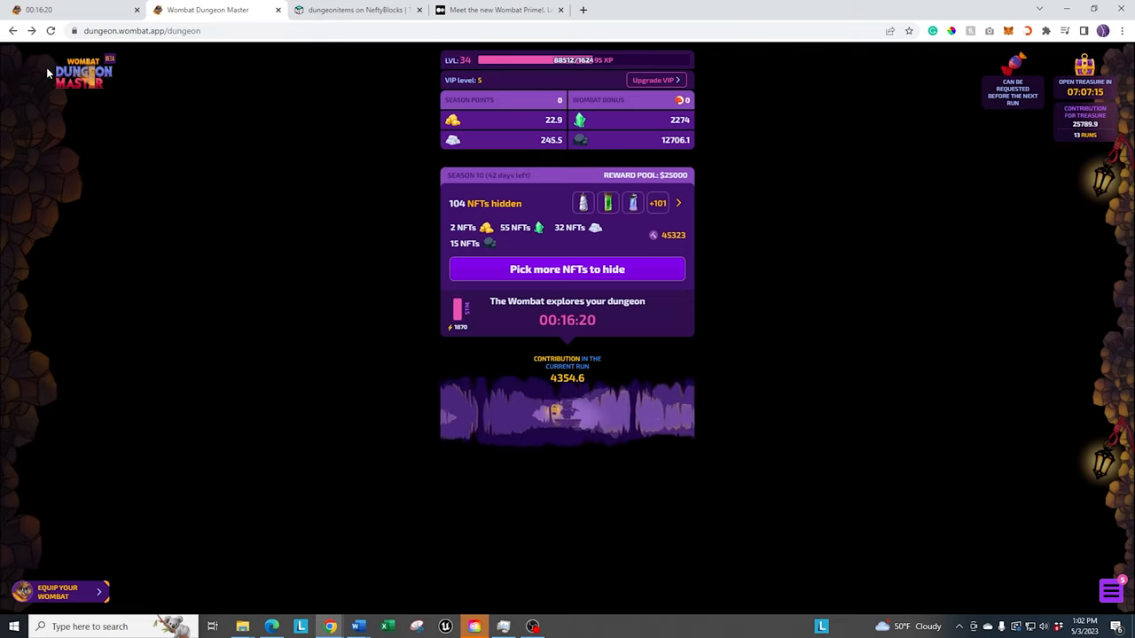
pyautogui.moveTo(159, 121)
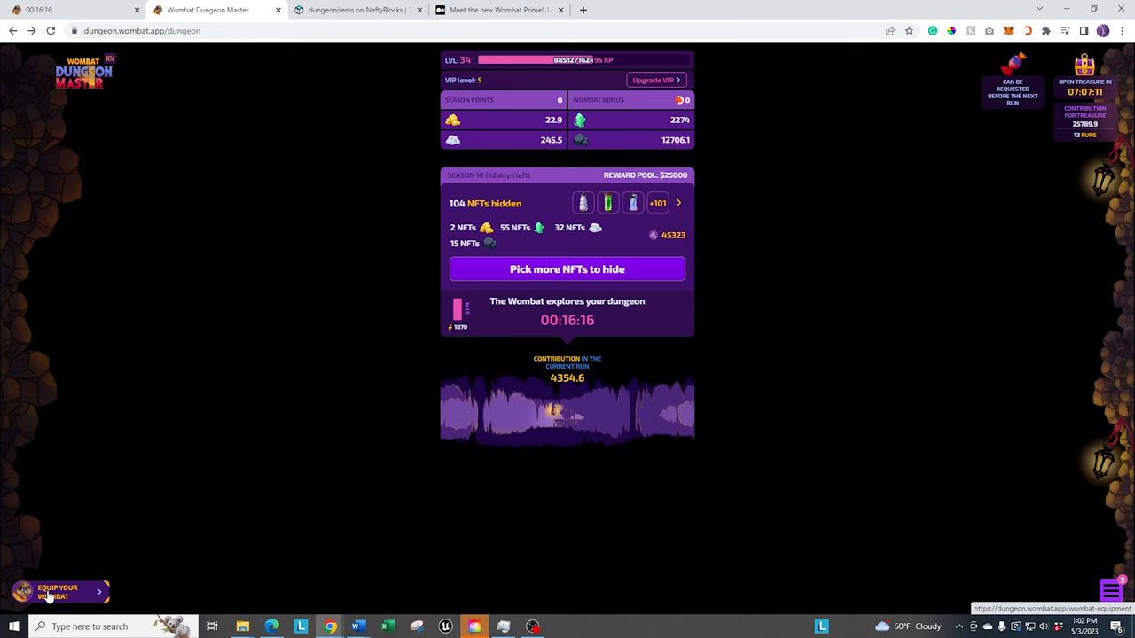
pyautogui.click(58, 591)
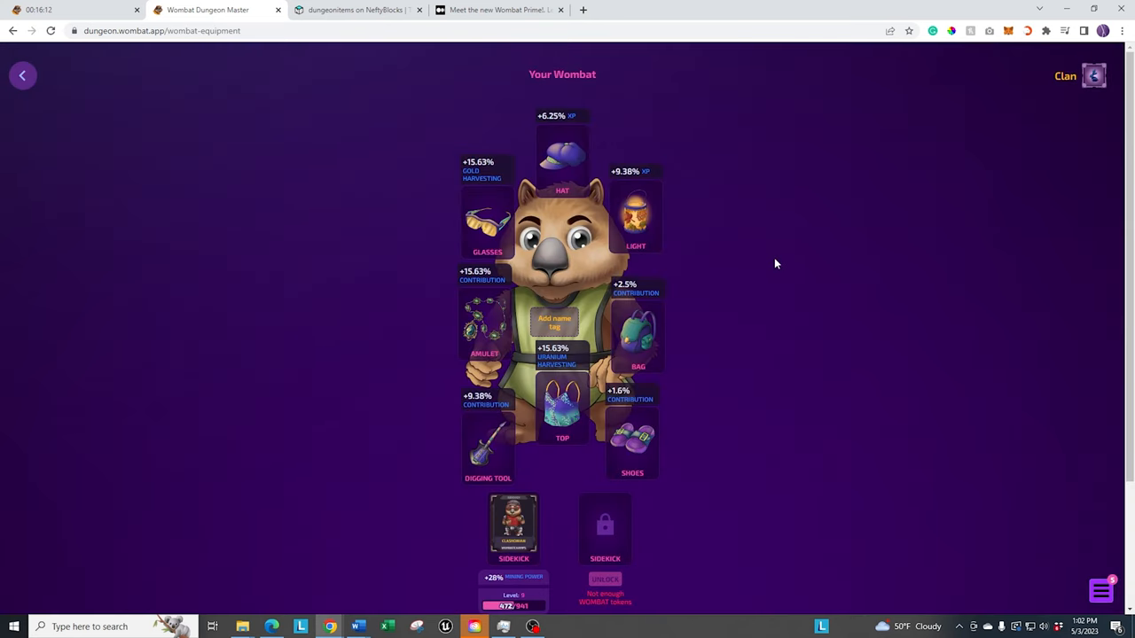
pyautogui.moveTo(634, 194)
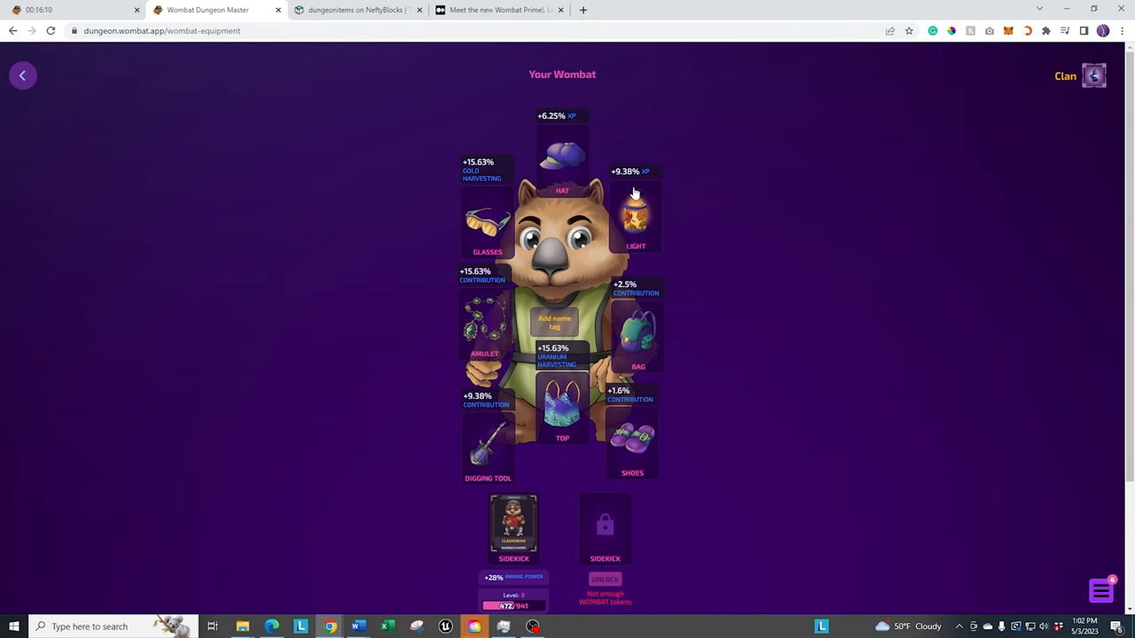
pyautogui.moveTo(585, 124)
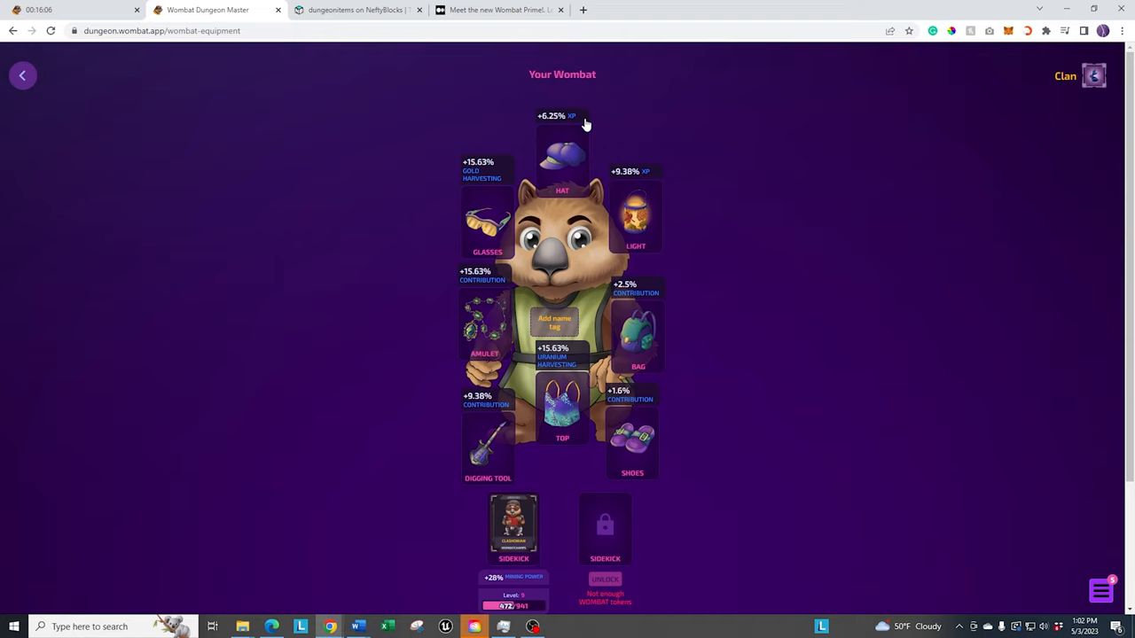
pyautogui.moveTo(597, 123)
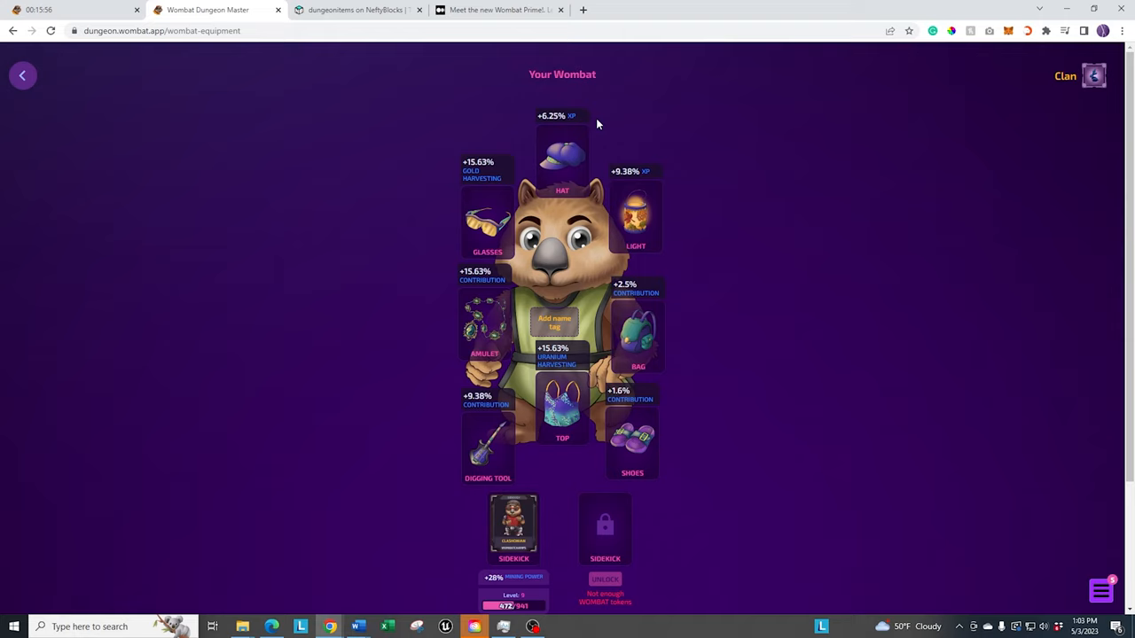
pyautogui.moveTo(888, 263)
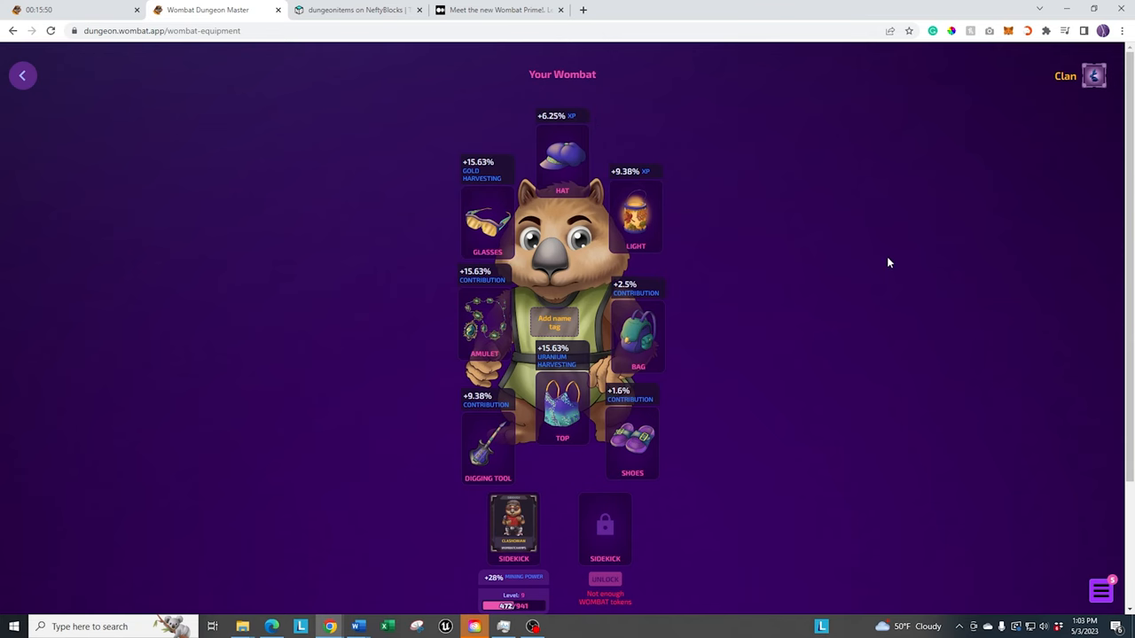
pyautogui.click(1100, 592)
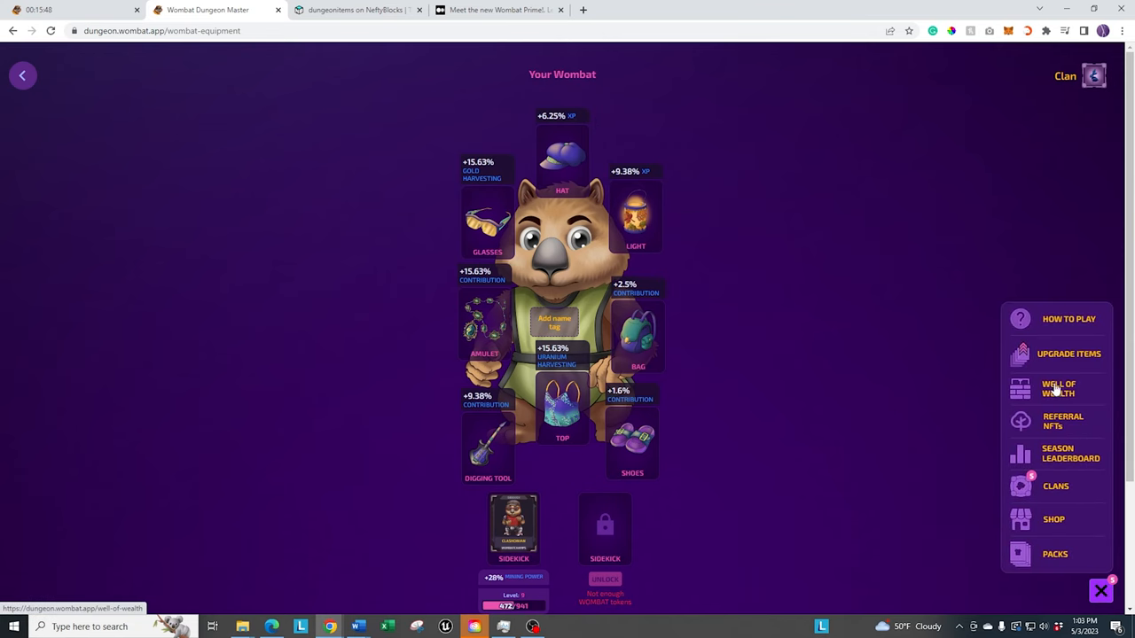
# Step: Go to the Well of Wealth and scroll the Season 10 Equipment achievements down and back
pyautogui.click(1057, 388)
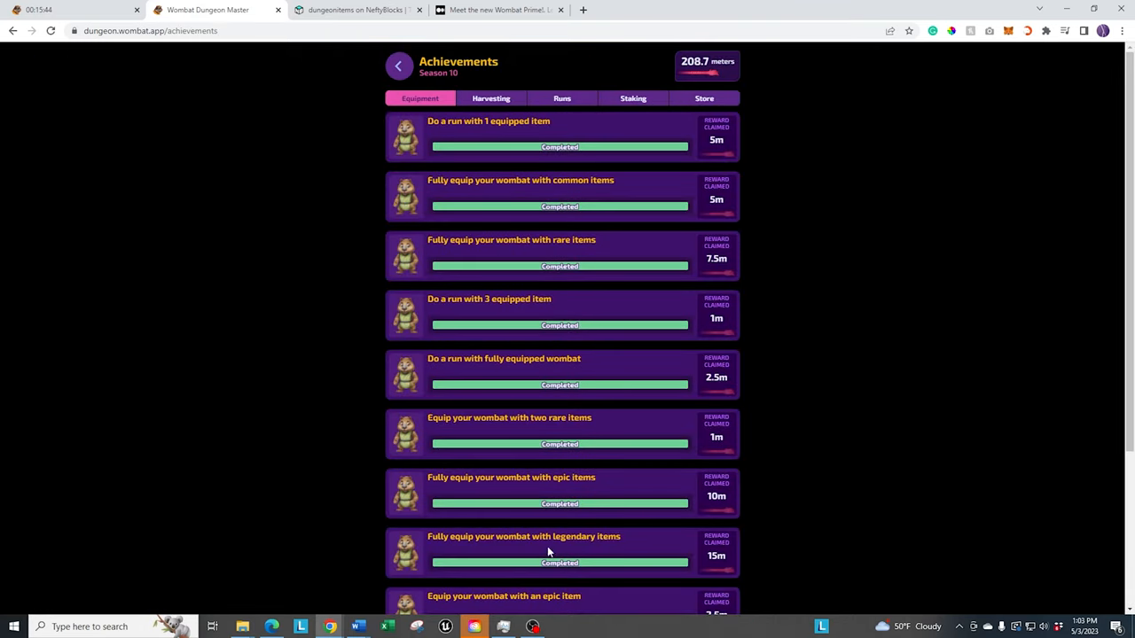
pyautogui.moveTo(727, 453)
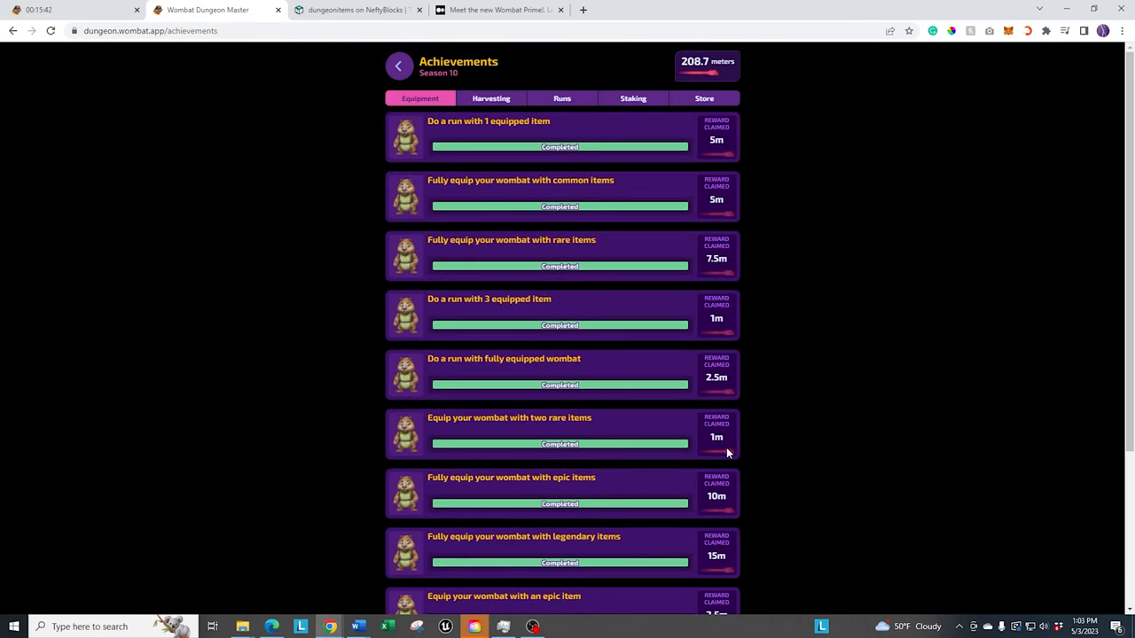
pyautogui.moveTo(628, 432)
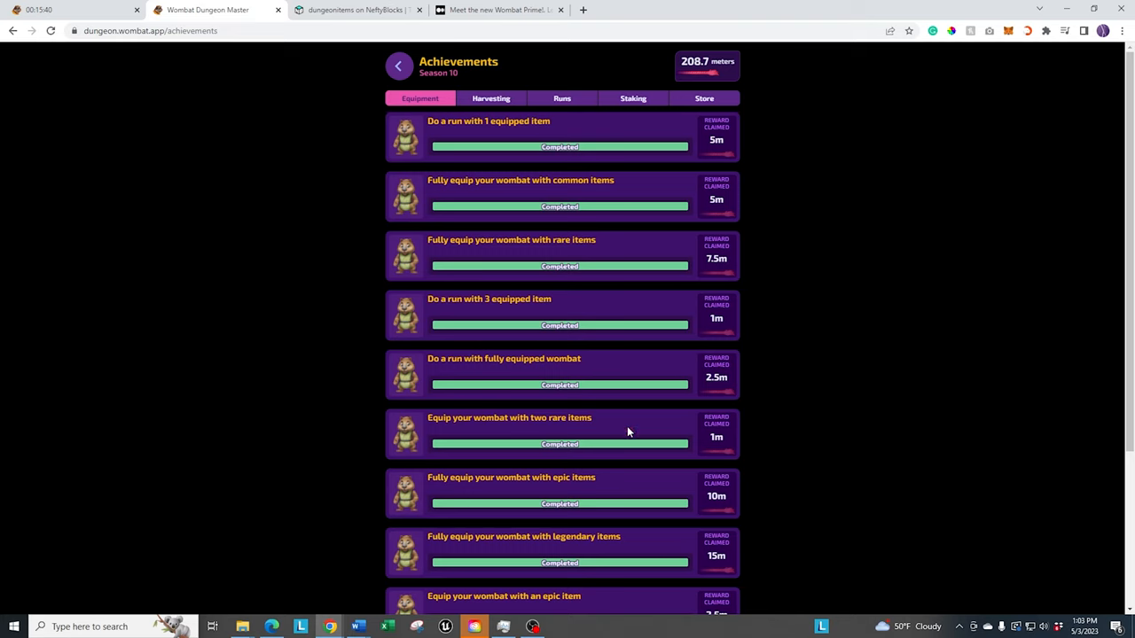
pyautogui.scroll(-3)
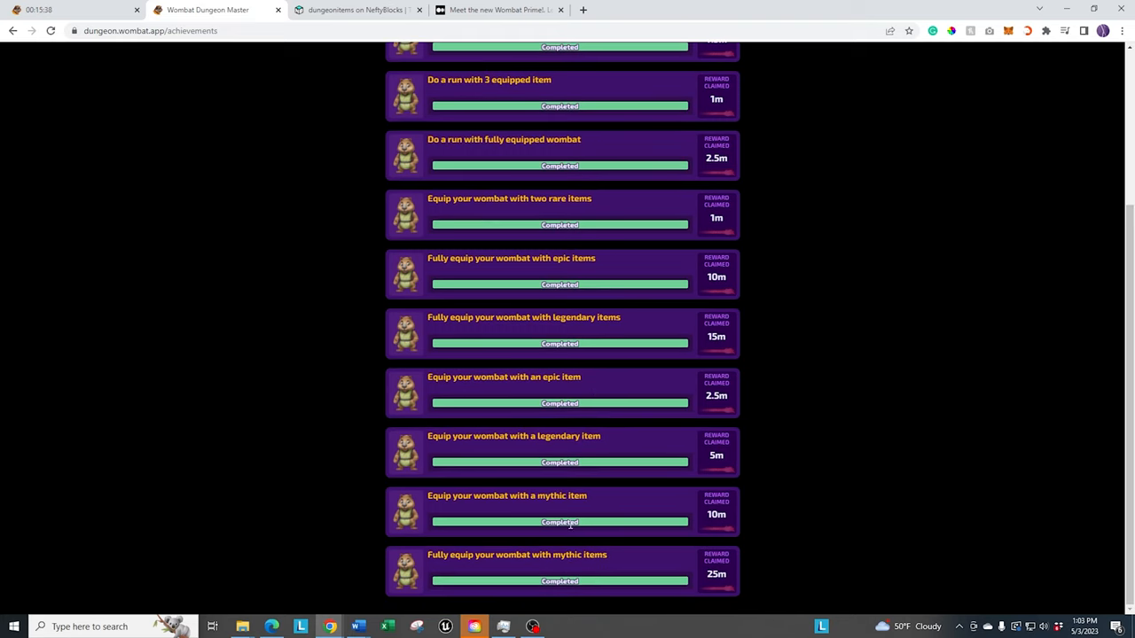
pyautogui.moveTo(771, 519)
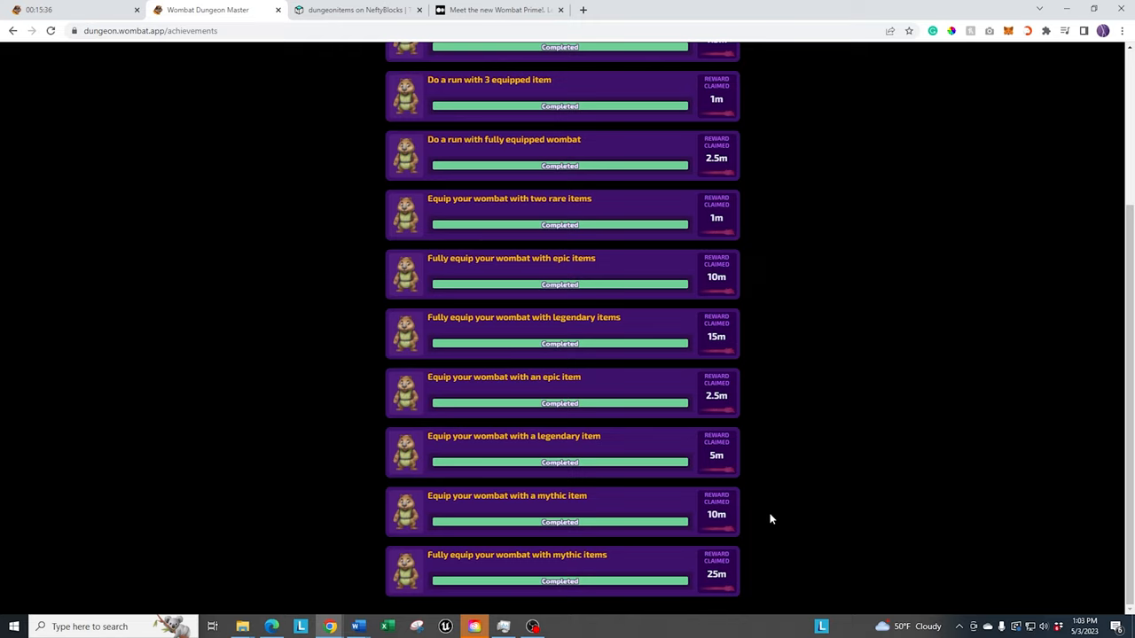
pyautogui.moveTo(619, 509)
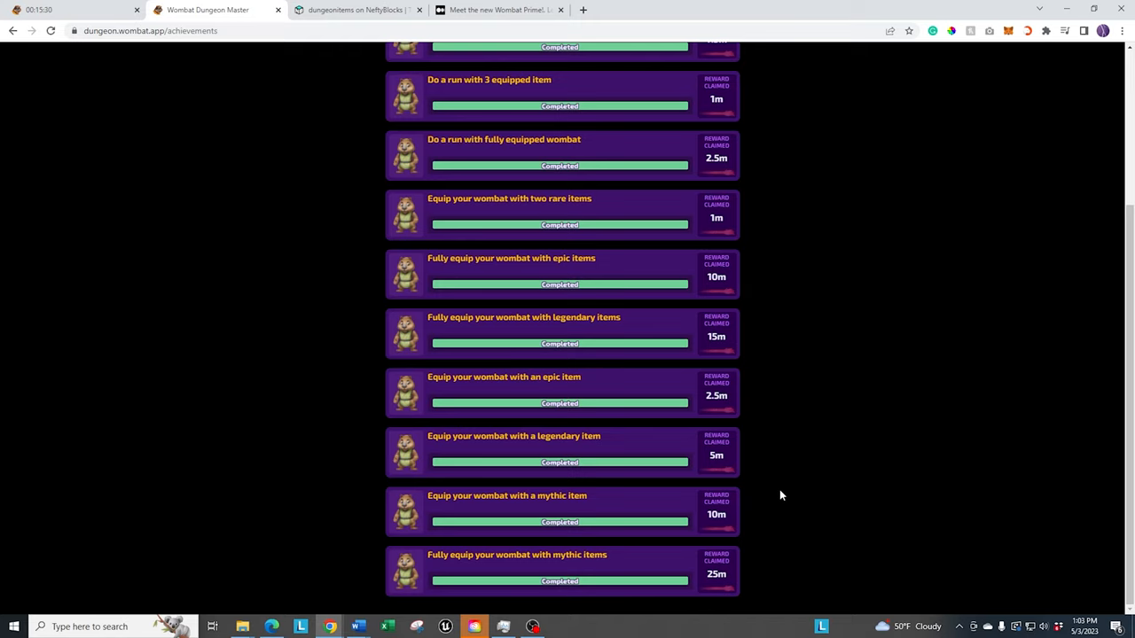
pyautogui.moveTo(646, 69)
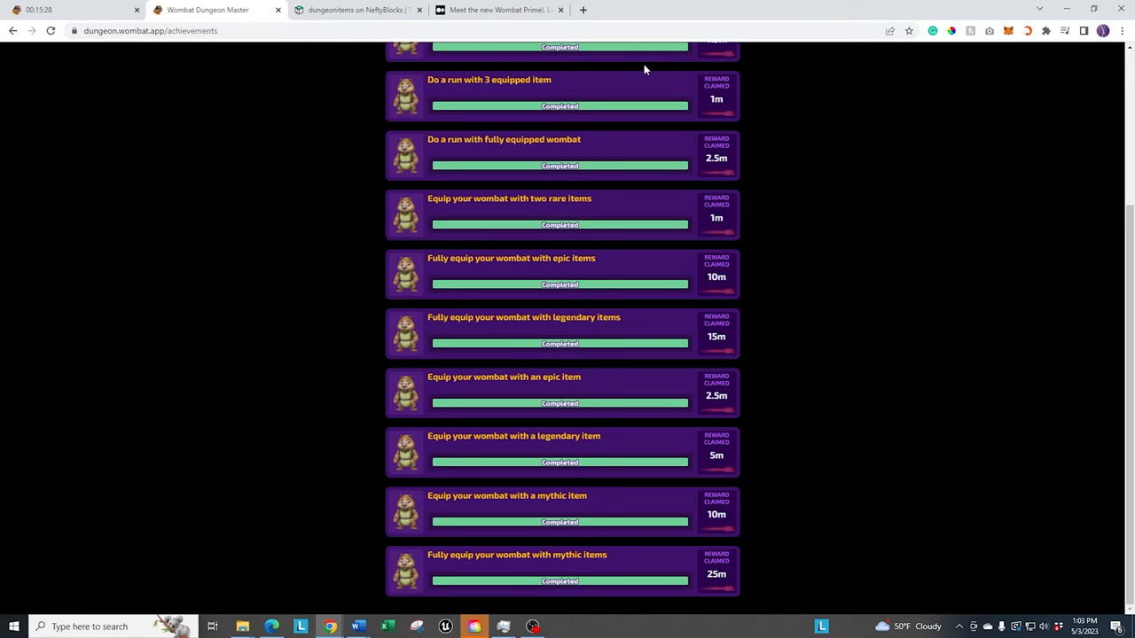
pyautogui.scroll(3)
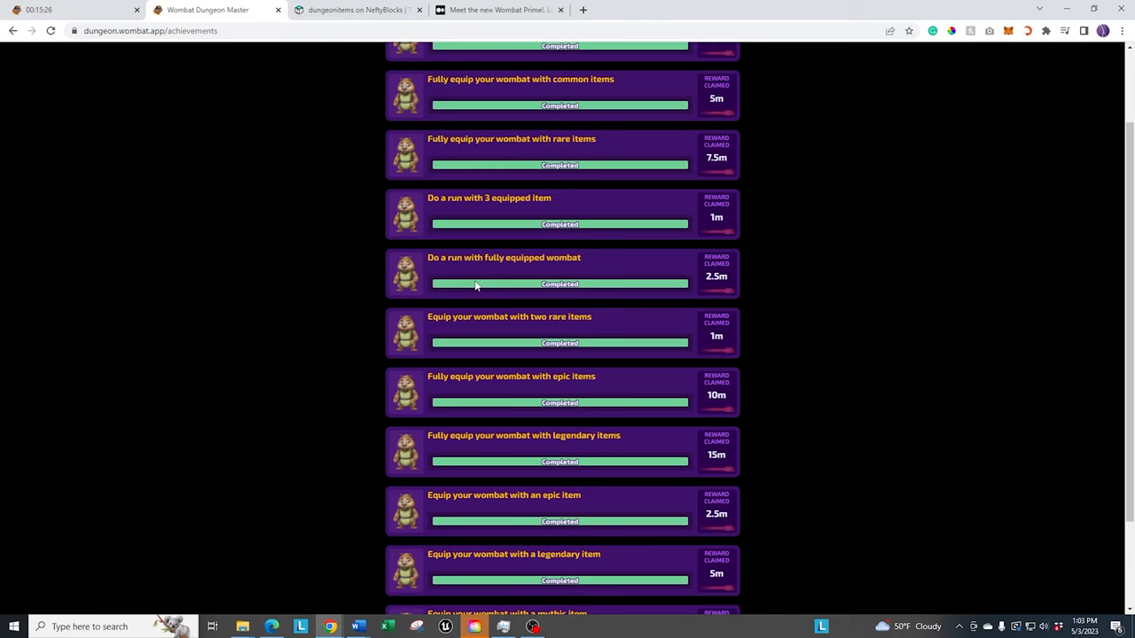
pyautogui.moveTo(560, 277)
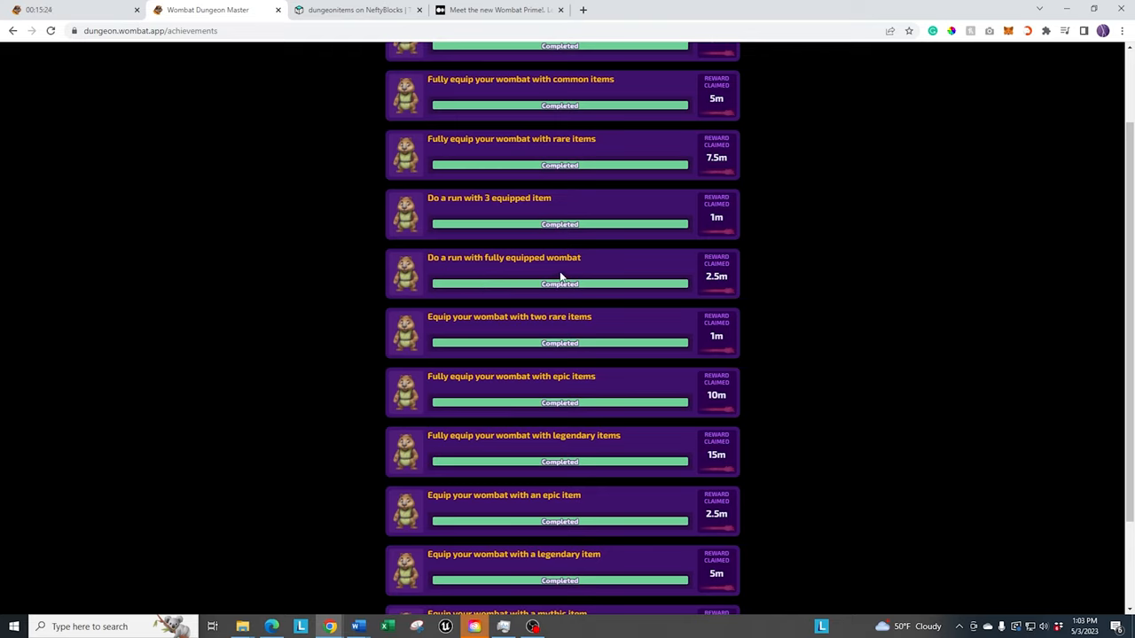
pyautogui.moveTo(882, 227)
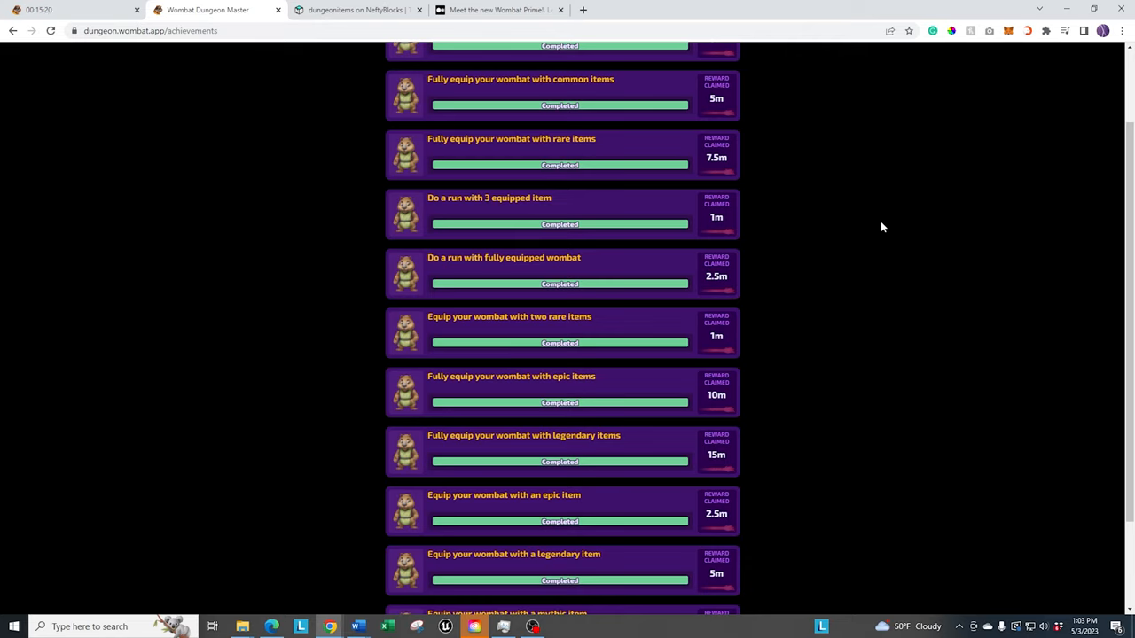
pyautogui.moveTo(827, 195)
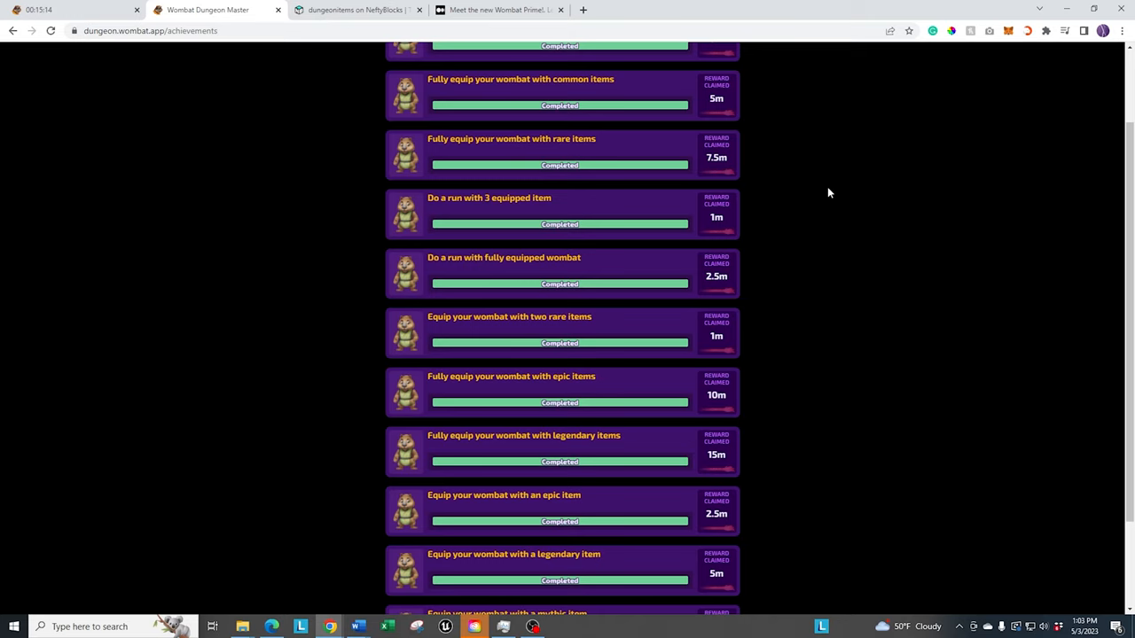
pyautogui.scroll(3)
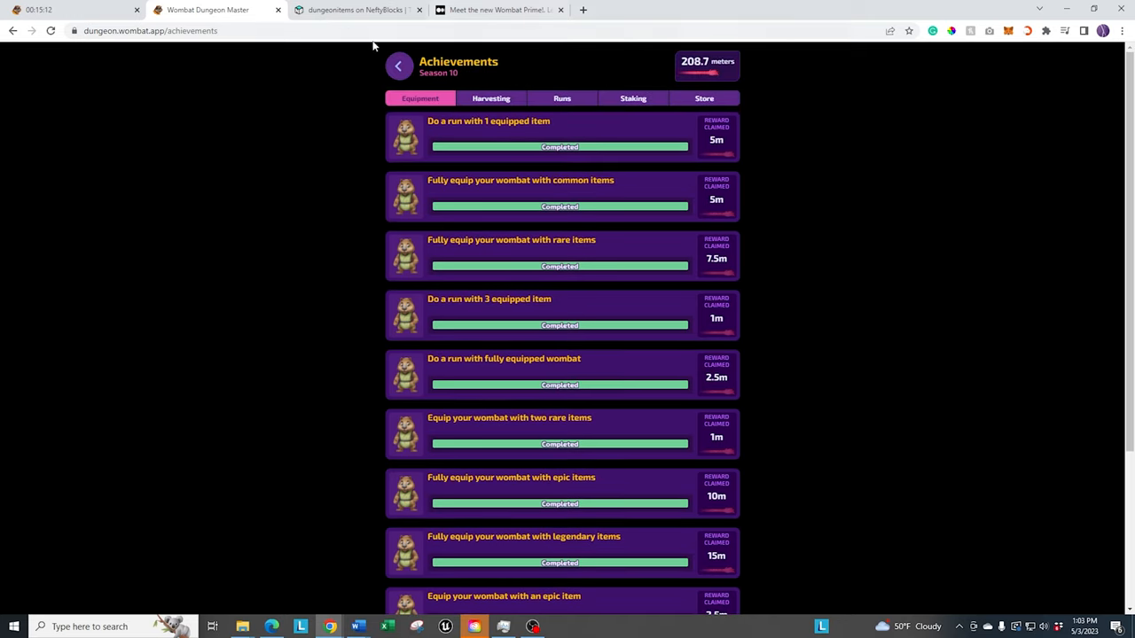
pyautogui.moveTo(399, 66)
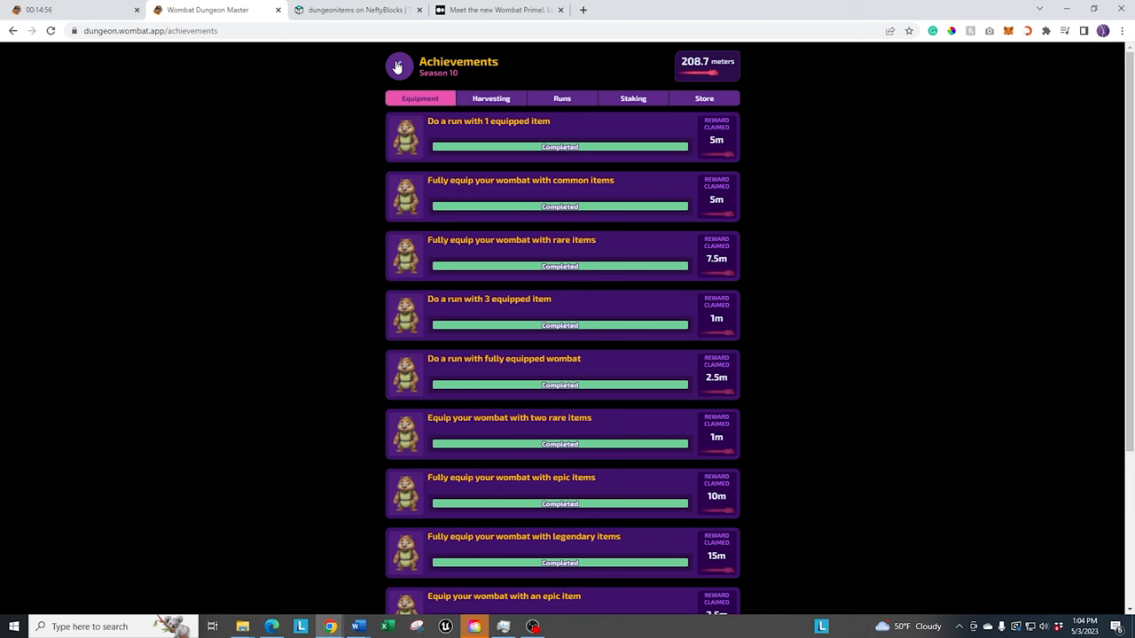
# Step: Leave achievements for the dungeon overview and reopen the Well of Wealth from the menu
pyautogui.click(396, 67)
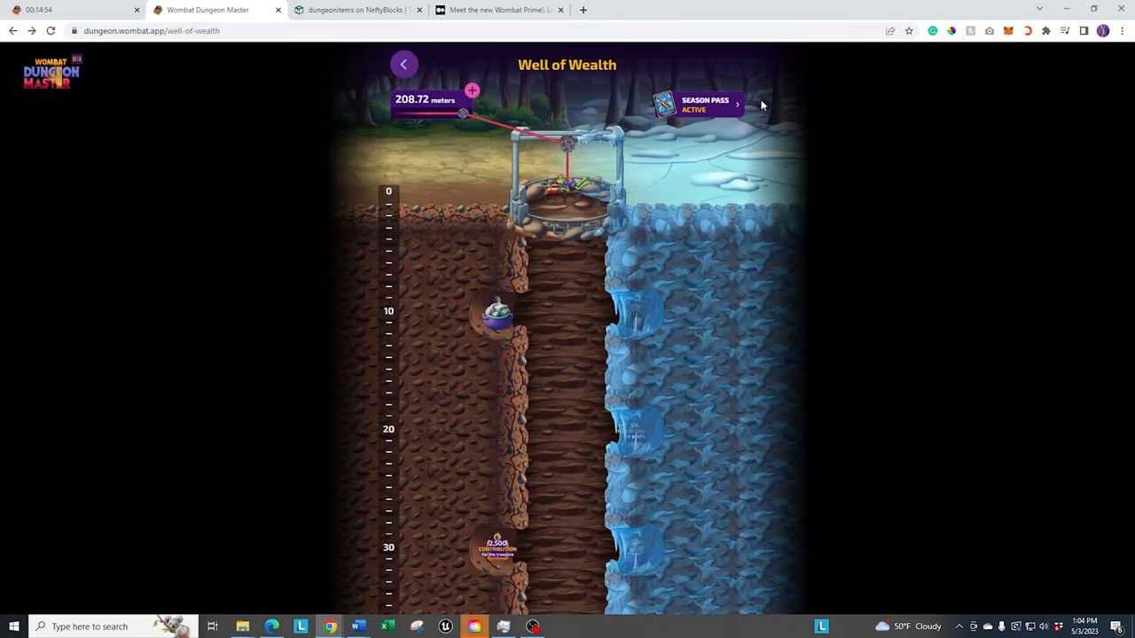
pyautogui.click(403, 64)
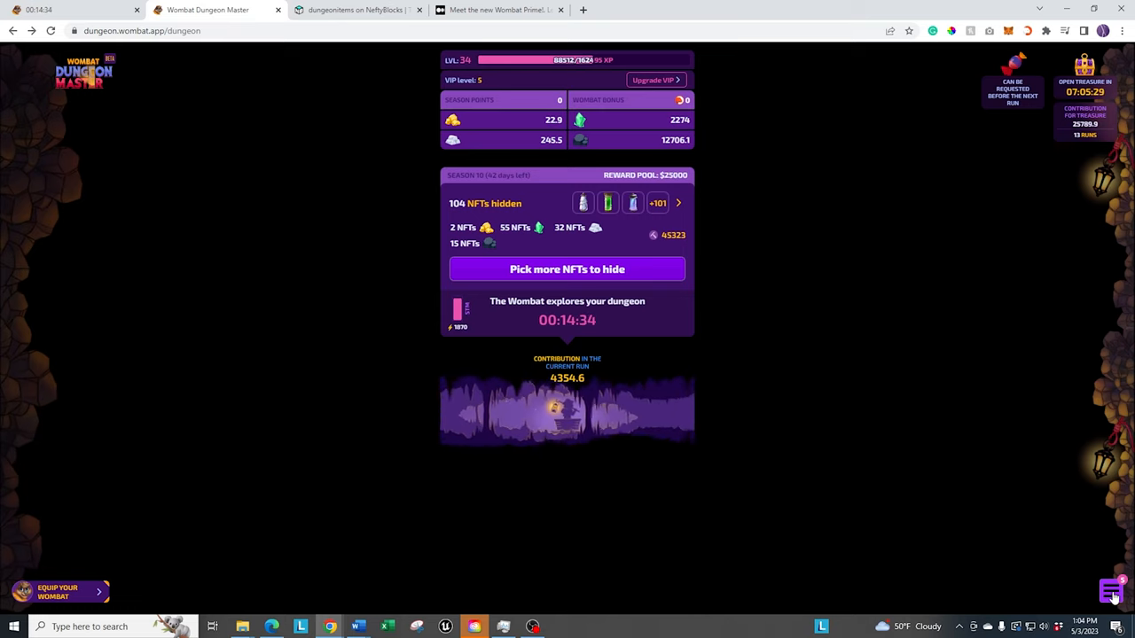
pyautogui.click(1112, 592)
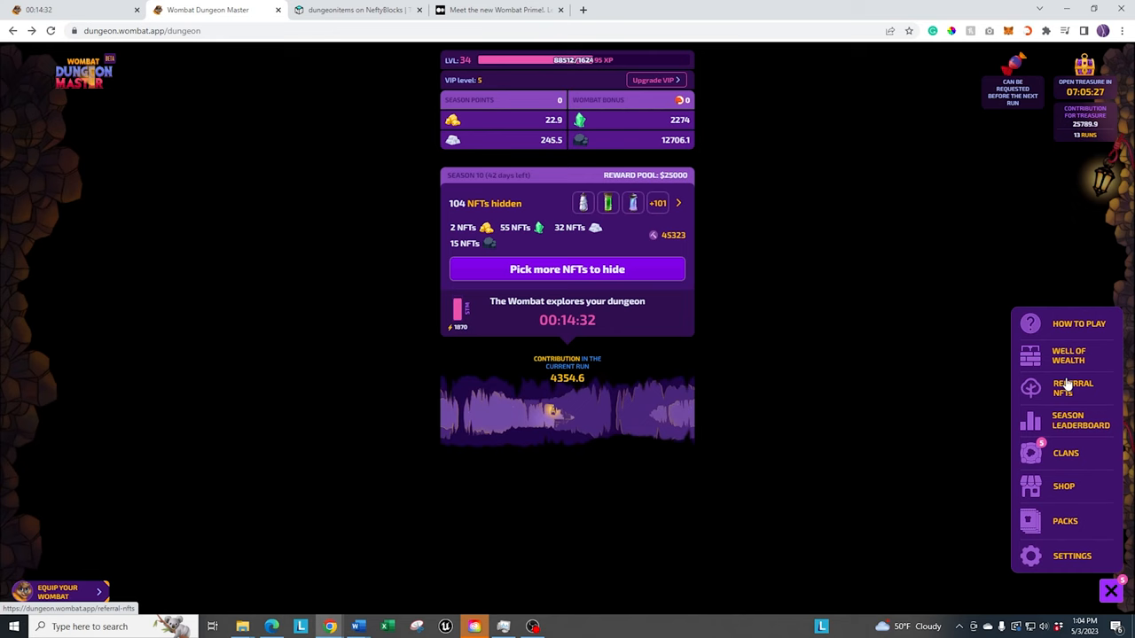
pyautogui.click(1069, 354)
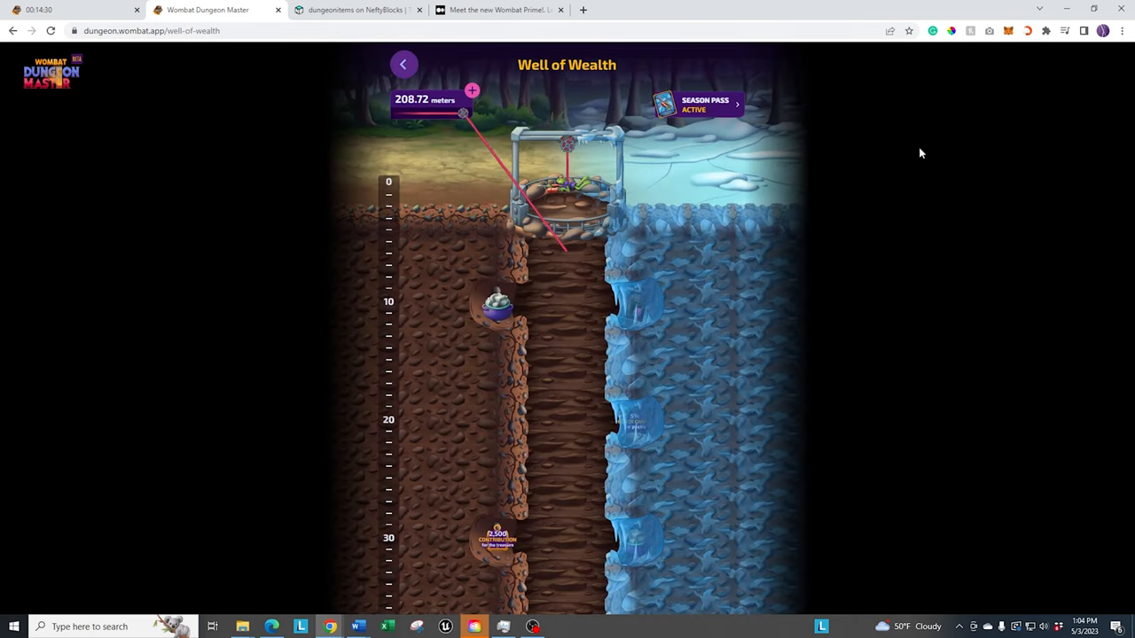
pyautogui.moveTo(767, 138)
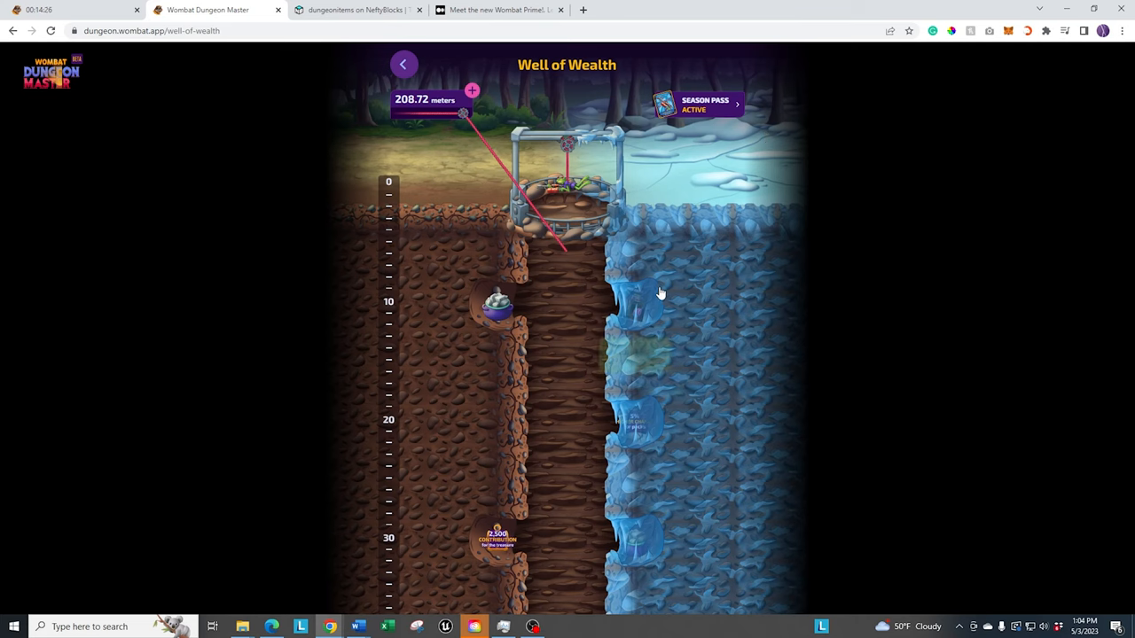
# Step: Scroll the Well of Wealth reward pots down past 120 meters, then switch to NeftyBlocks drops
pyautogui.scroll(-3)
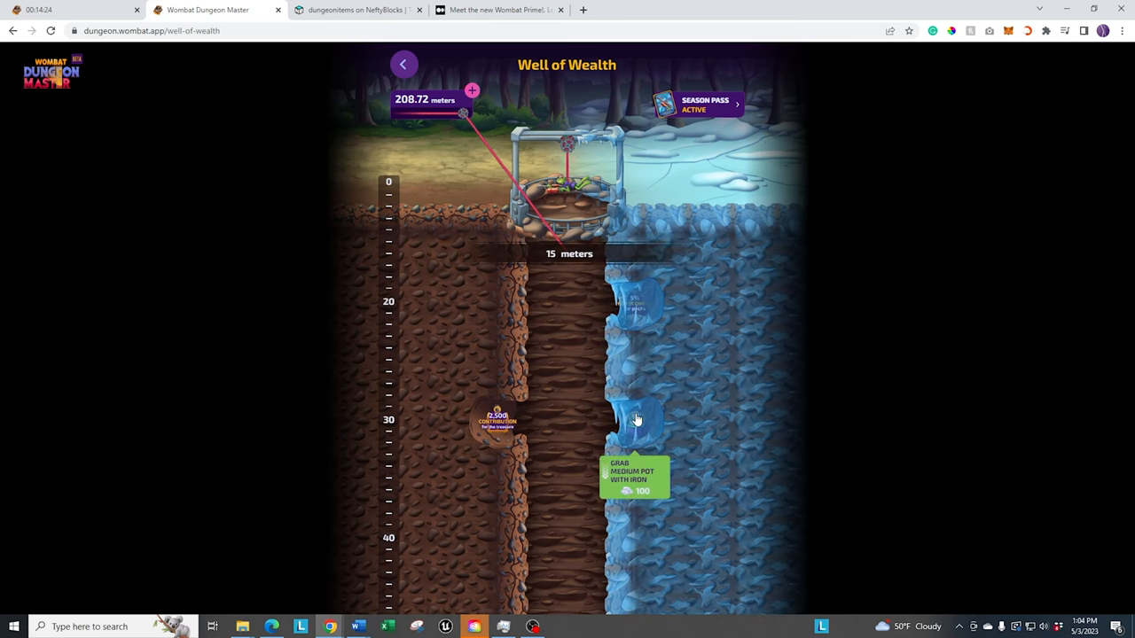
pyautogui.scroll(-3)
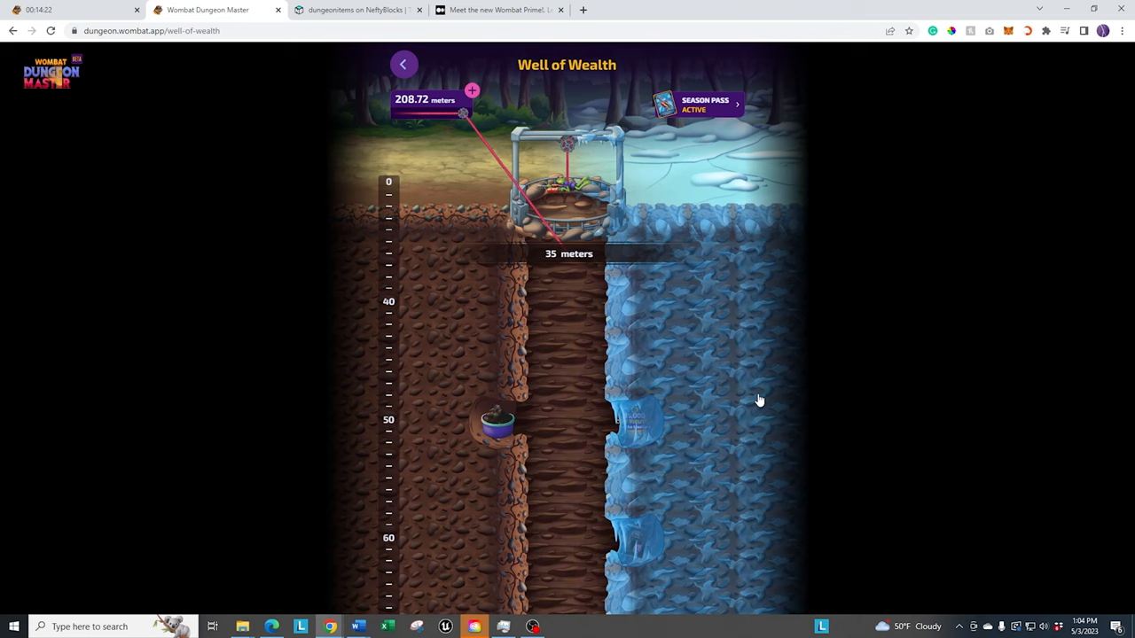
pyautogui.moveTo(705, 221)
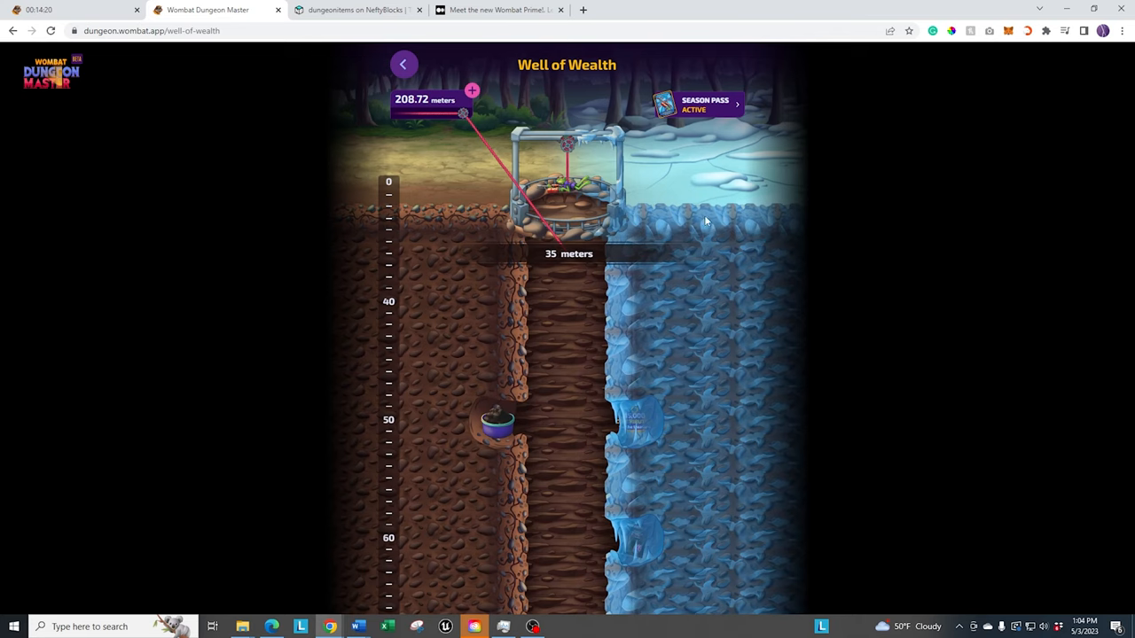
pyautogui.moveTo(721, 411)
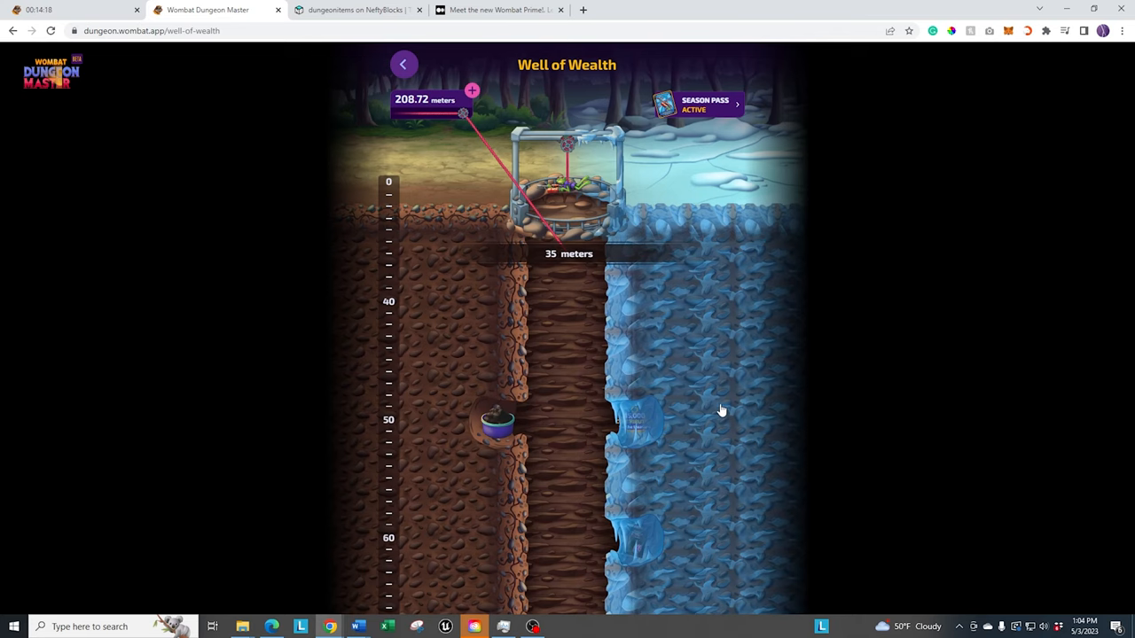
pyautogui.scroll(-3)
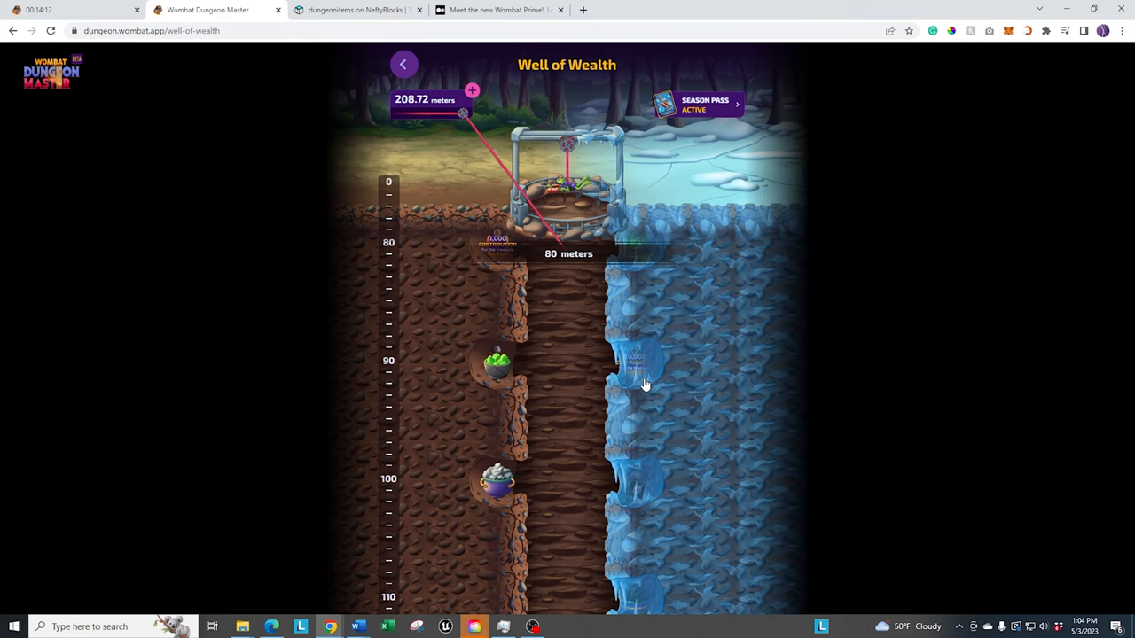
pyautogui.moveTo(671, 363)
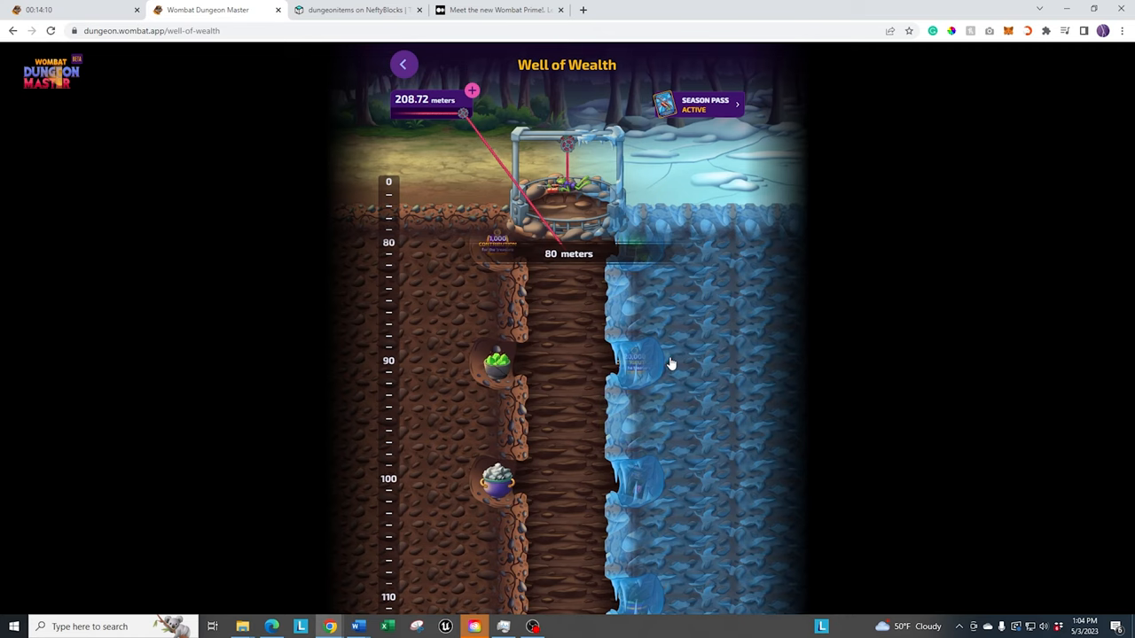
pyautogui.scroll(-3)
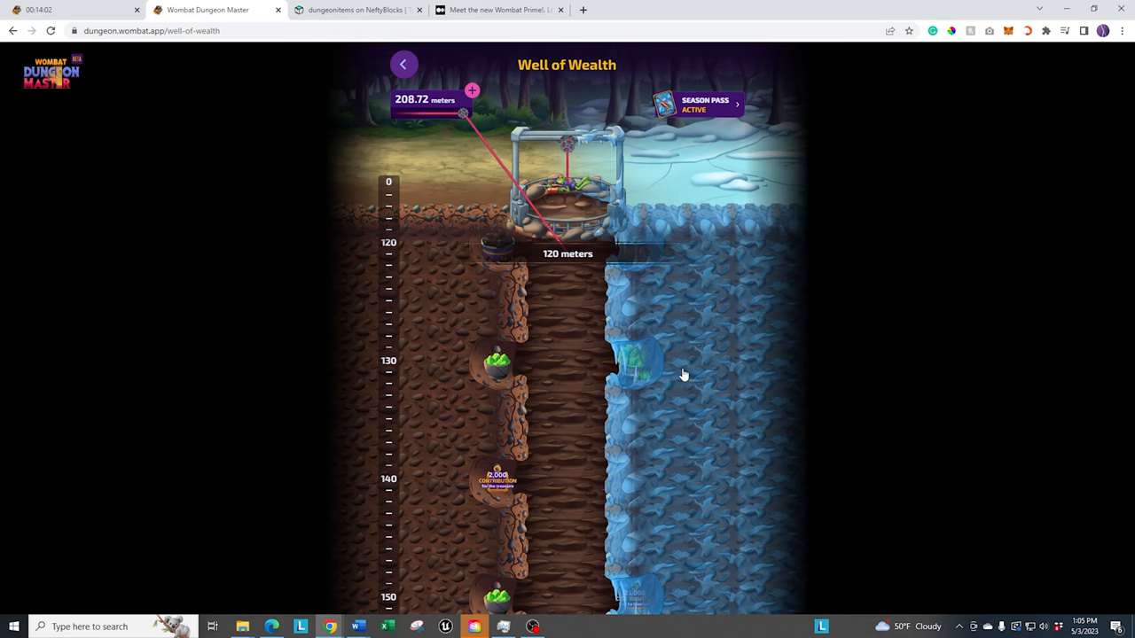
pyautogui.moveTo(743, 505)
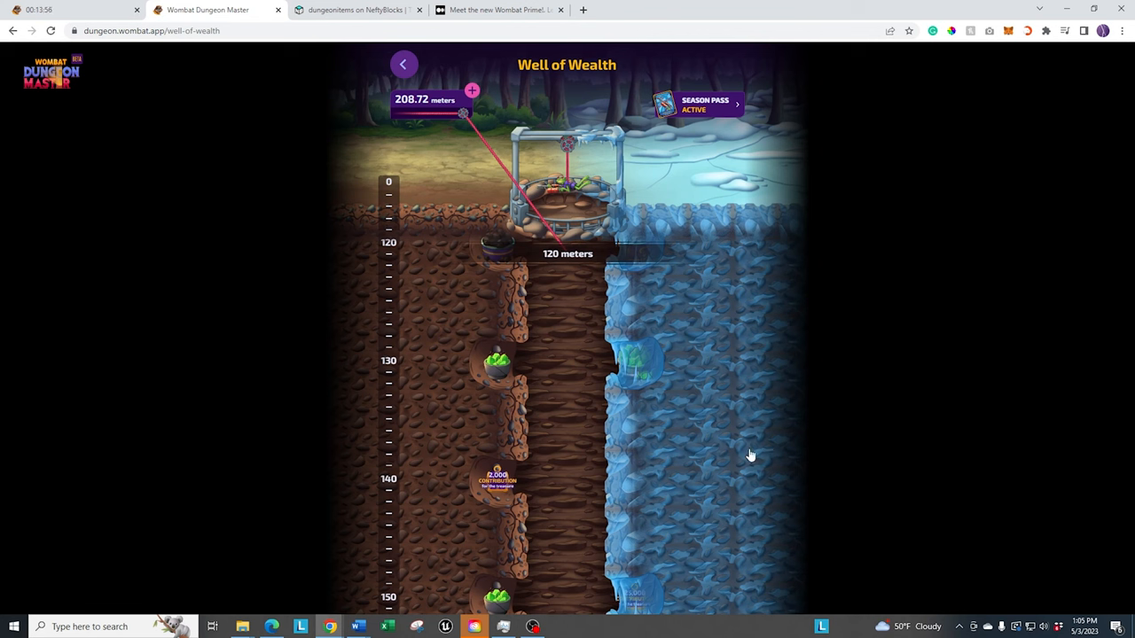
pyautogui.click(355, 9)
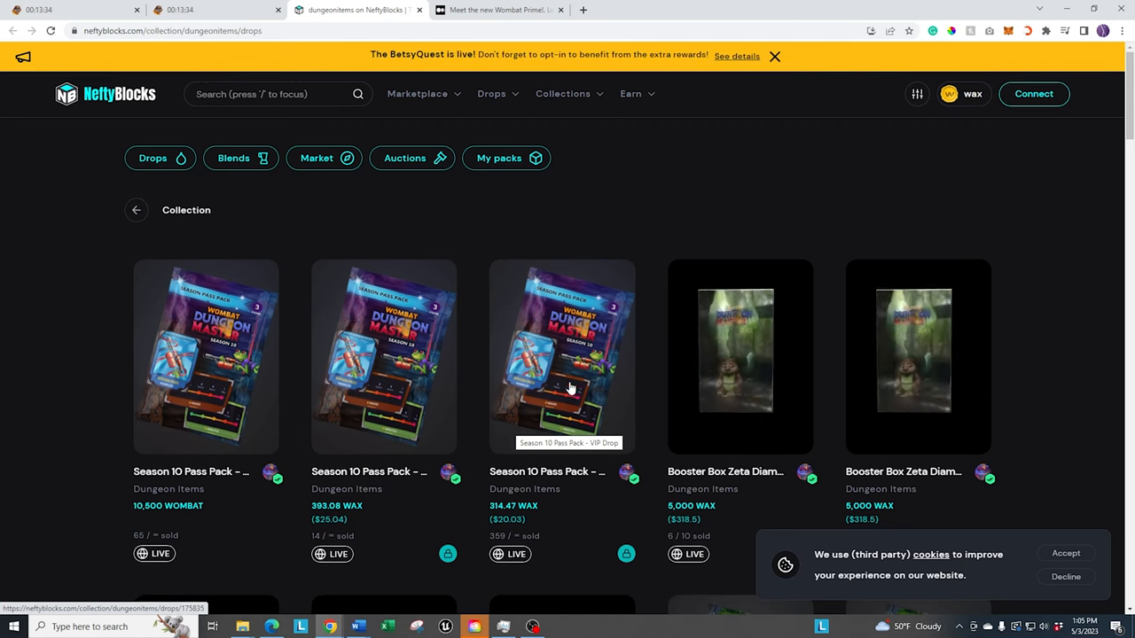
pyautogui.moveTo(656, 231)
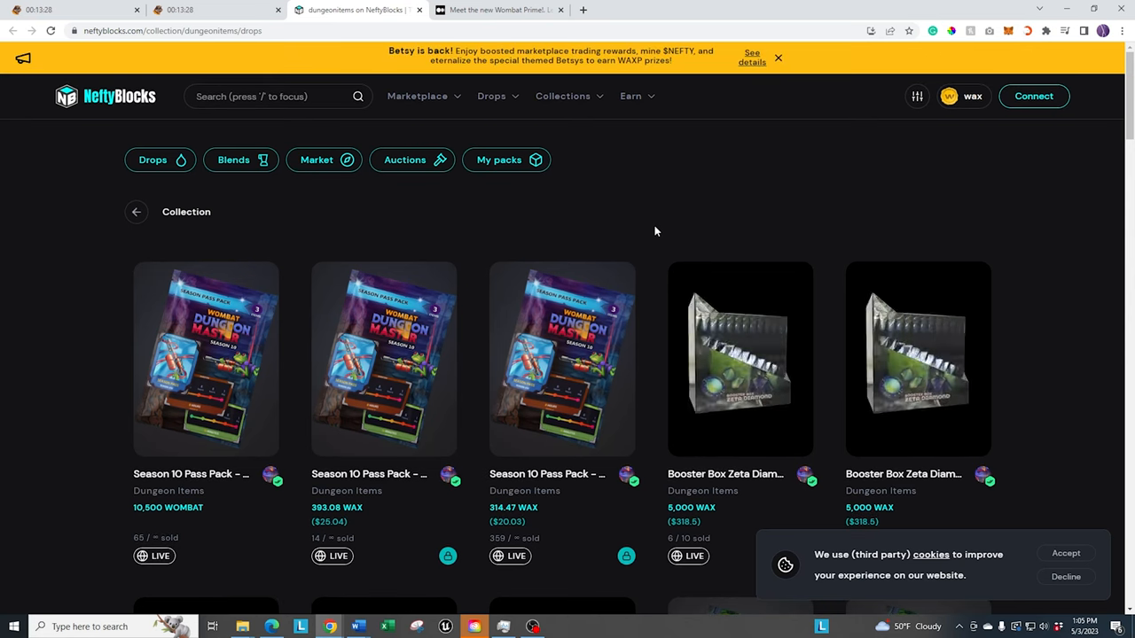
# Step: Scroll NeftyBlocks drops past Season 10 Pass Packs to Zeta boxes, then return to the game tab
pyautogui.scroll(-3)
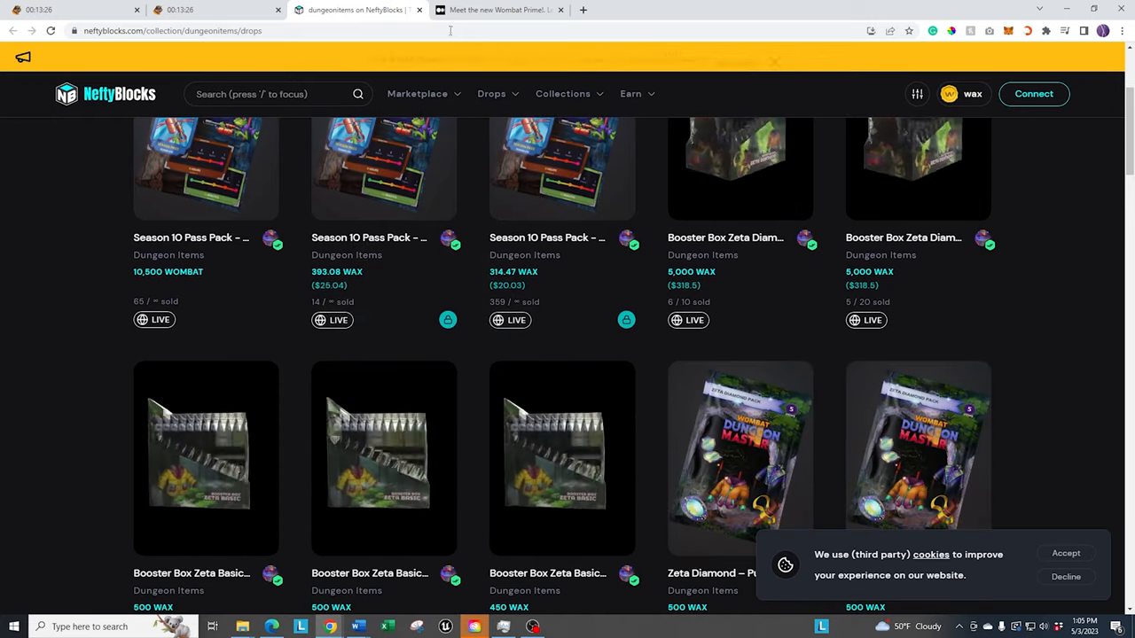
pyautogui.click(71, 10)
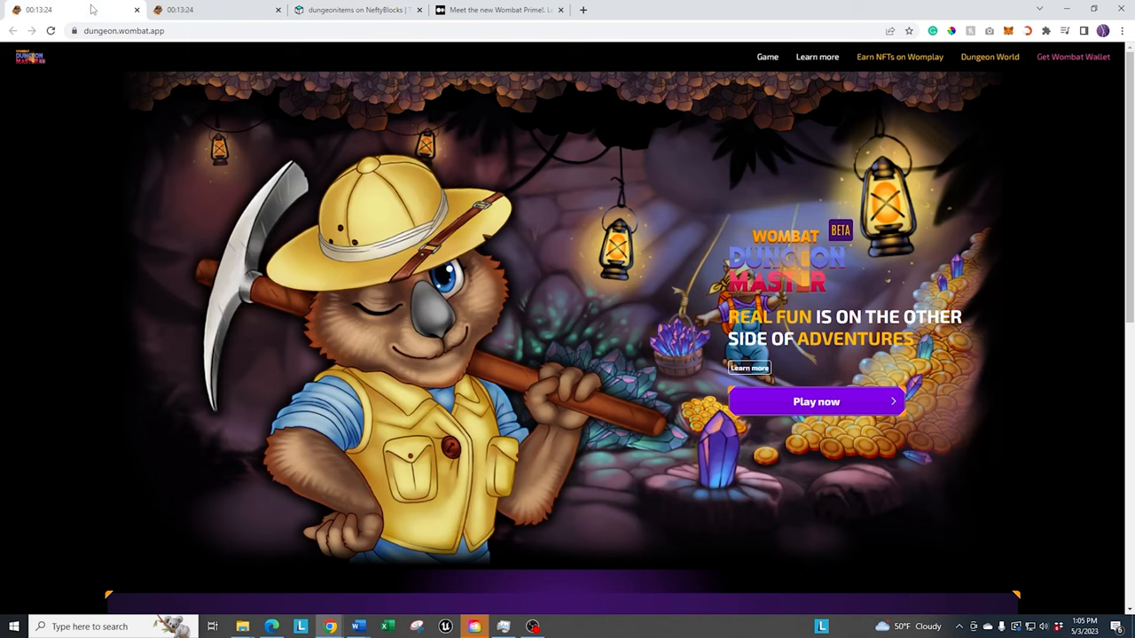
# Step: Return to the Well of Wealth, then back out to the dungeon dashboard showing 104 NFTs hidden
pyautogui.click(815, 402)
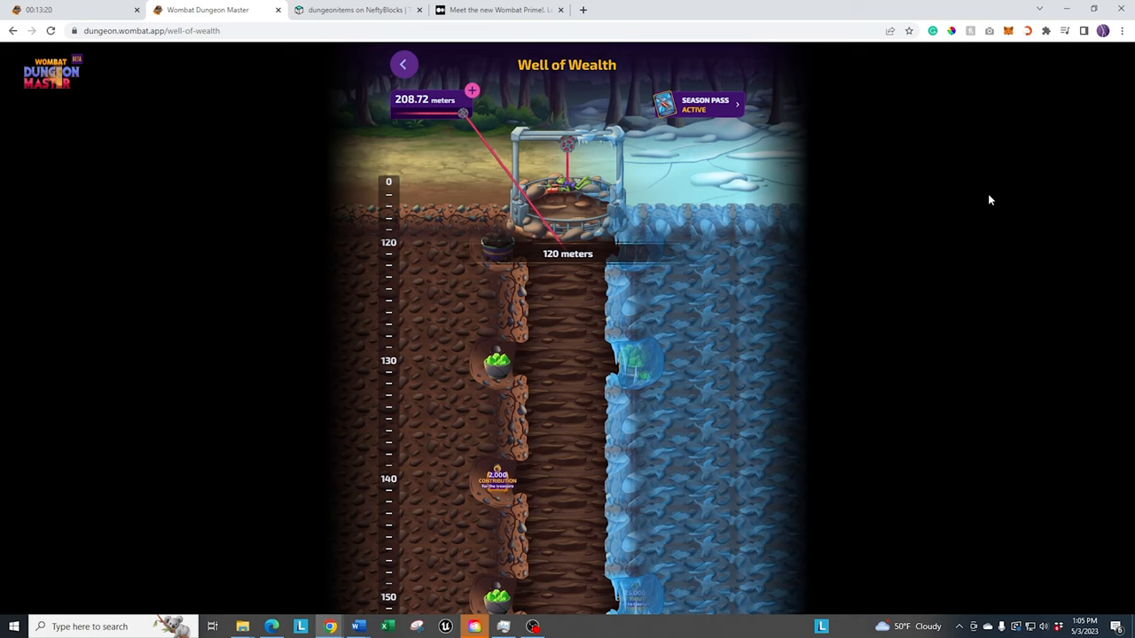
pyautogui.click(403, 64)
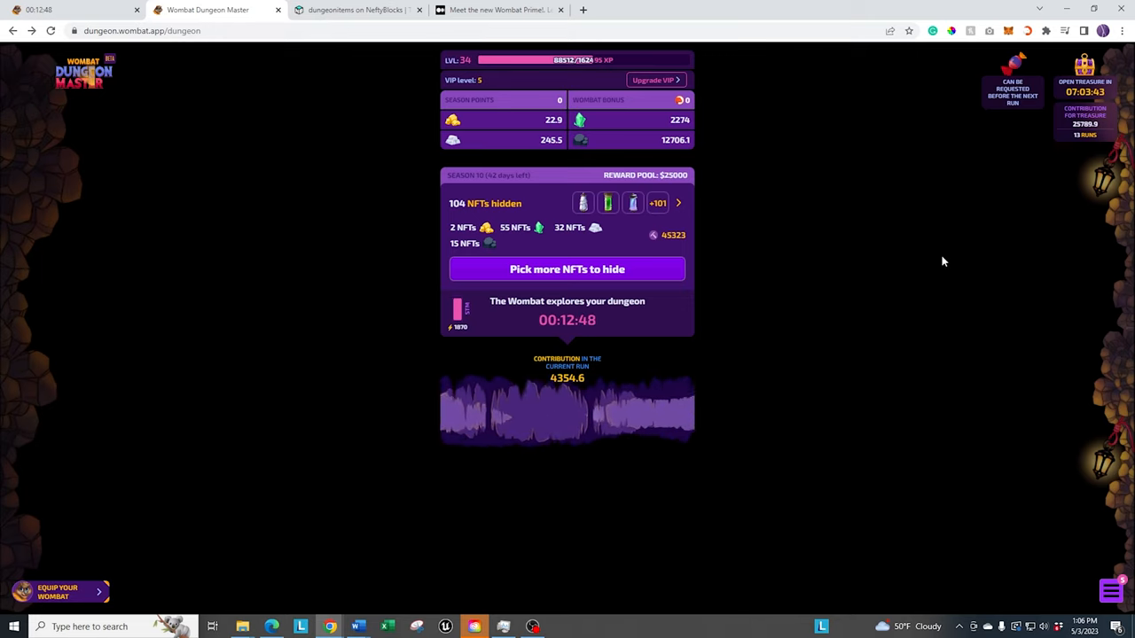
# Step: Revisit the Well of Wealth from the menu, then show the 'Meet the new Wombat Prime!' article
pyautogui.click(1111, 591)
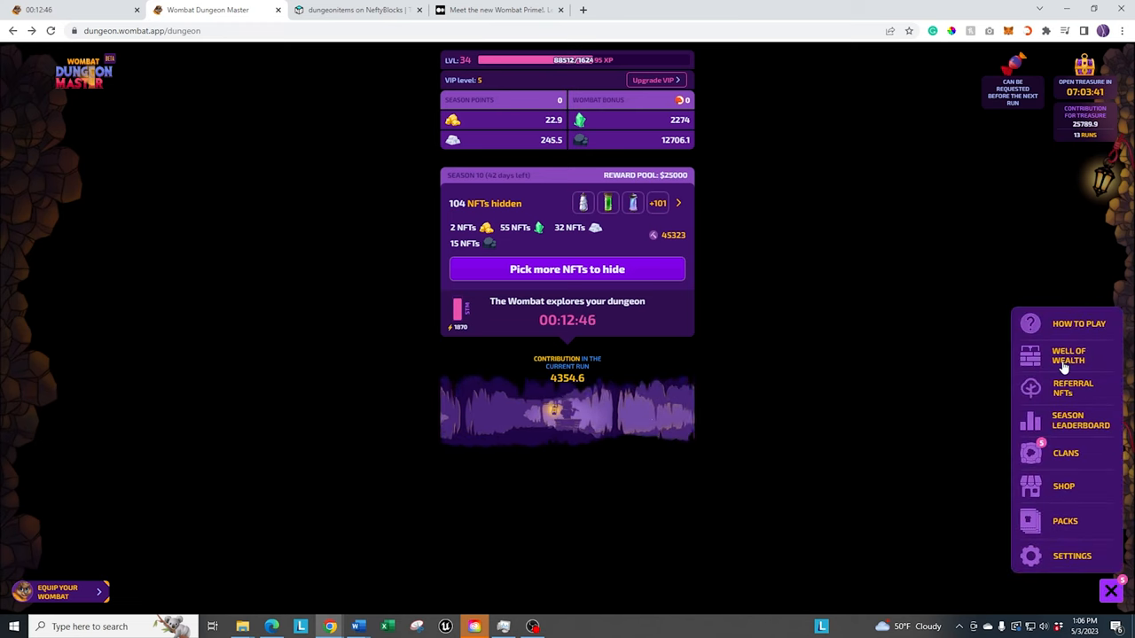
pyautogui.click(1068, 354)
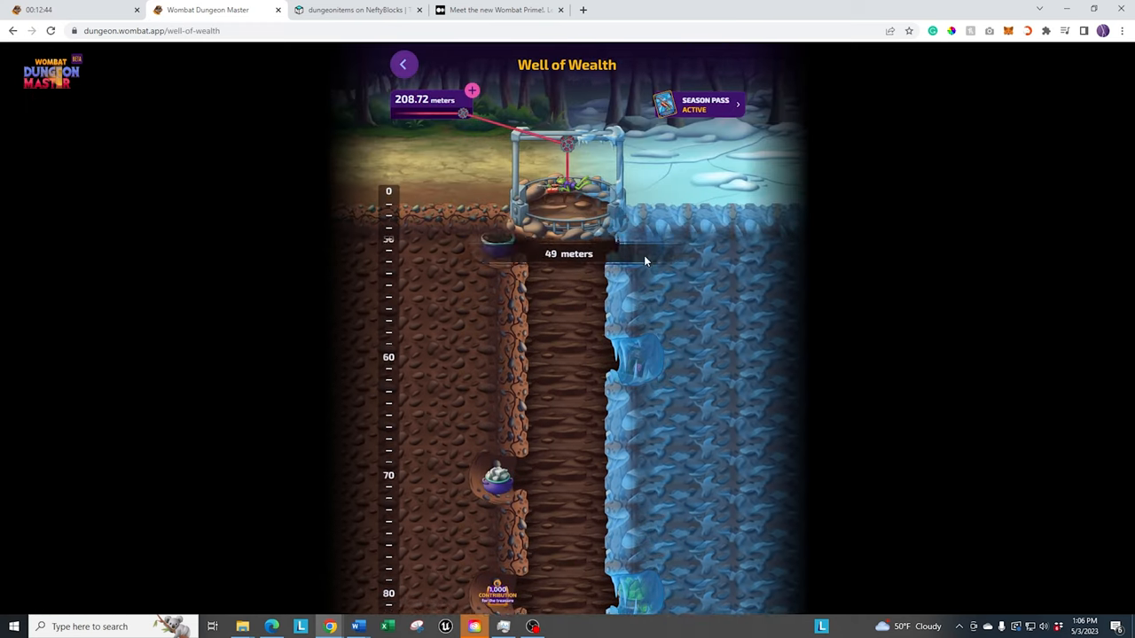
pyautogui.scroll(-3)
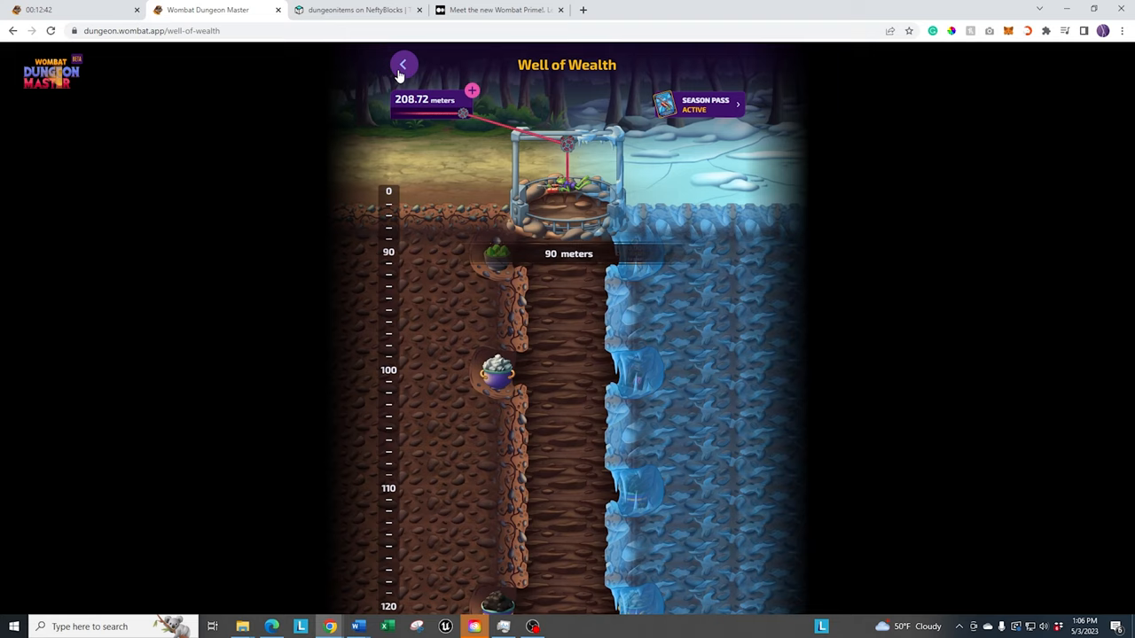
pyautogui.click(403, 64)
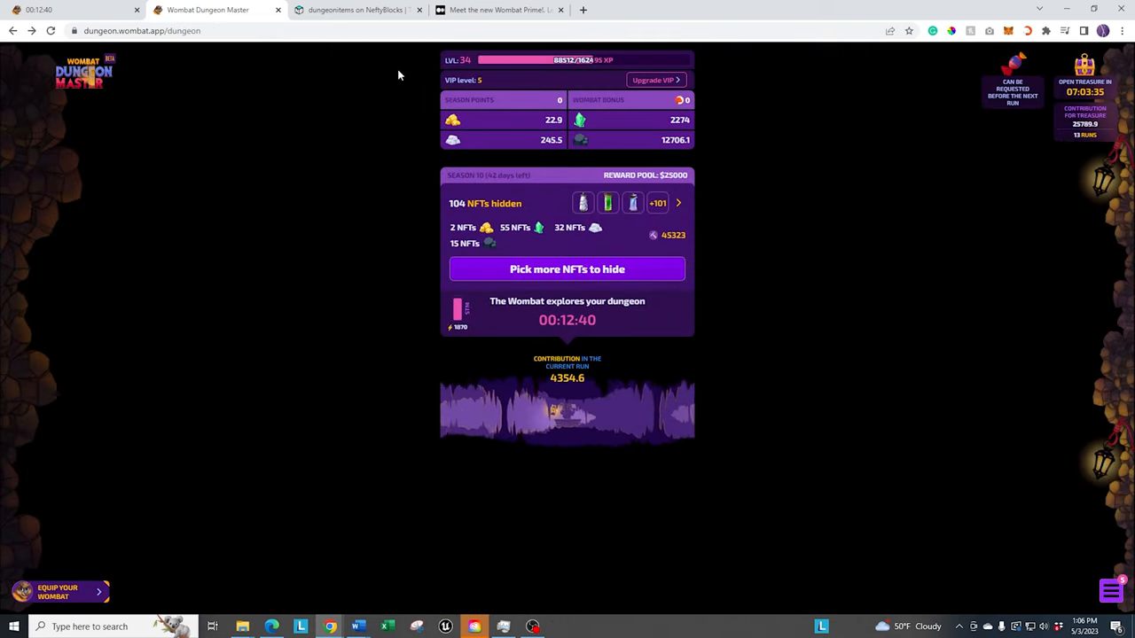
pyautogui.moveTo(891, 362)
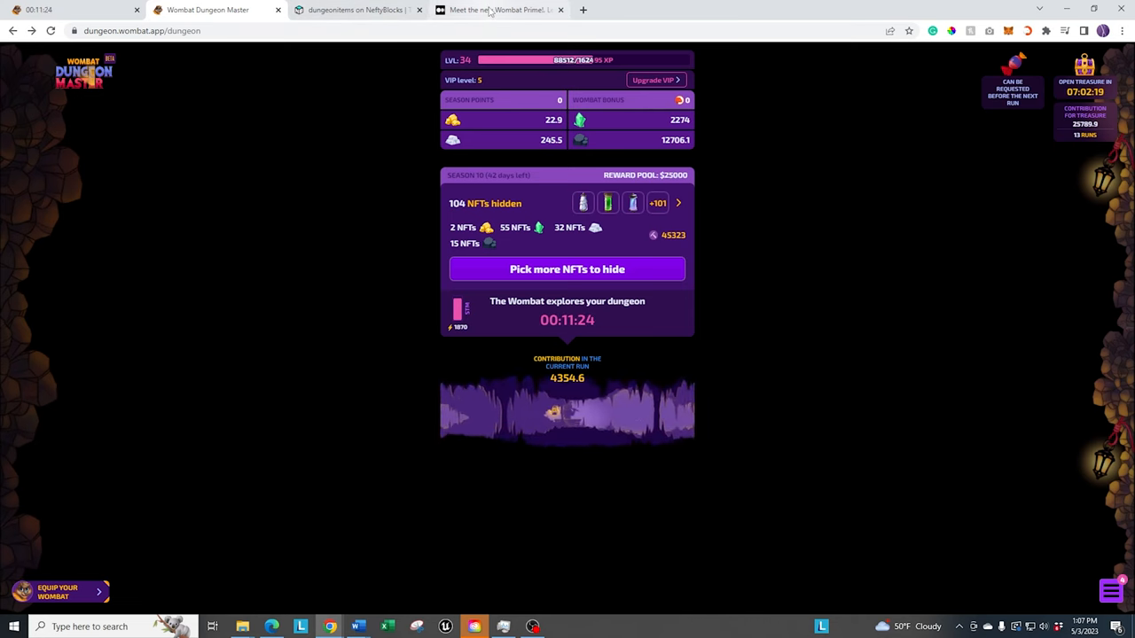
pyautogui.click(497, 10)
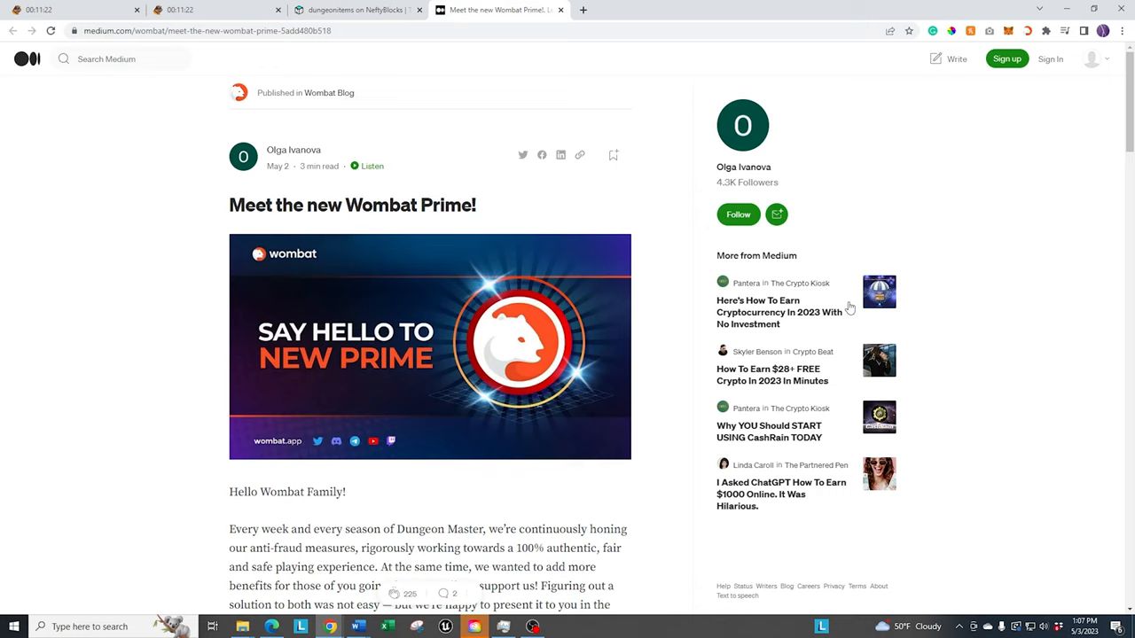
pyautogui.moveTo(962, 256)
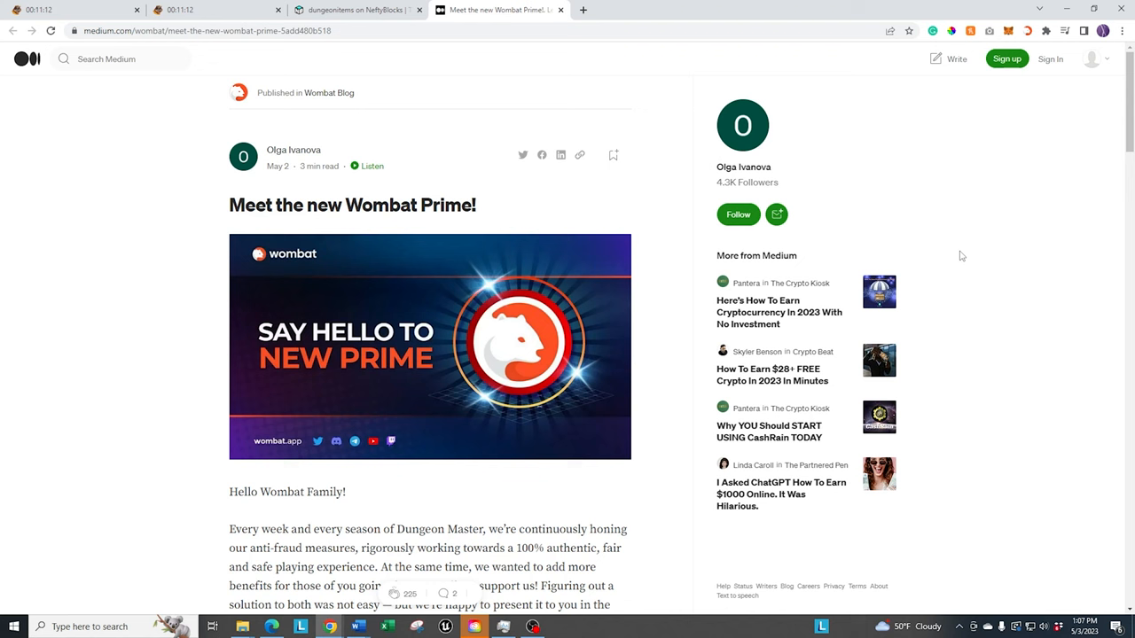
# Step: Scroll the Medium article through the Prime perks to the Old Prime vs. New Prime chart, then switch to Womplay
pyautogui.scroll(-3)
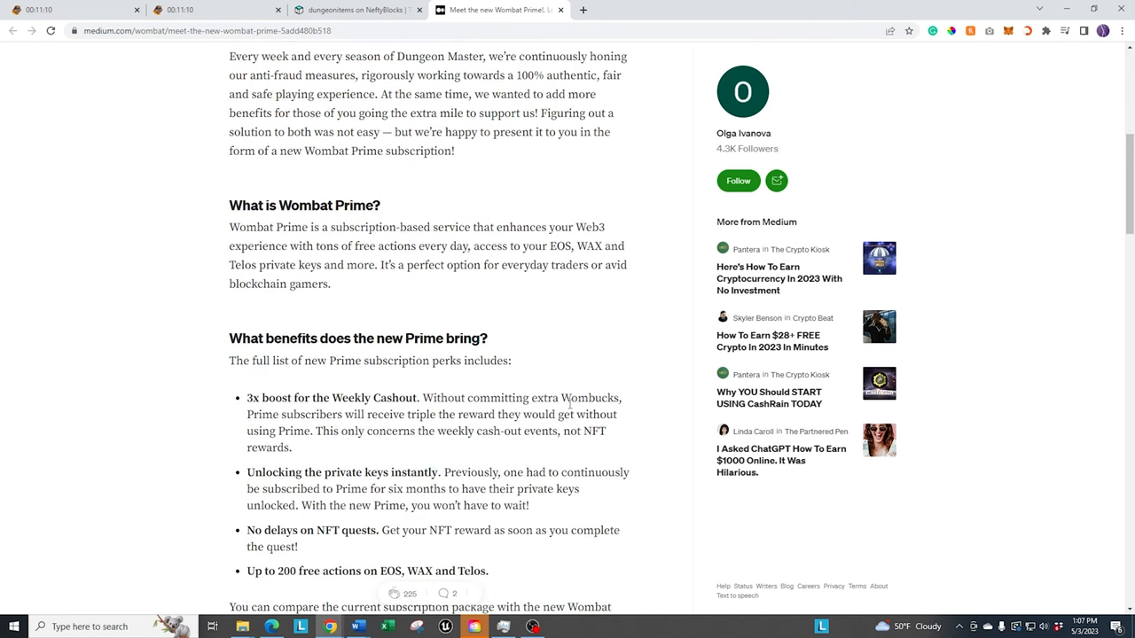
pyautogui.scroll(-3)
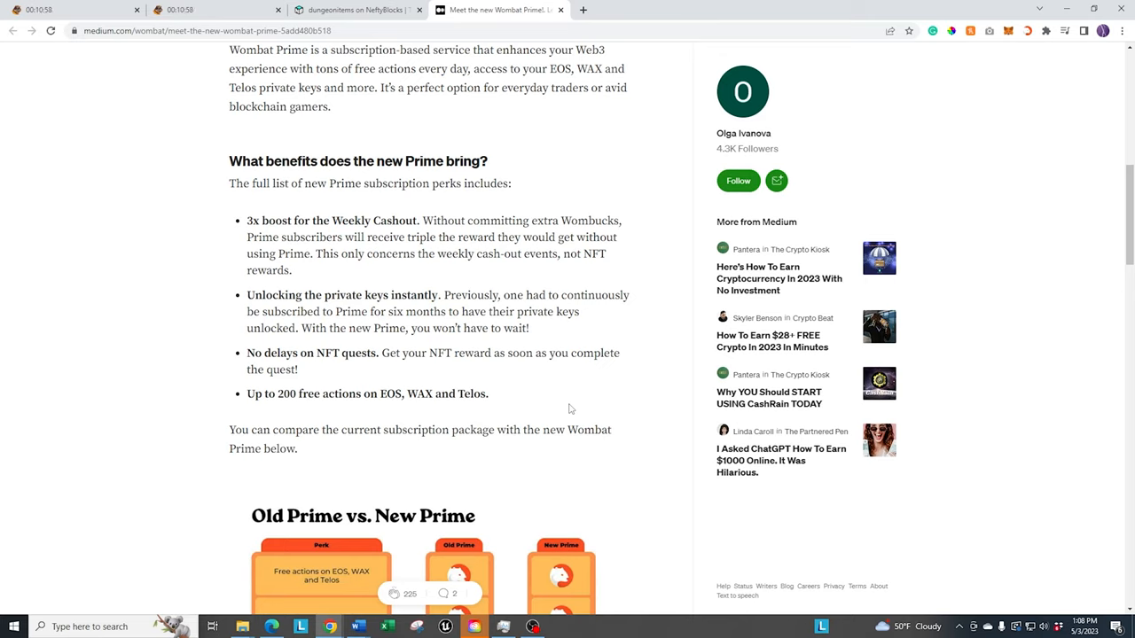
pyautogui.scroll(-3)
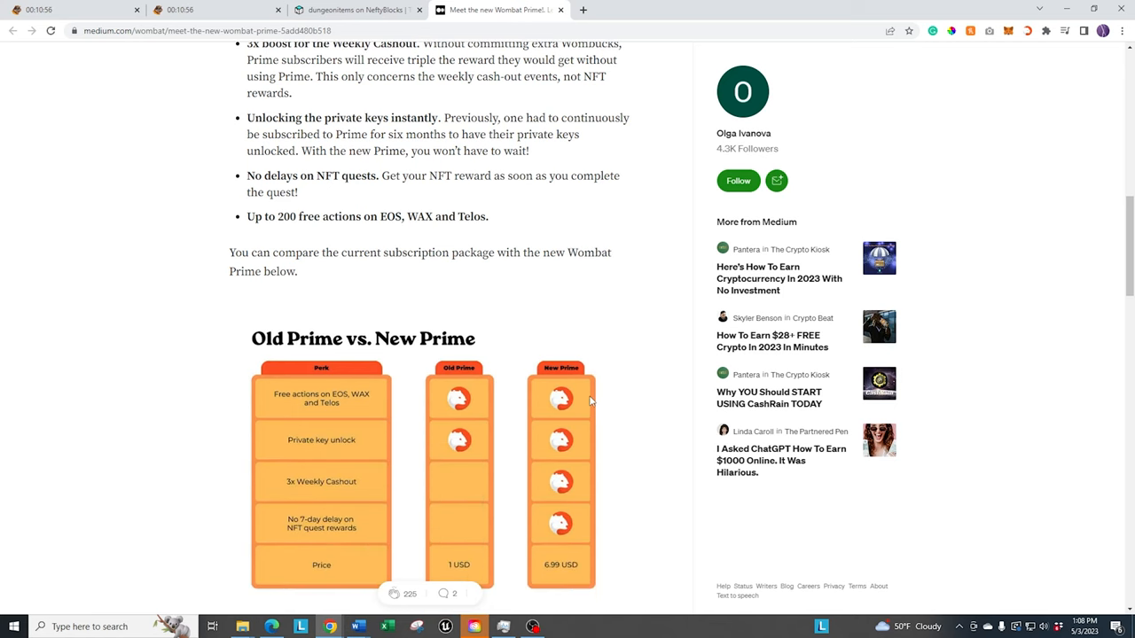
pyautogui.scroll(3)
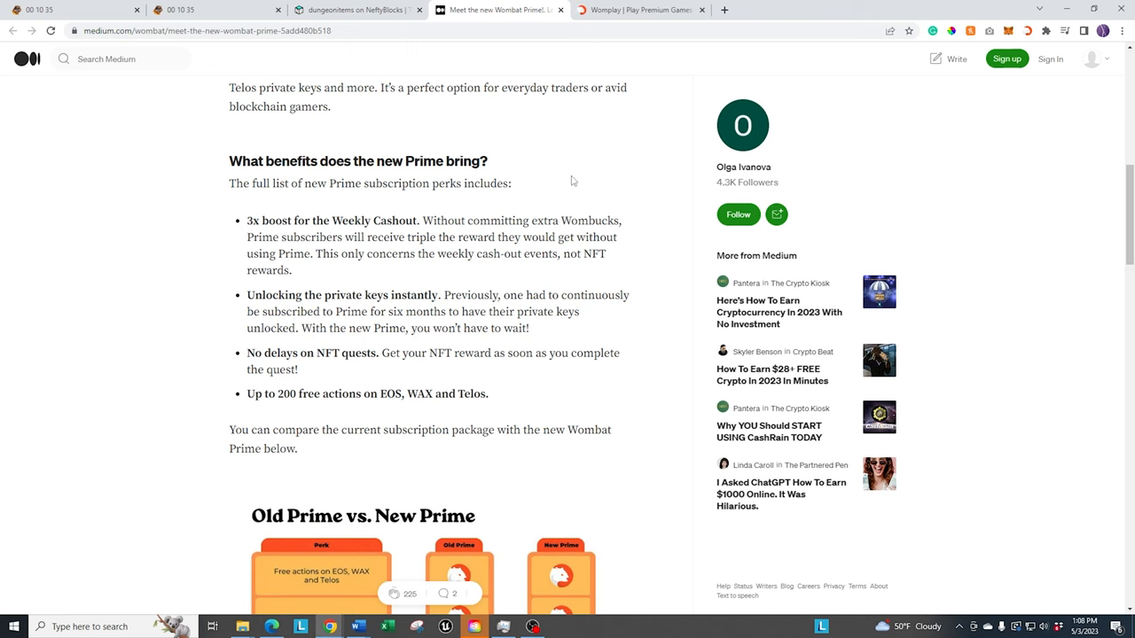
pyautogui.click(638, 10)
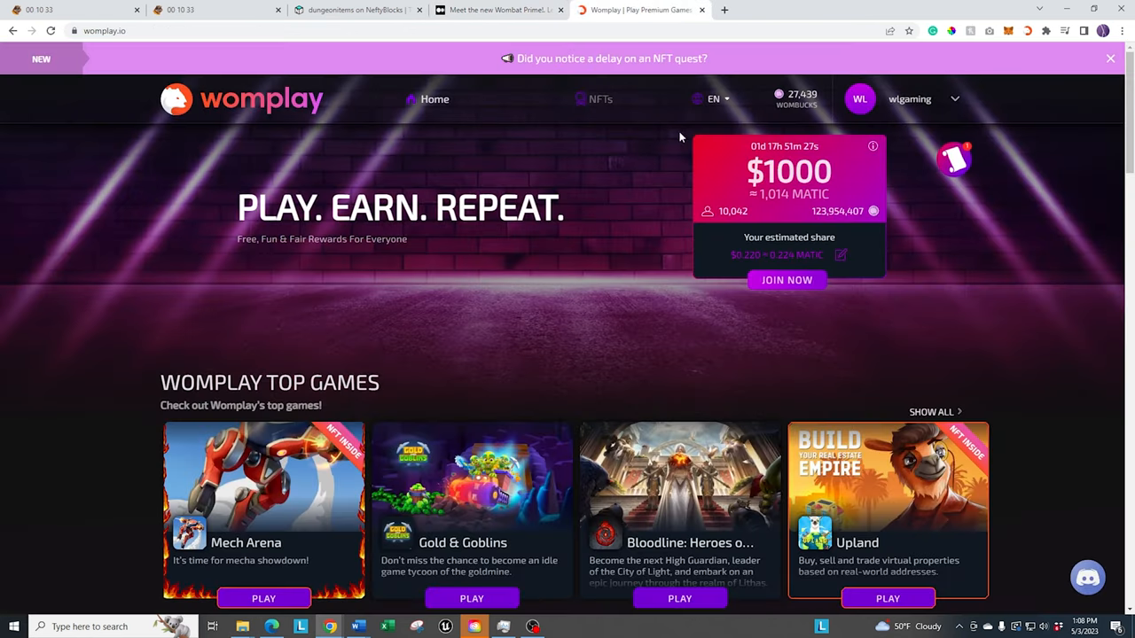
pyautogui.moveTo(767, 95)
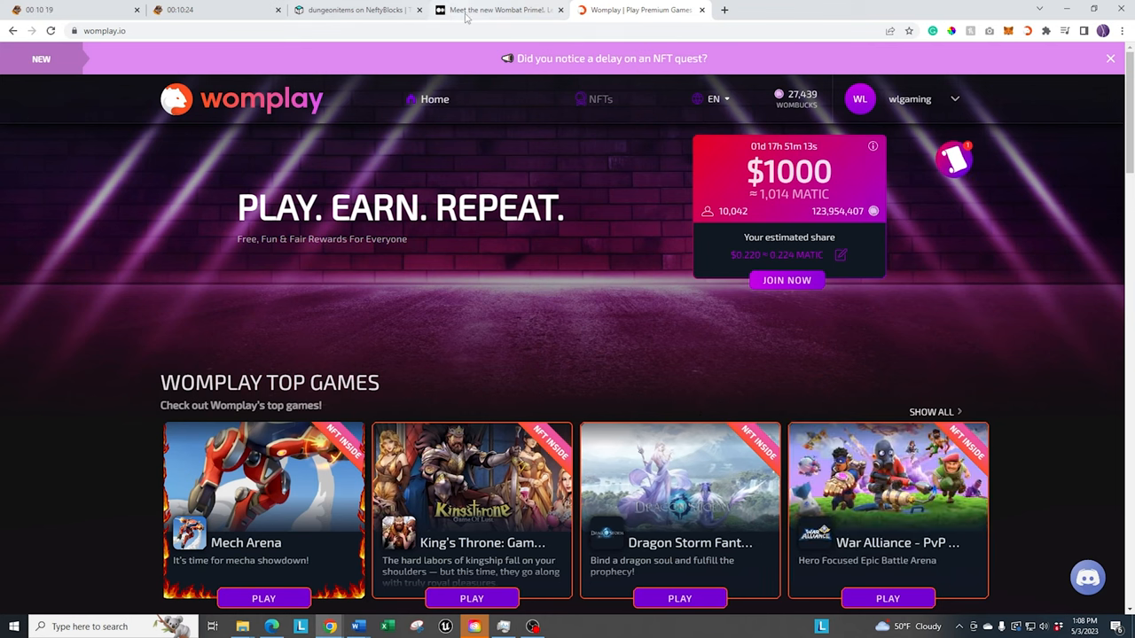
# Step: Review the War Alliance – PvP Royale quest in Womplay, then return to the Prime article
pyautogui.click(496, 9)
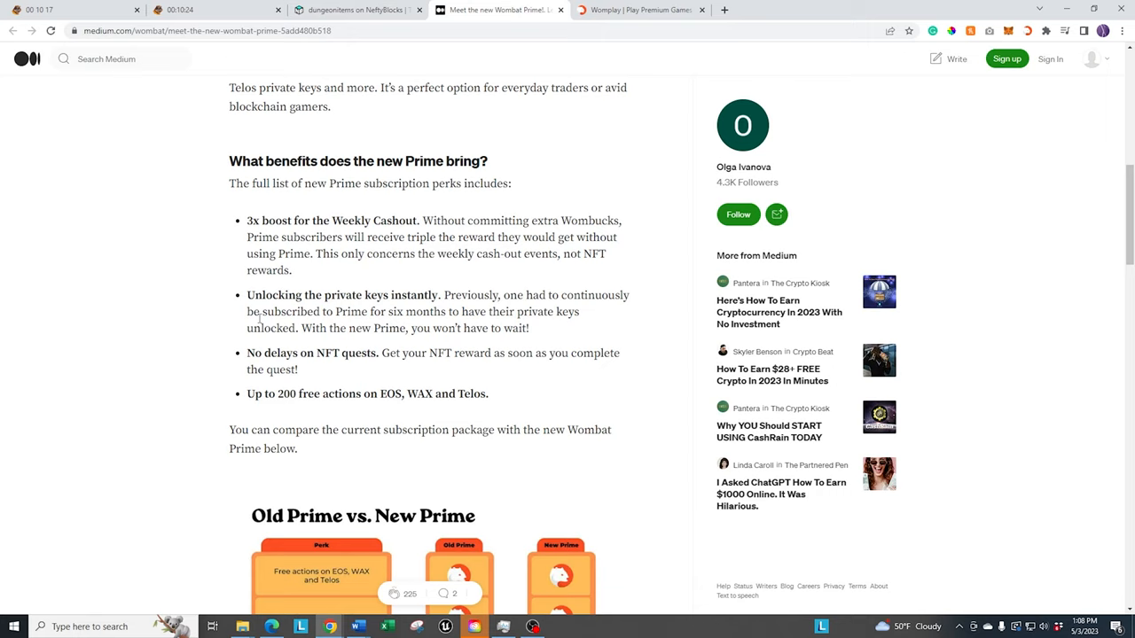
pyautogui.moveTo(283, 307)
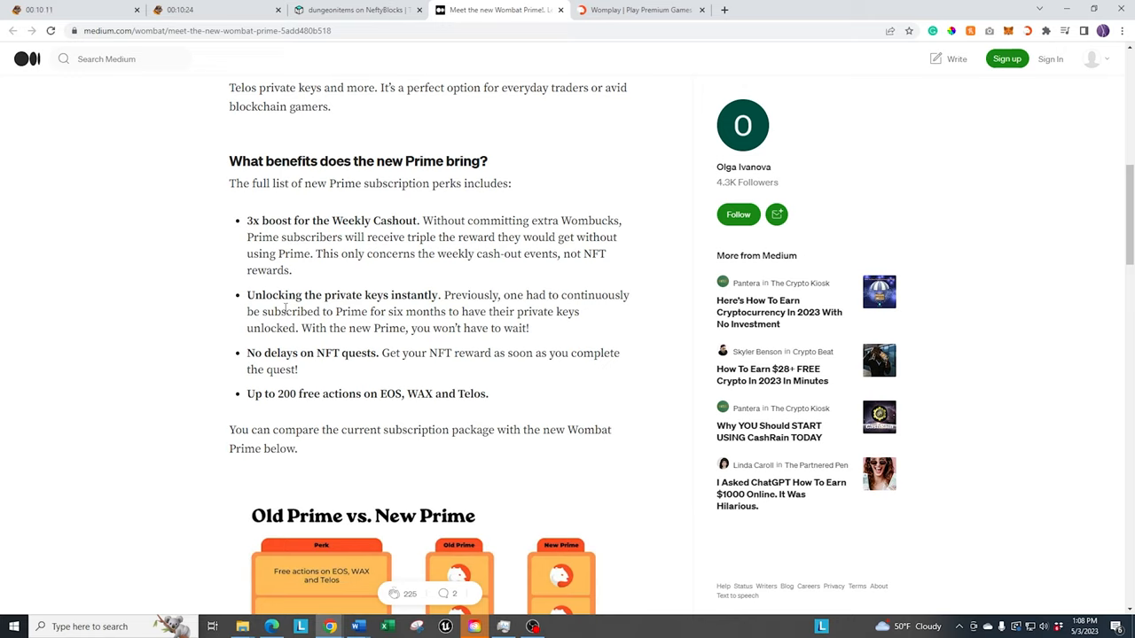
pyautogui.moveTo(322, 373)
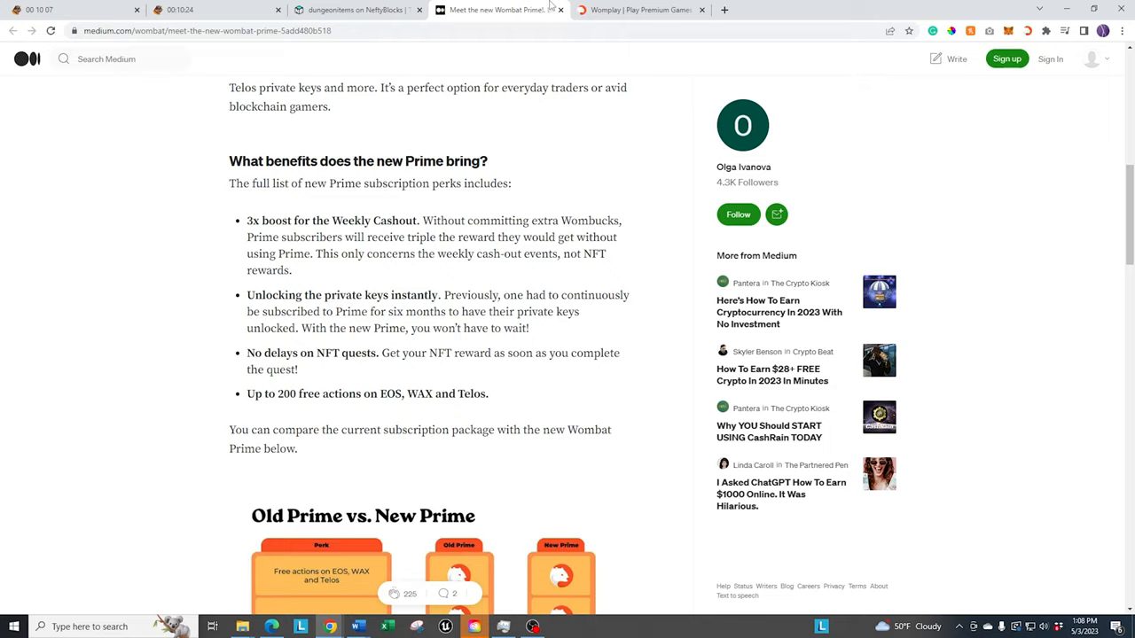
pyautogui.click(638, 10)
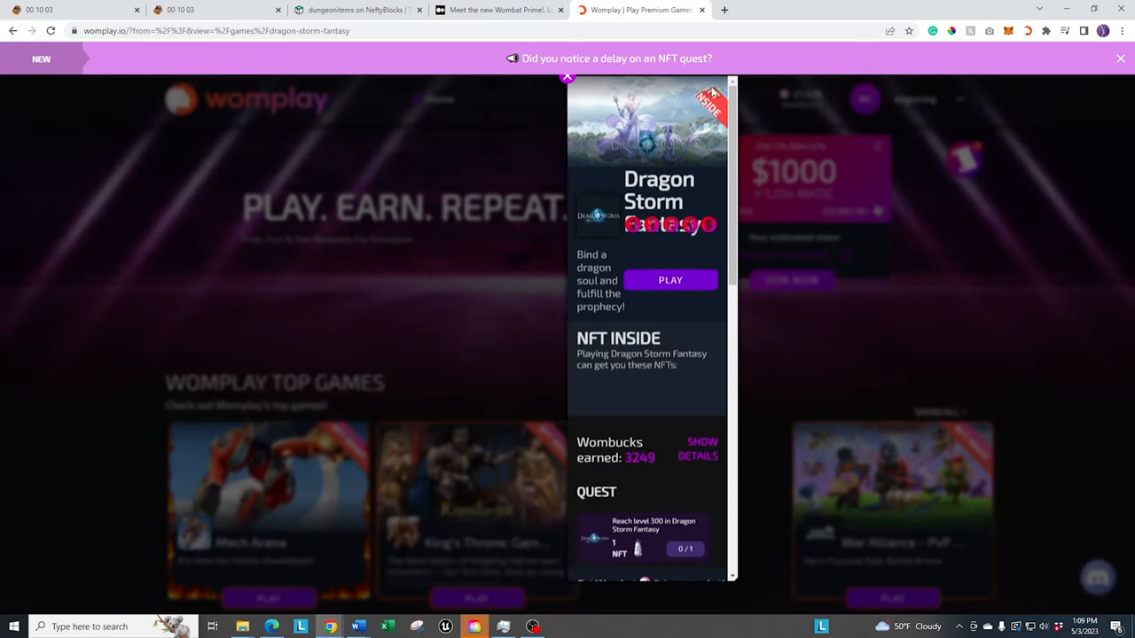
pyautogui.click(567, 77)
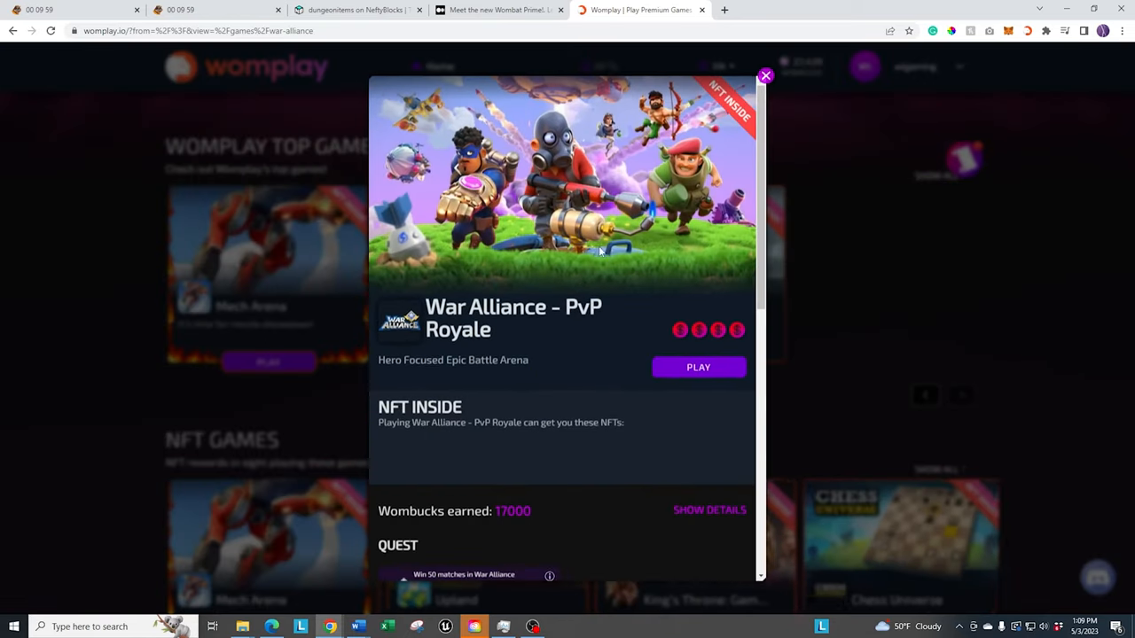
pyautogui.scroll(-3)
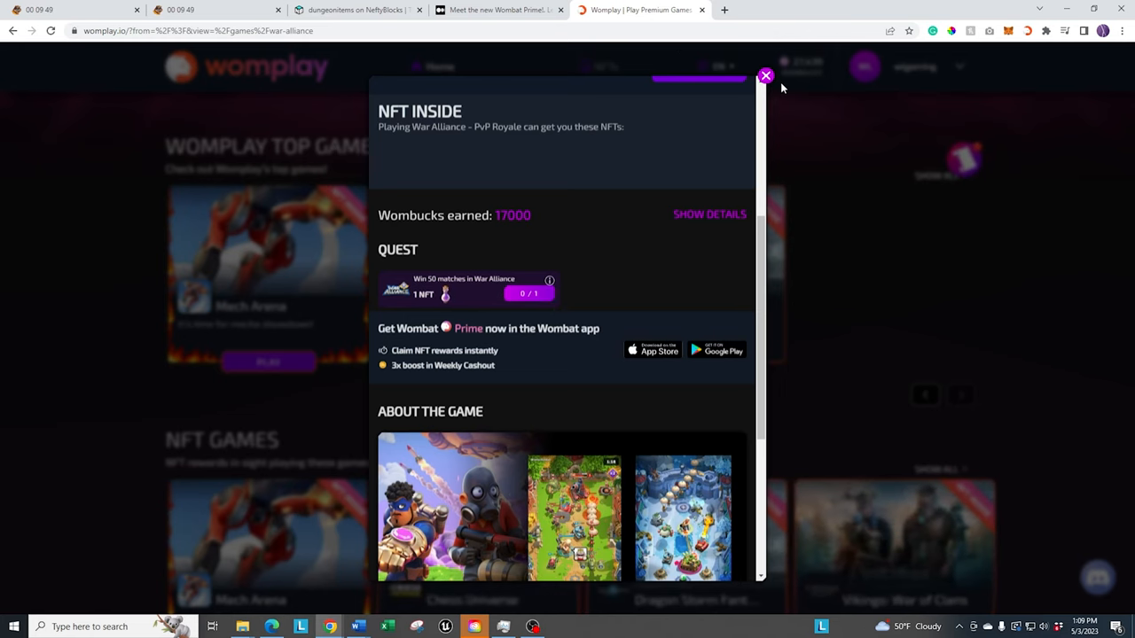
pyautogui.click(496, 10)
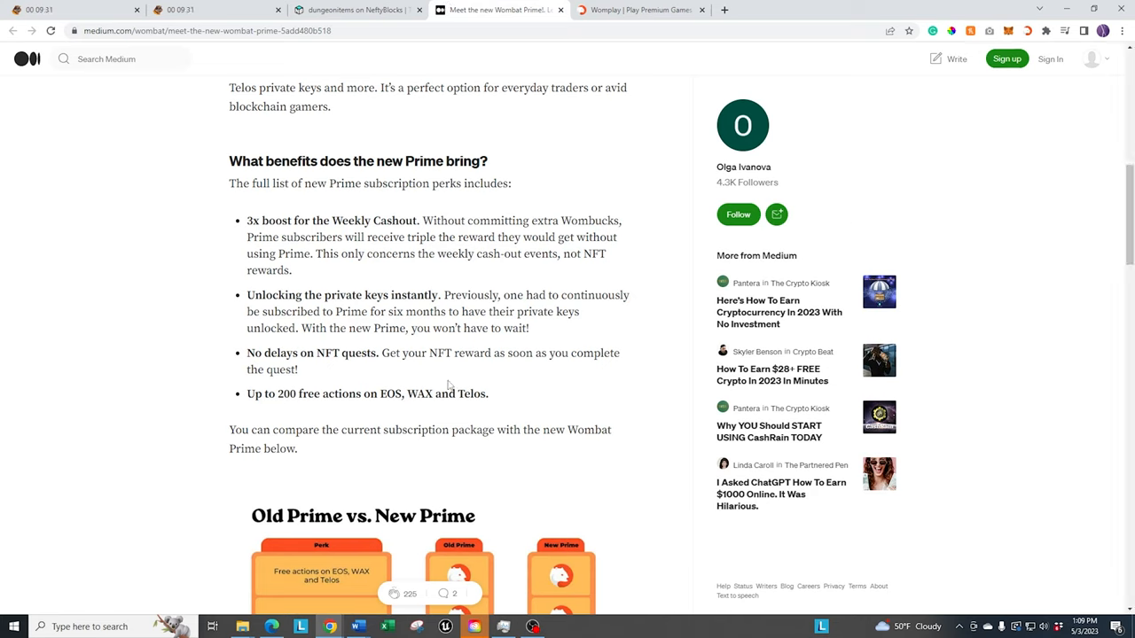
pyautogui.moveTo(533, 389)
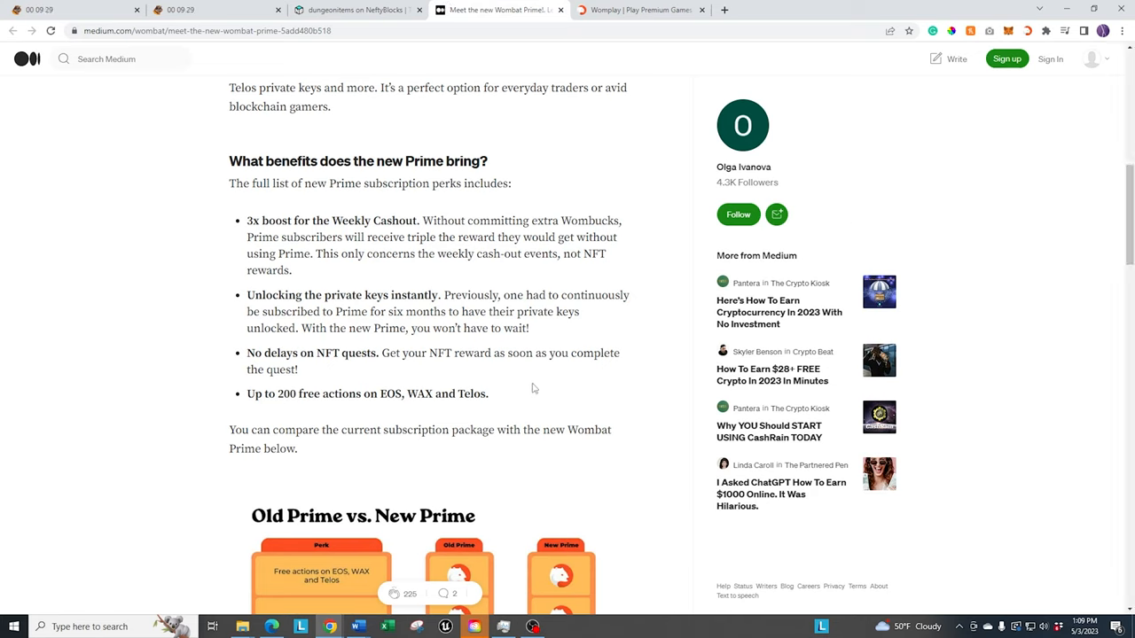
pyautogui.moveTo(559, 377)
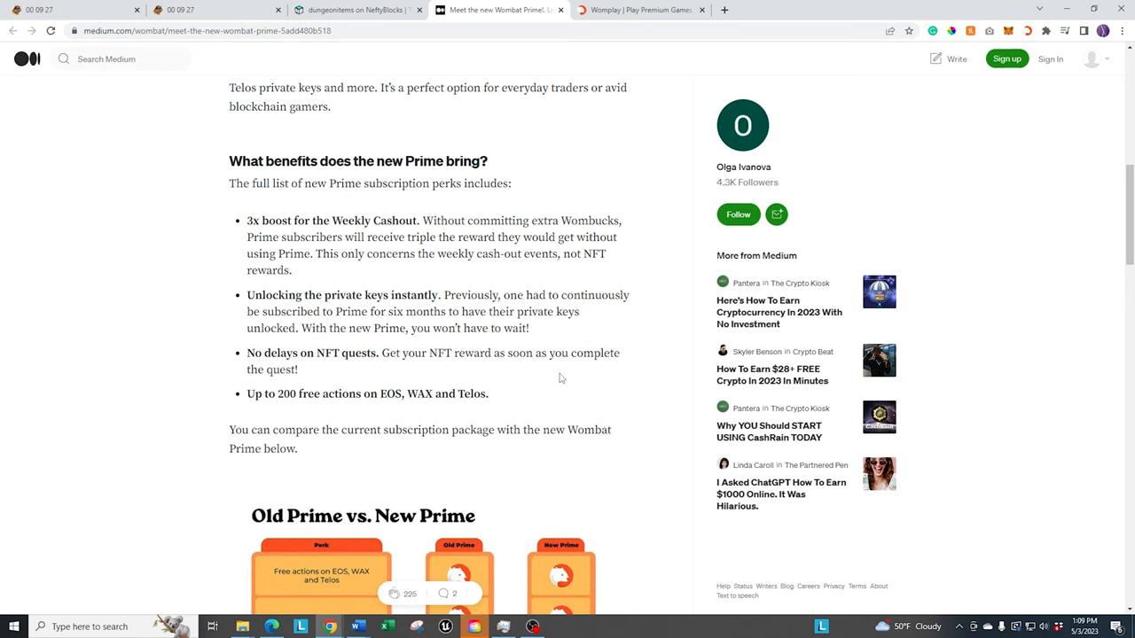
# Step: Scroll the Prime article's perks, glancing at Womplay before coming back
pyautogui.scroll(-3)
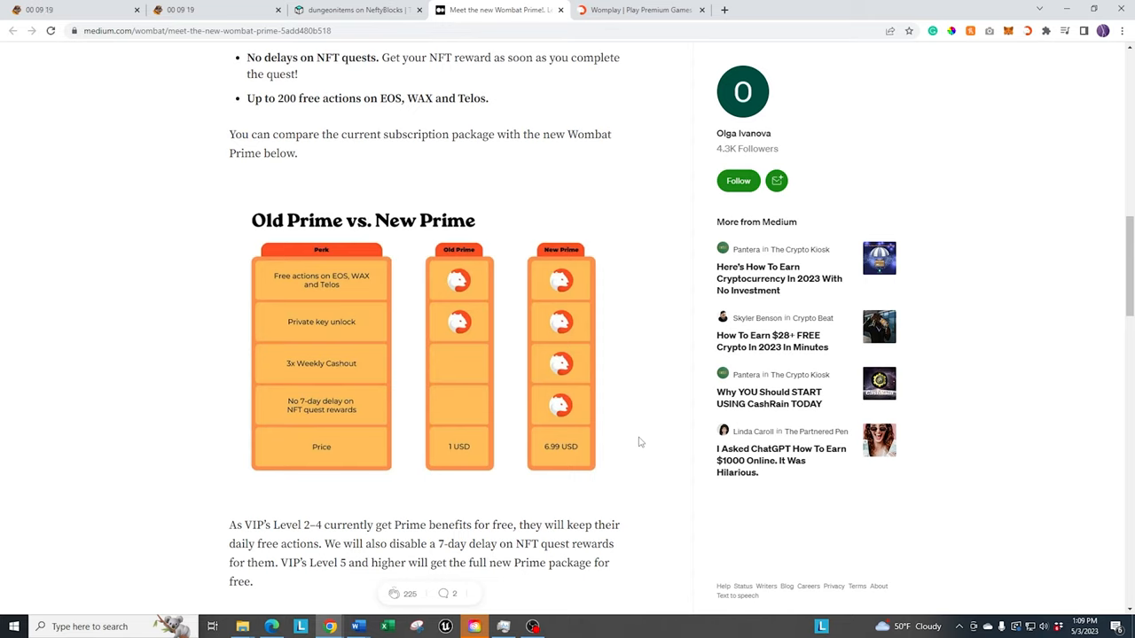
pyautogui.click(639, 10)
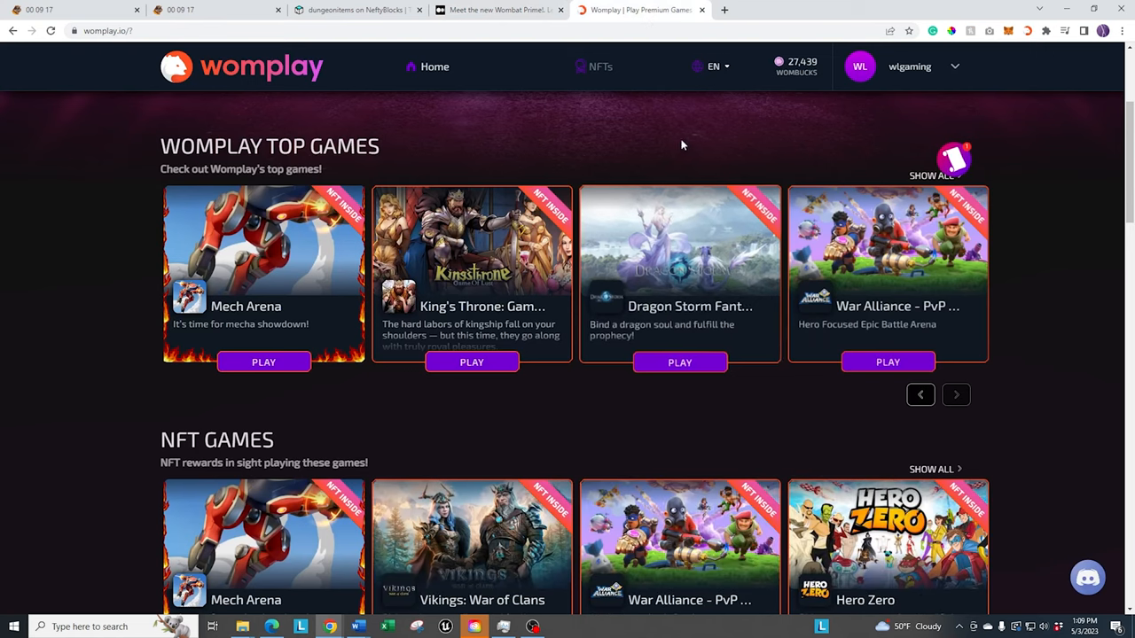
pyautogui.moveTo(795, 66)
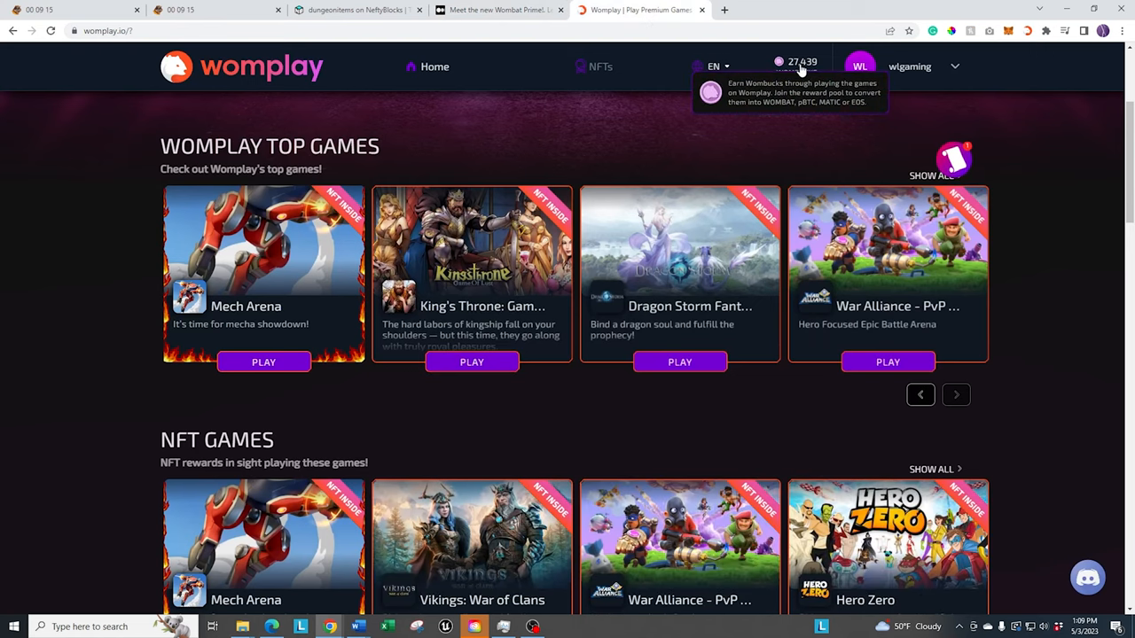
pyautogui.click(497, 10)
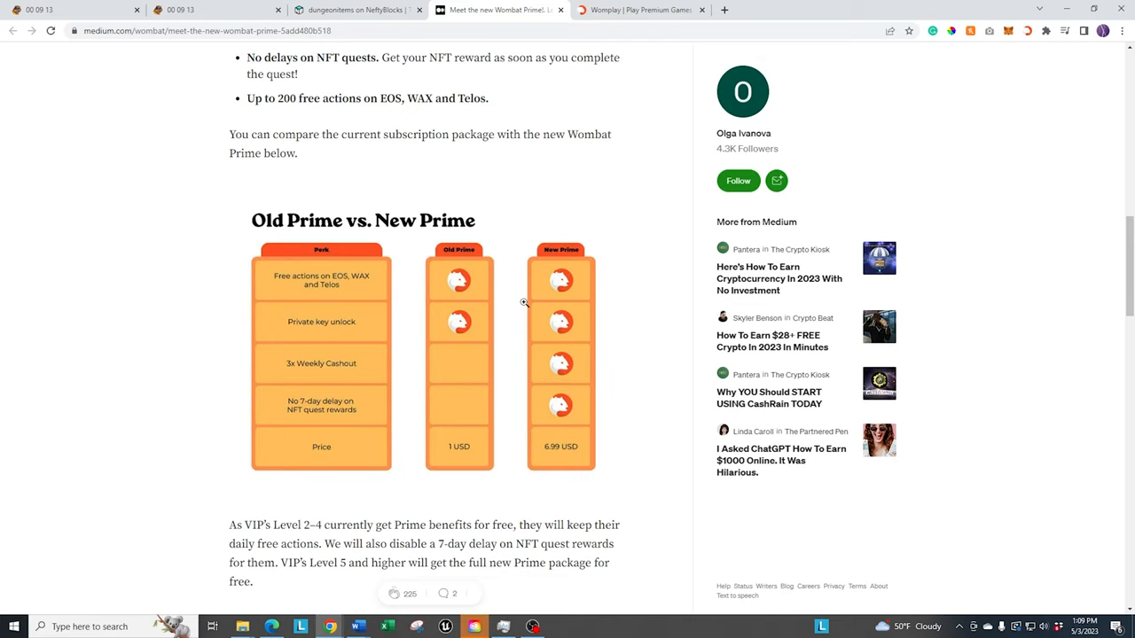
pyautogui.moveTo(298, 376)
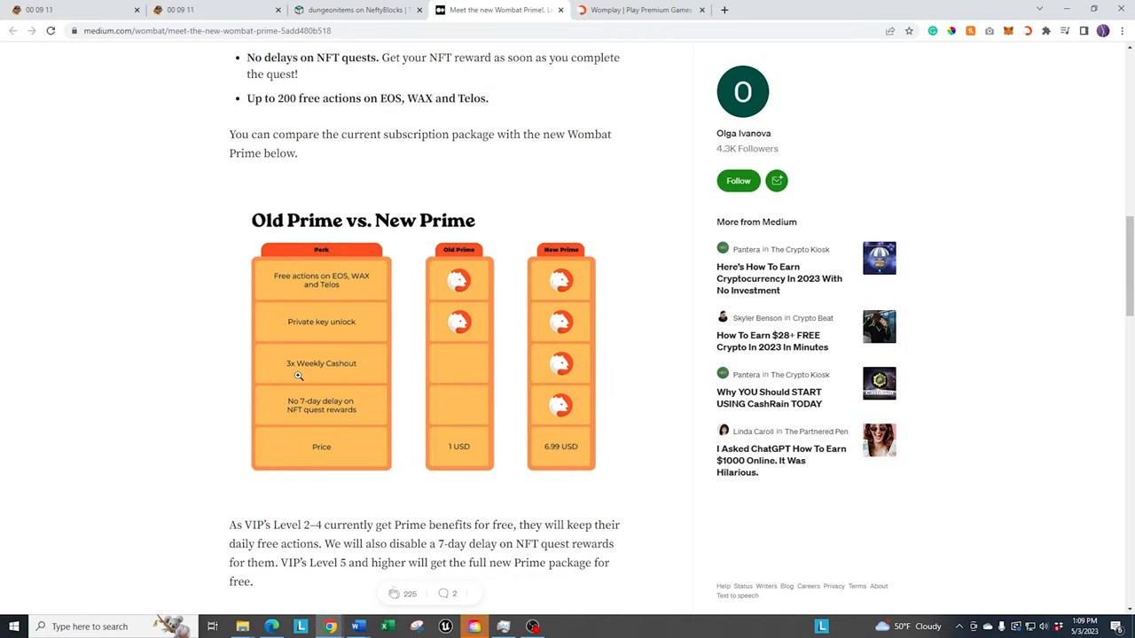
pyautogui.moveTo(321, 379)
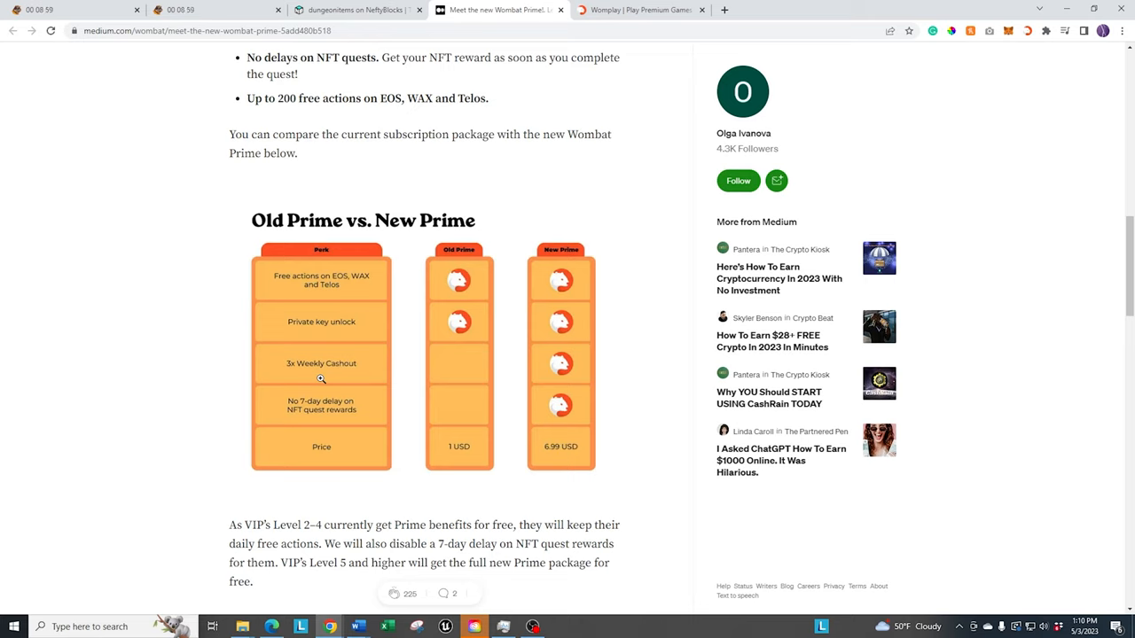
pyautogui.moveTo(623, 391)
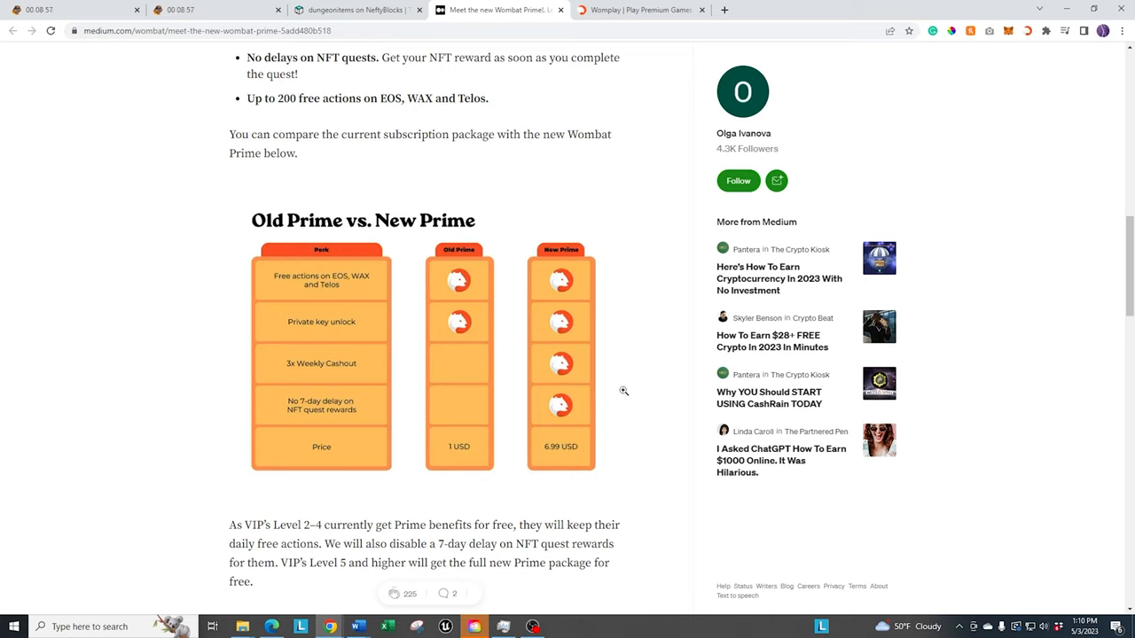
pyautogui.moveTo(446, 294)
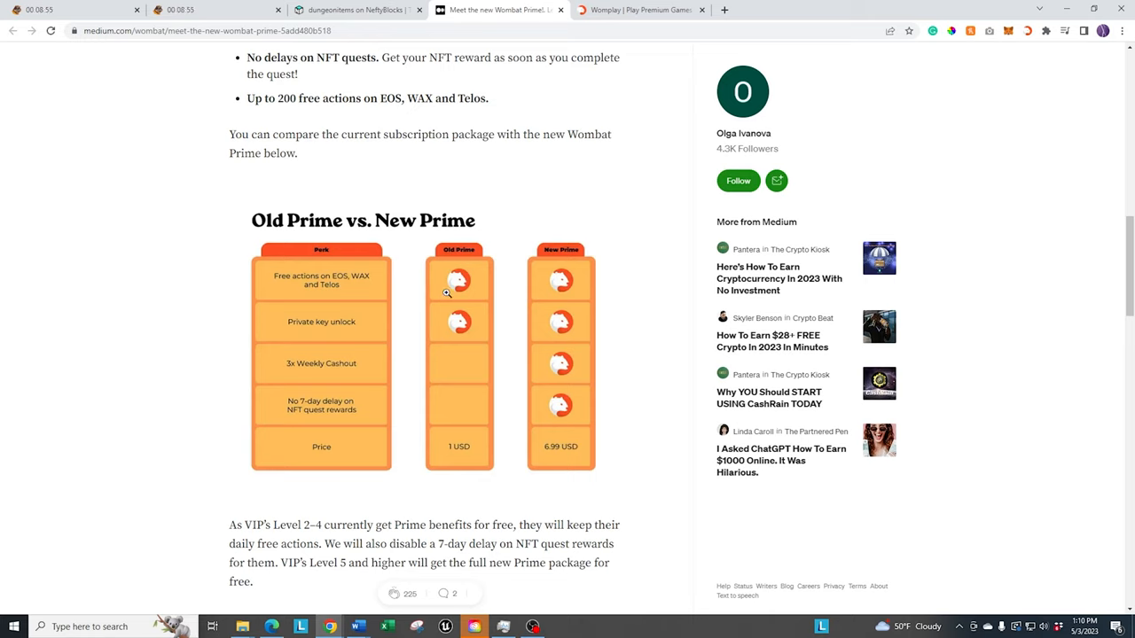
pyautogui.moveTo(468, 519)
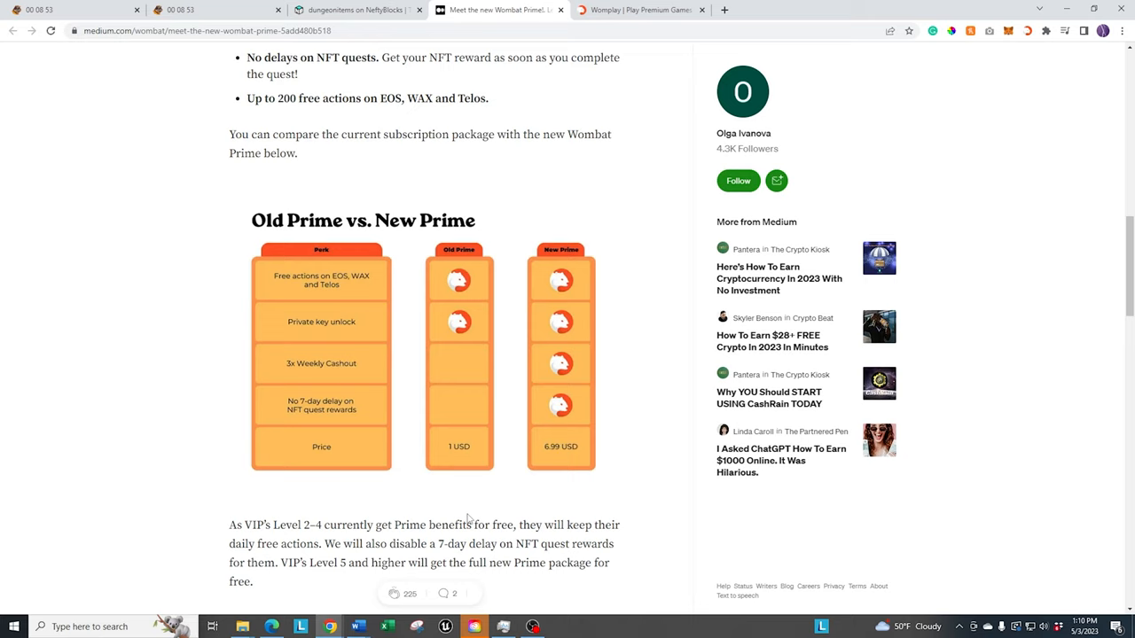
pyautogui.moveTo(603, 457)
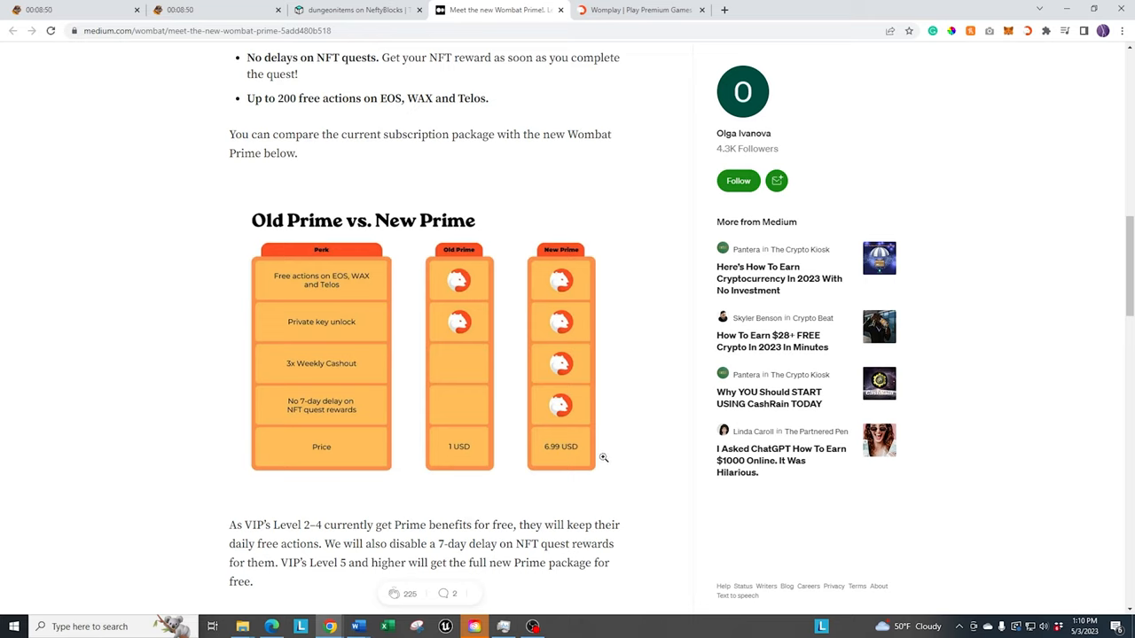
pyautogui.moveTo(592, 460)
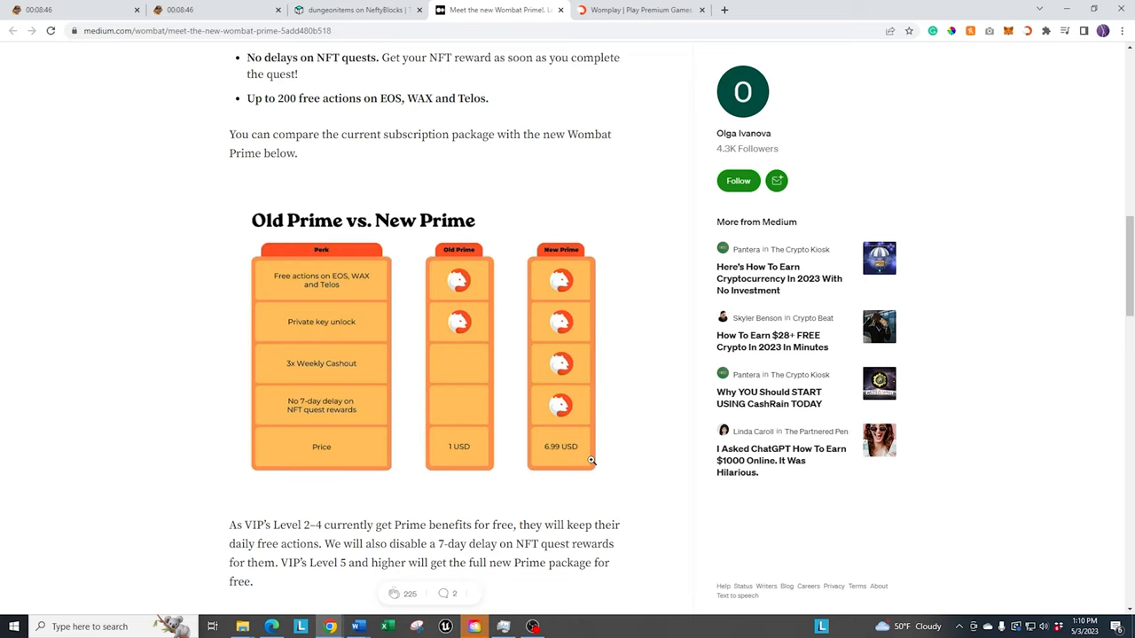
pyautogui.moveTo(611, 483)
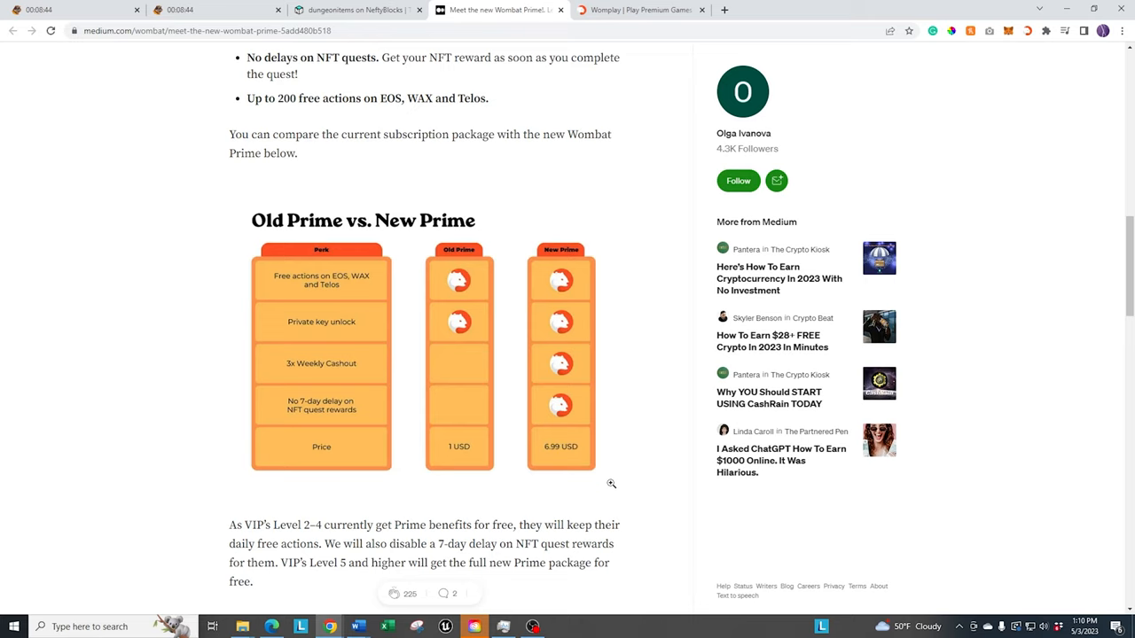
# Step: Scroll down to the fraud section and back to the Old vs New Prime comparison, then go to Womplay
pyautogui.scroll(-3)
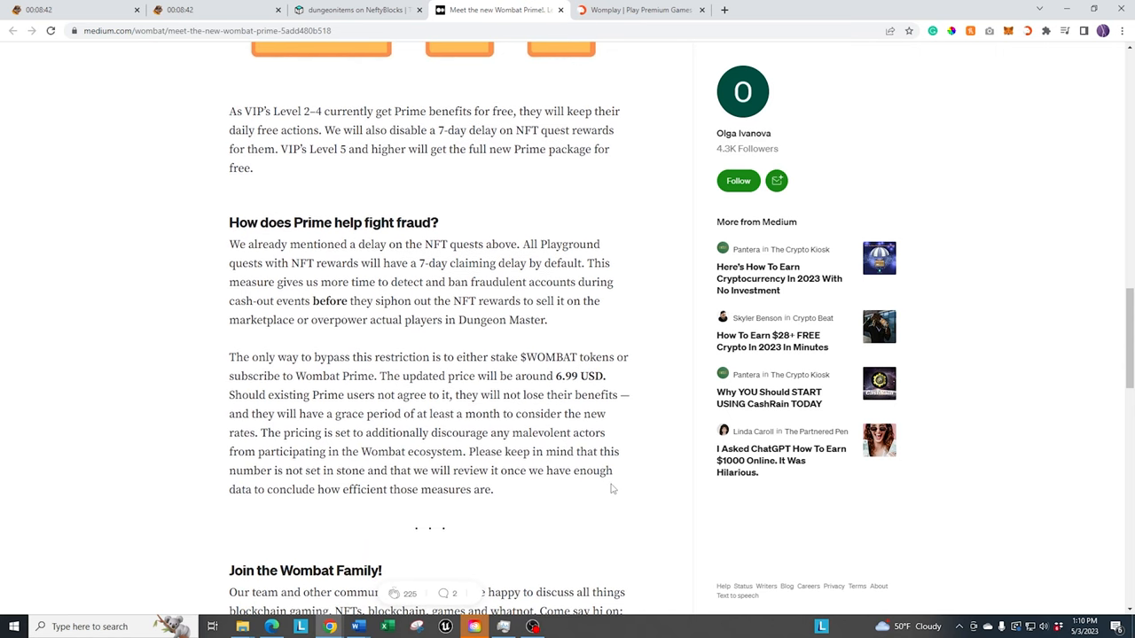
pyautogui.scroll(-3)
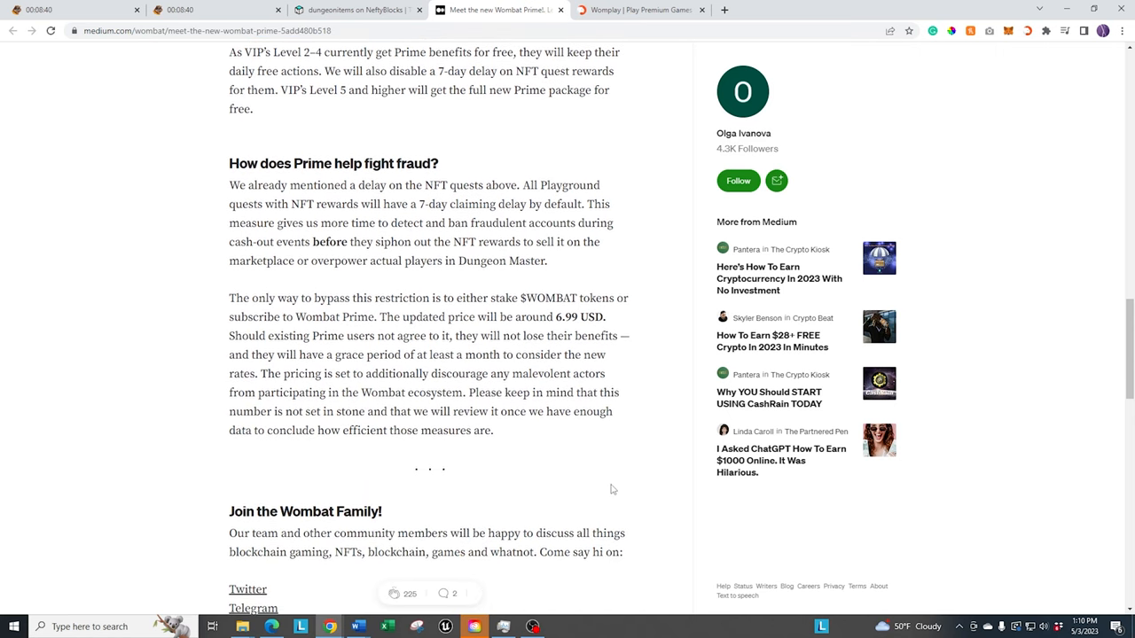
pyautogui.scroll(3)
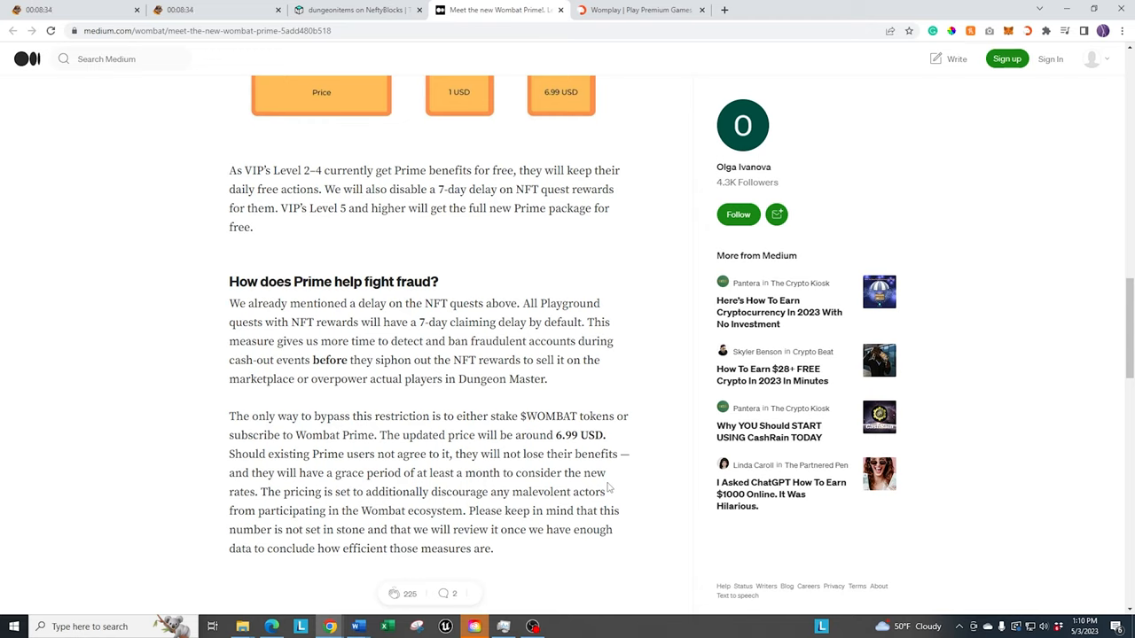
pyautogui.scroll(3)
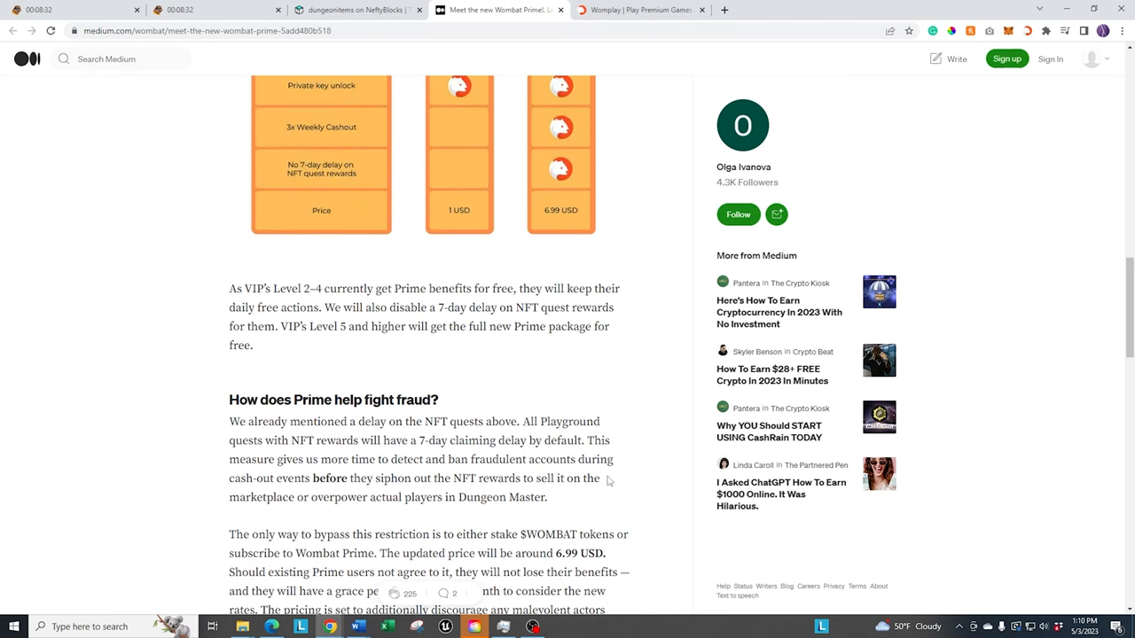
pyautogui.scroll(3)
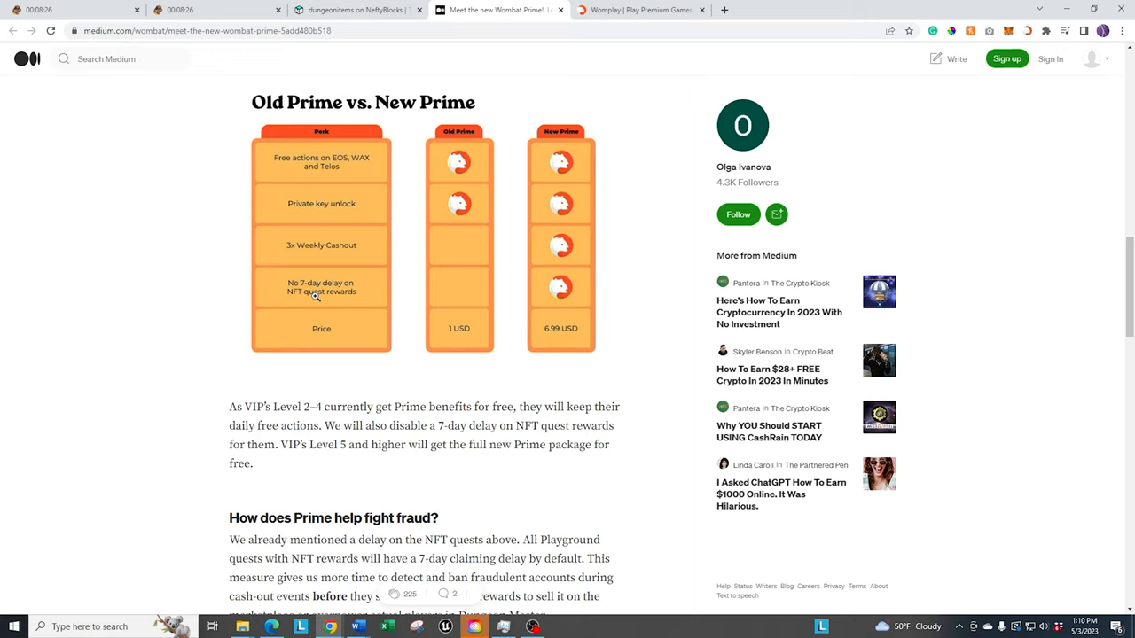
pyautogui.moveTo(385, 477)
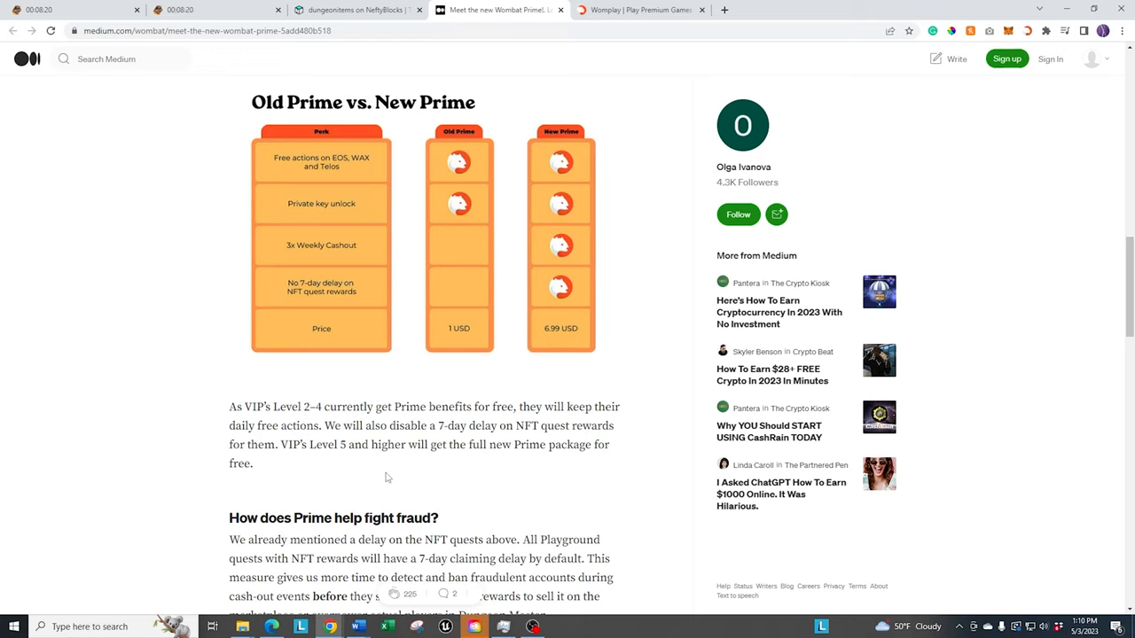
pyautogui.moveTo(407, 486)
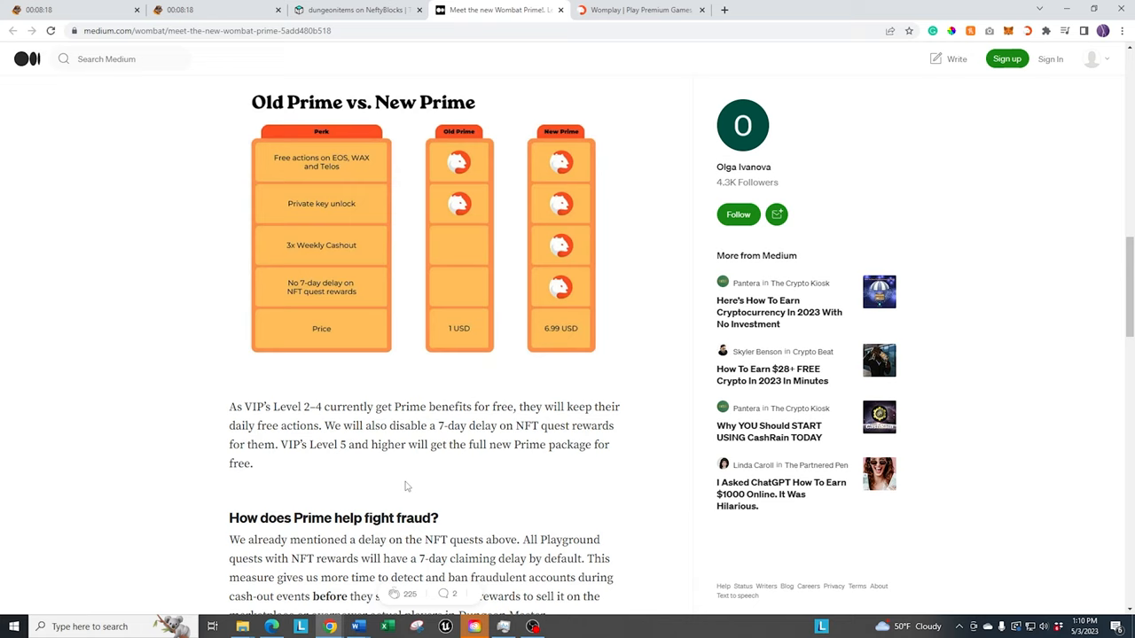
pyautogui.click(638, 10)
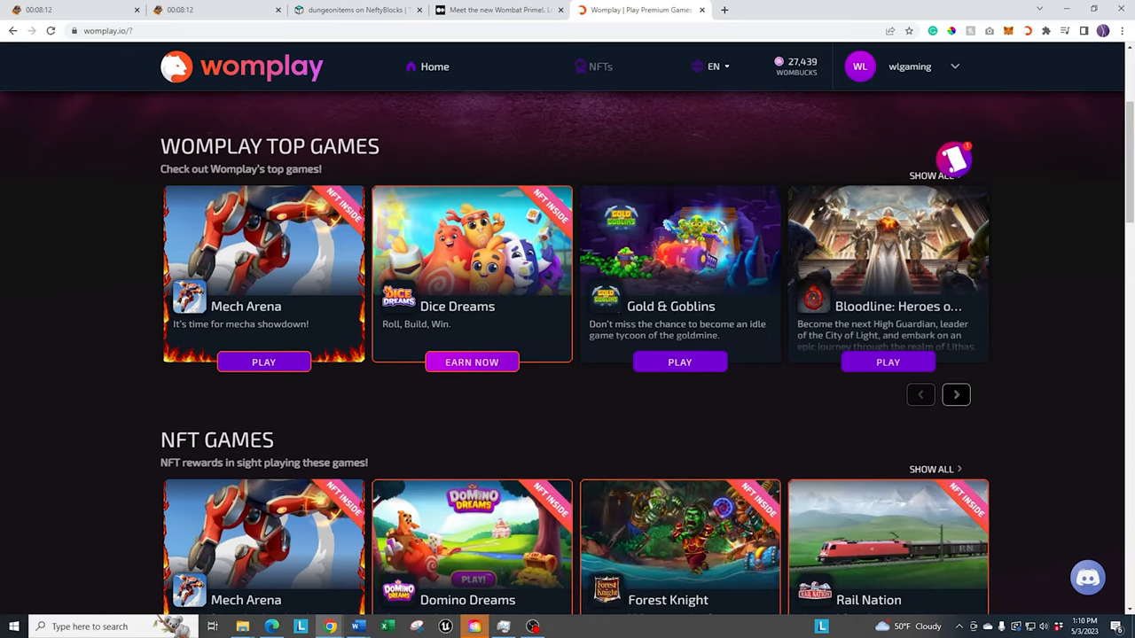
# Step: Advance the Womplay Top Games carousel four times to War Alliance, then switch to Wombat Dungeon Master
pyautogui.click(955, 395)
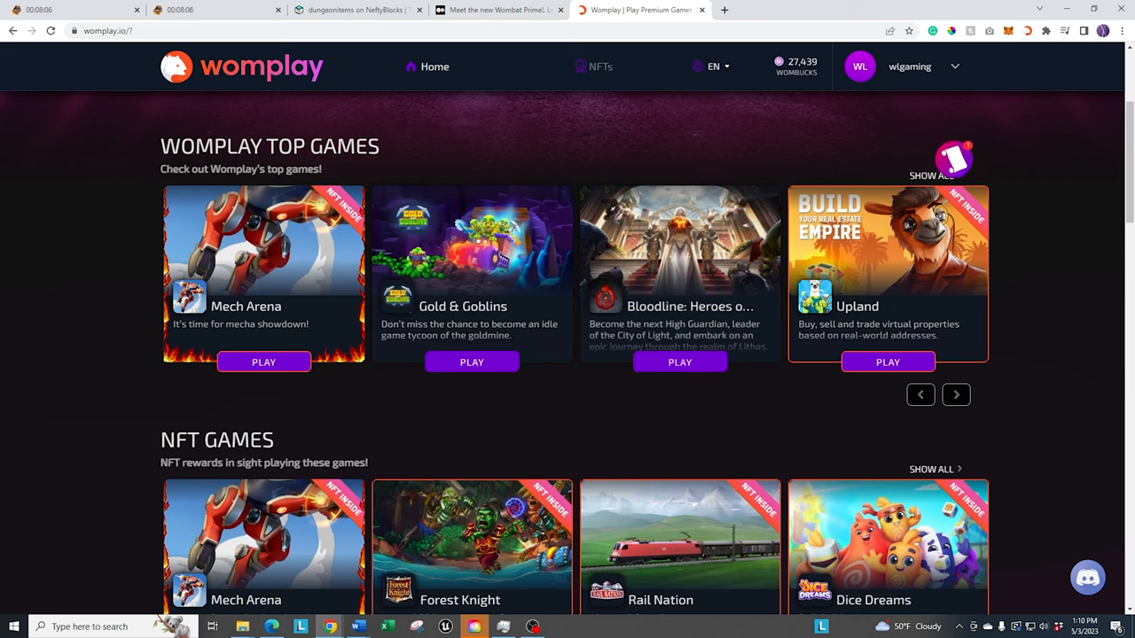
pyautogui.click(956, 394)
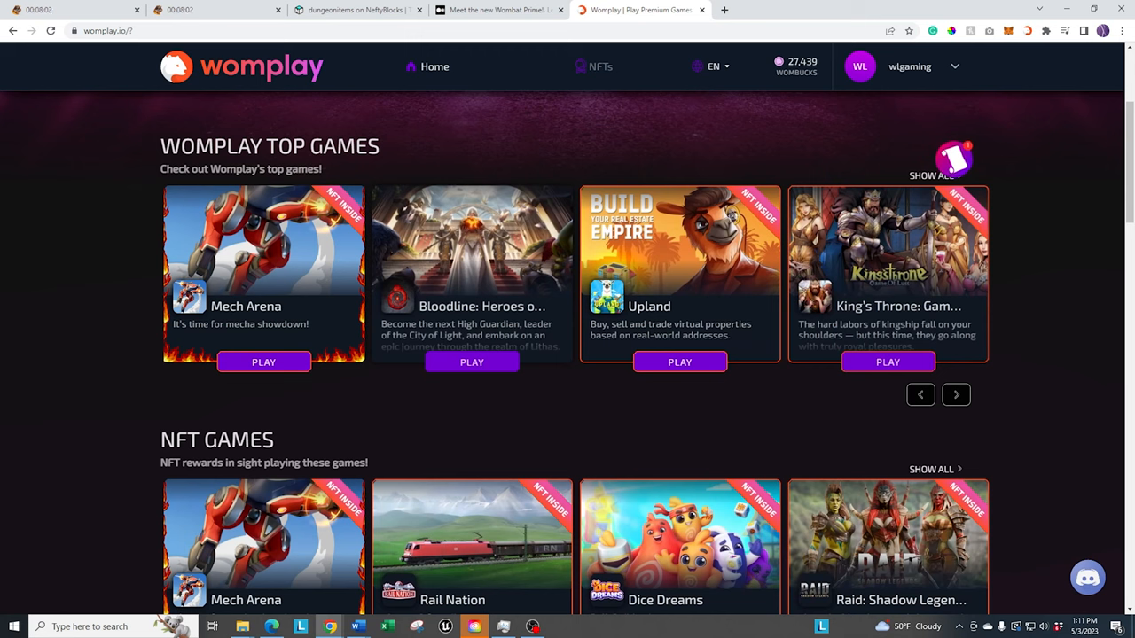
pyautogui.click(956, 394)
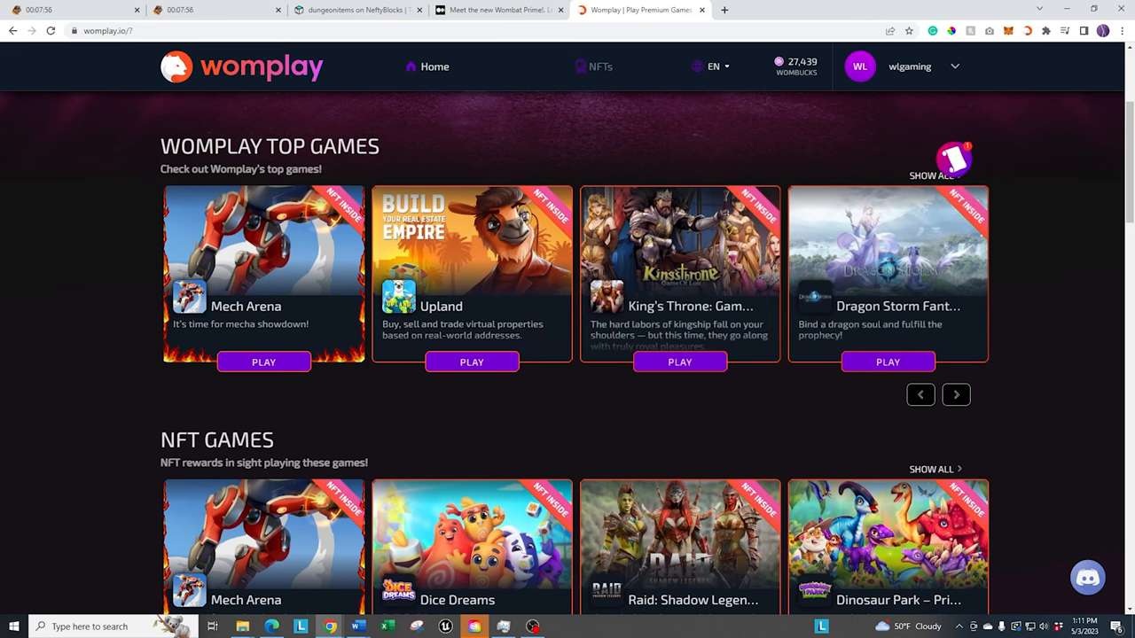
pyautogui.click(956, 395)
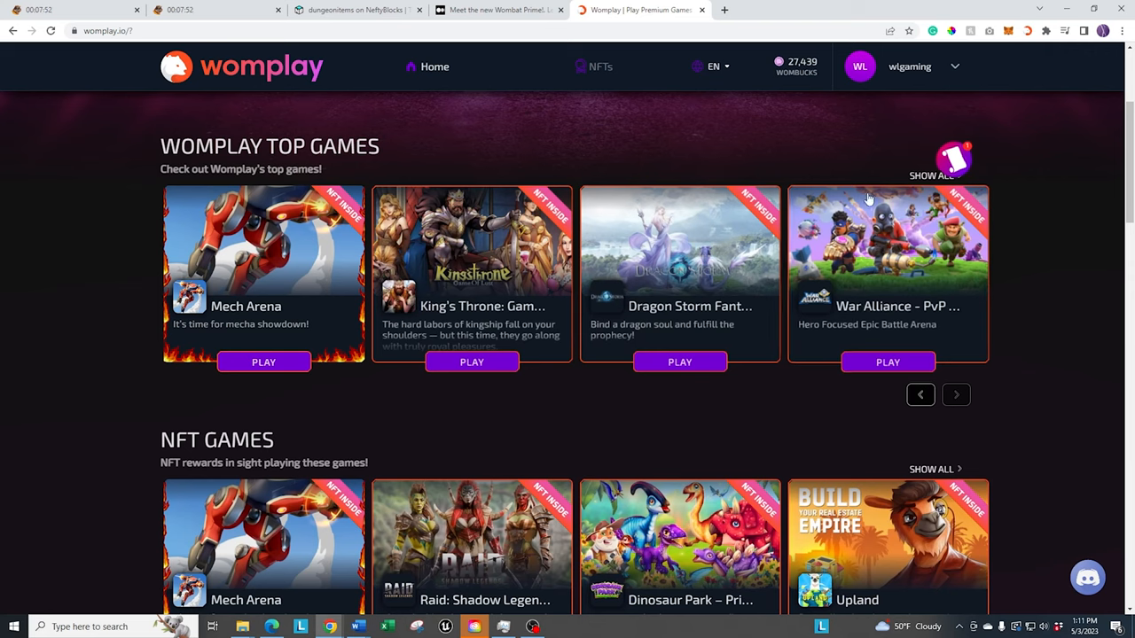
pyautogui.click(71, 9)
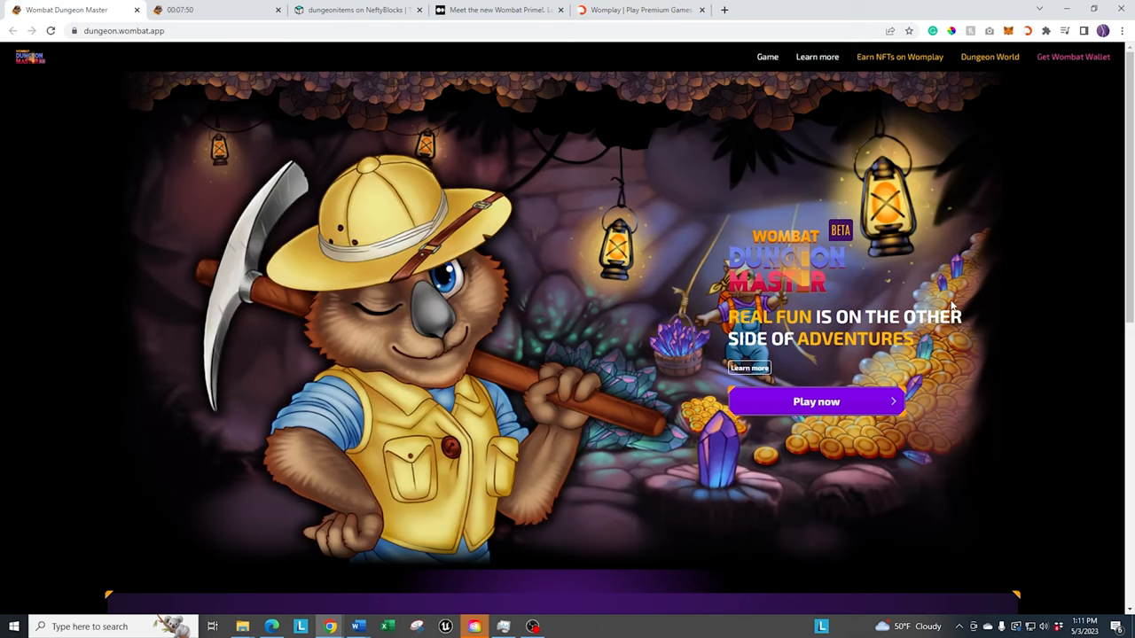